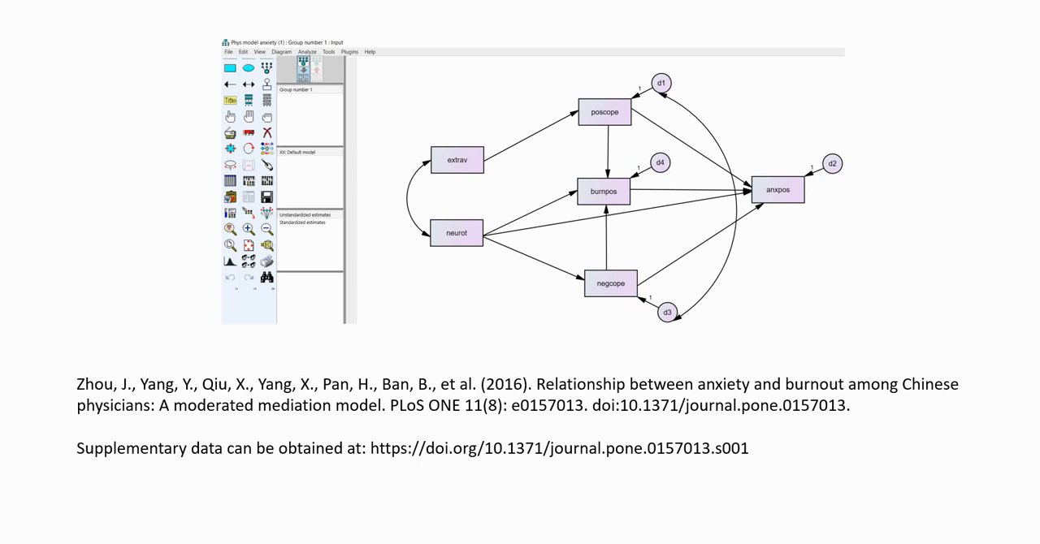
{"action": "mouse_move", "coordinate": [31, 530]}
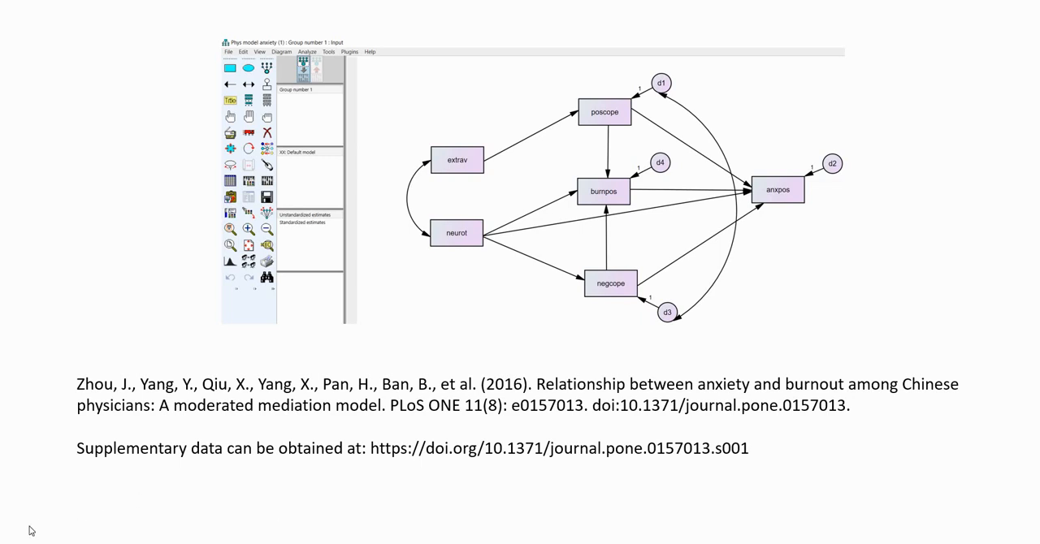
{"action": "mouse_move", "coordinate": [15, 541]}
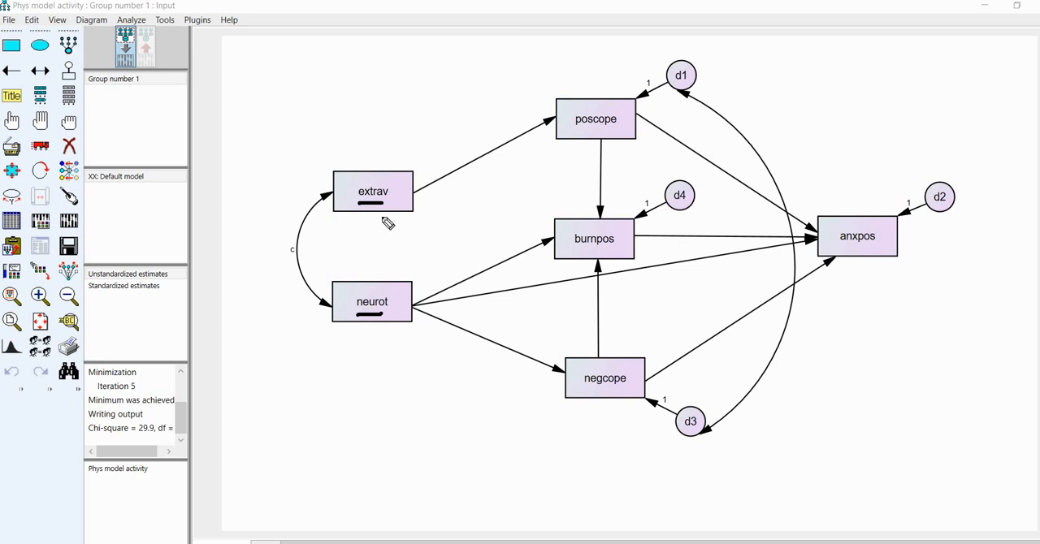
{"action": "mouse_move", "coordinate": [837, 260]}
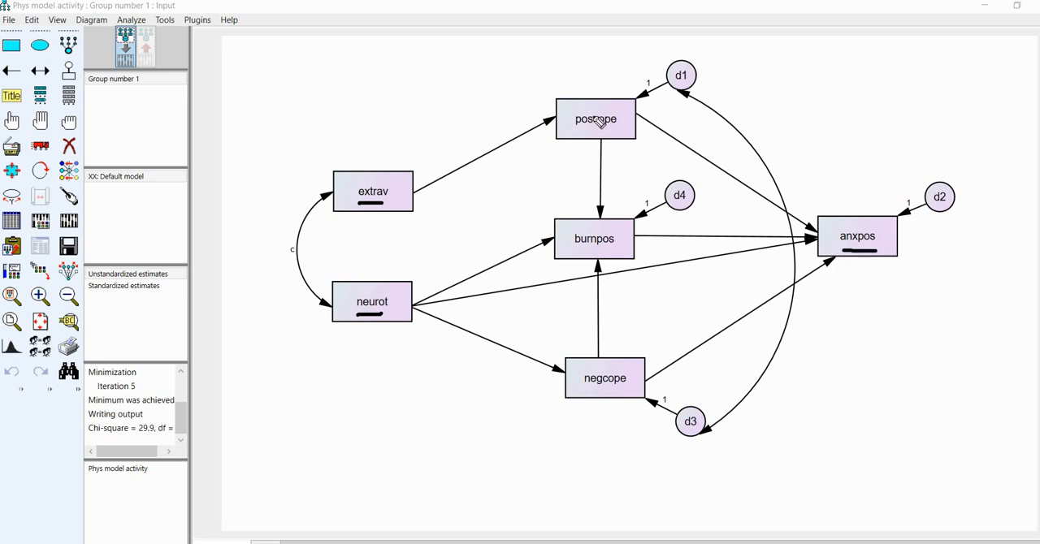
{"action": "mouse_move", "coordinate": [598, 258]}
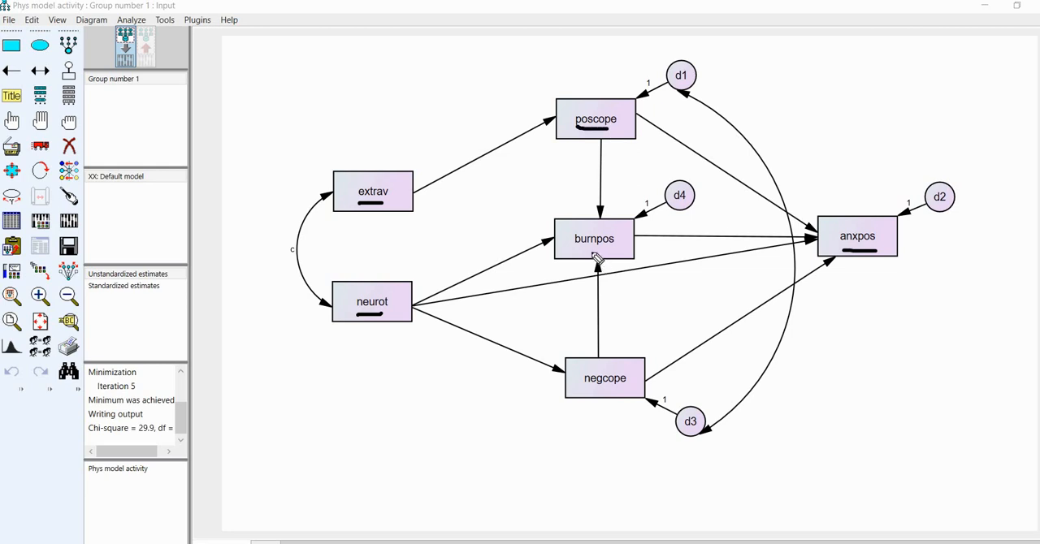
{"action": "mouse_move", "coordinate": [913, 303]}
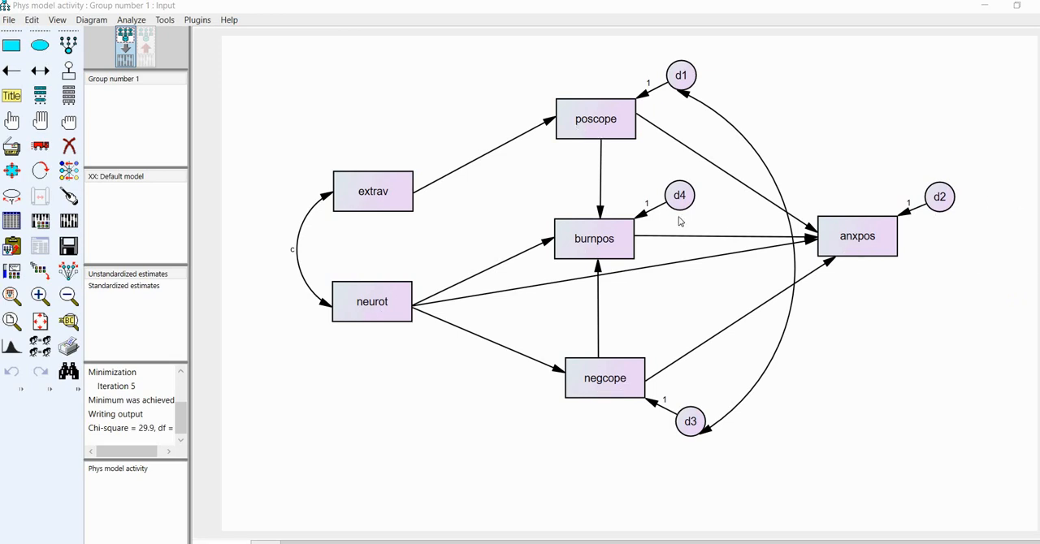
{"action": "mouse_move", "coordinate": [445, 308]}
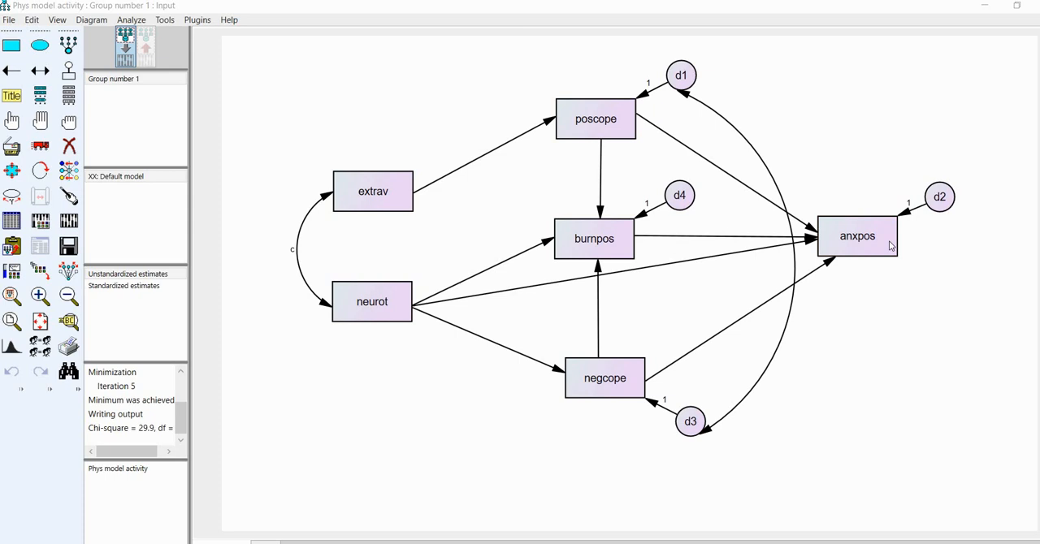
- Label the neurot to burnpos regression weight p1 in Object Properties
{"action": "left_click", "coordinate": [858, 236]}
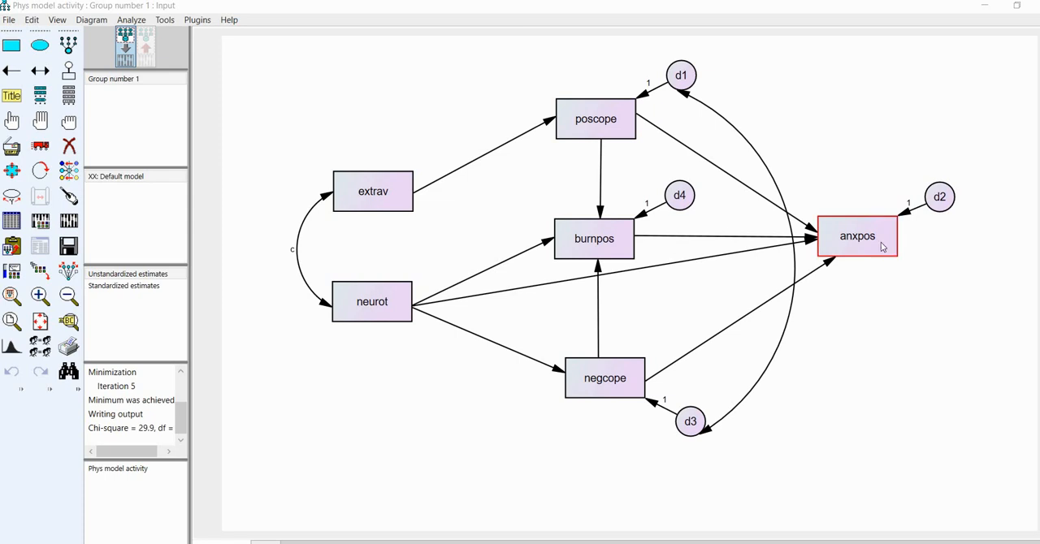
{"action": "mouse_move", "coordinate": [85, 486]}
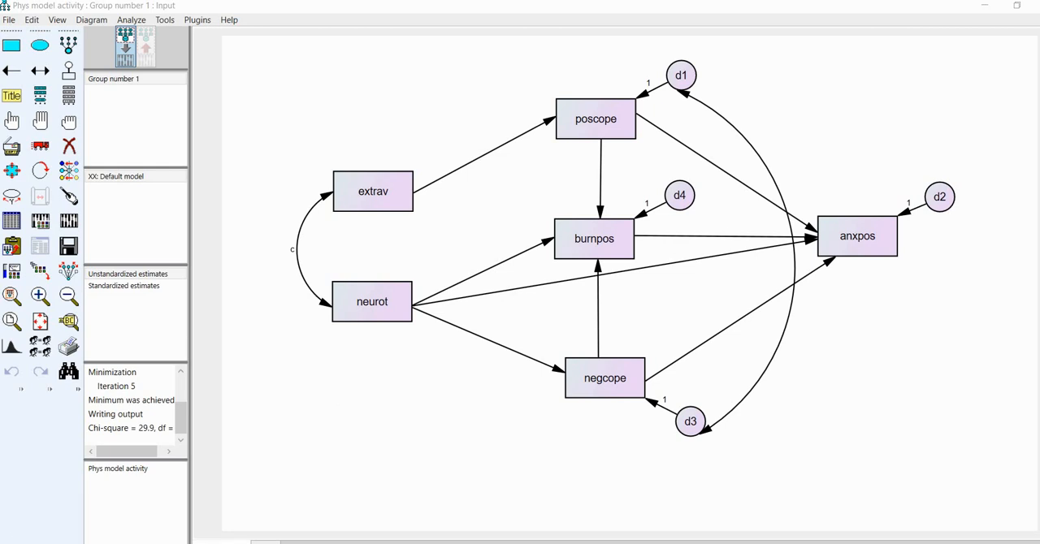
{"action": "mouse_move", "coordinate": [512, 282]}
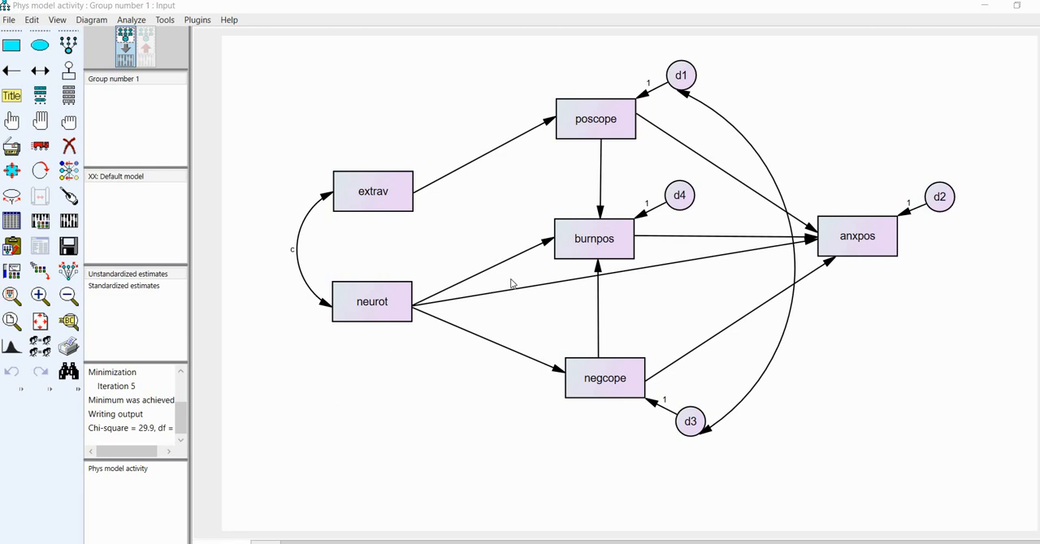
{"action": "mouse_move", "coordinate": [529, 273]}
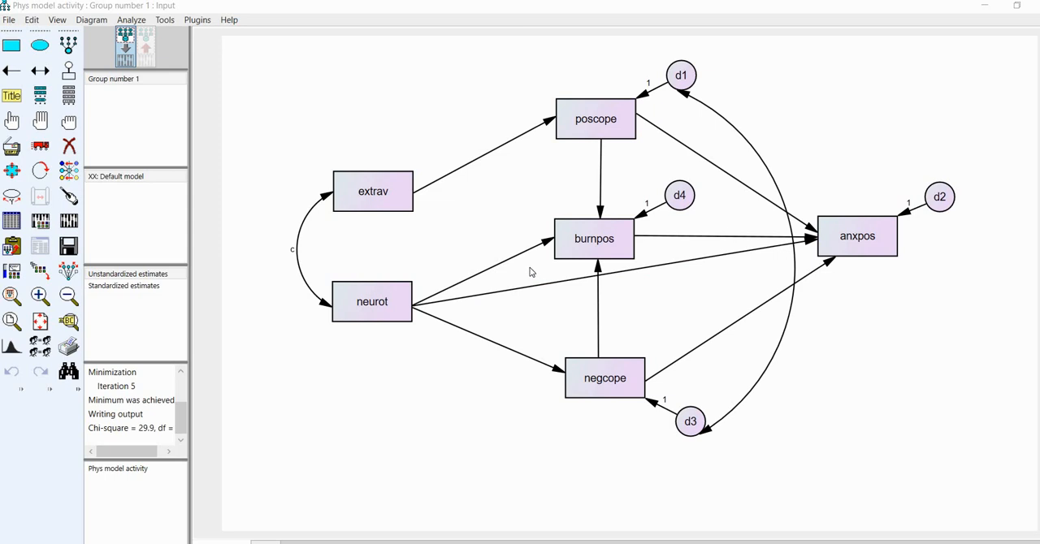
{"action": "mouse_move", "coordinate": [598, 283]}
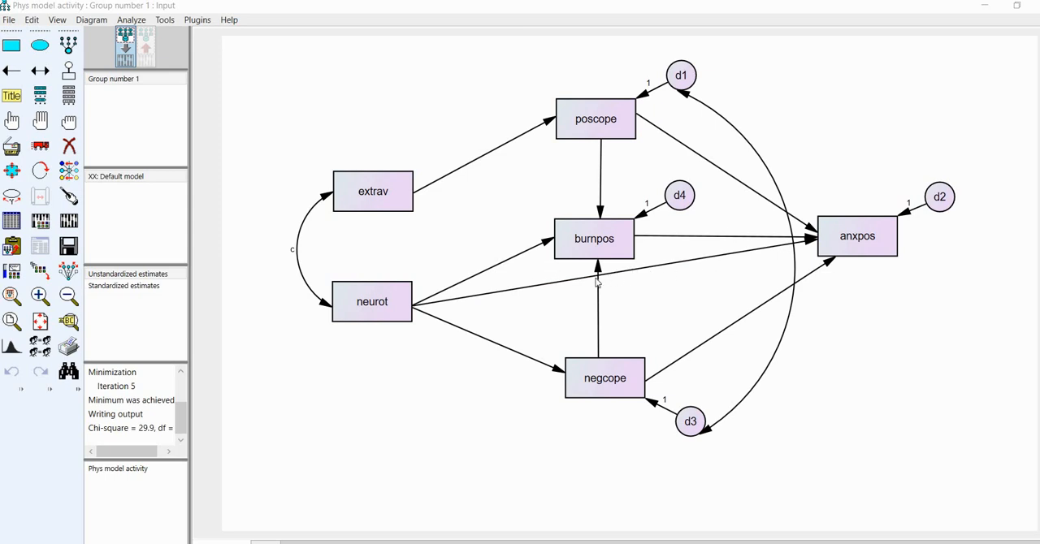
{"action": "left_click", "coordinate": [593, 283]}
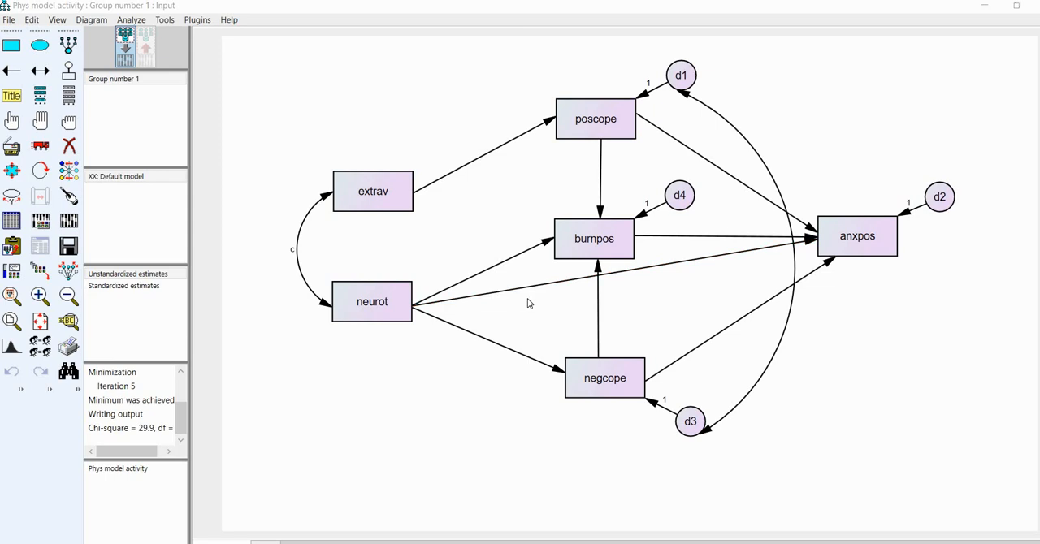
{"action": "mouse_move", "coordinate": [549, 253]}
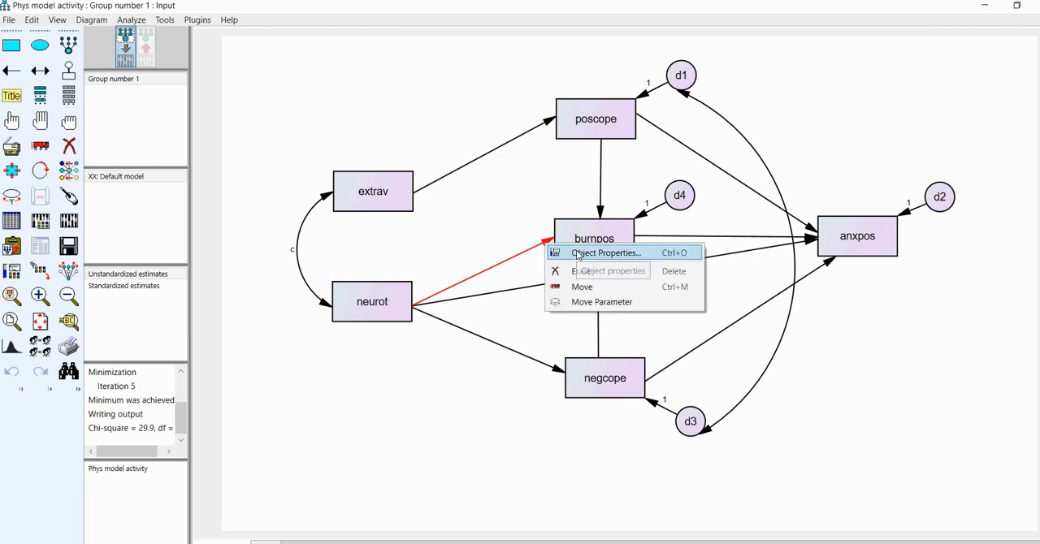
{"action": "left_click", "coordinate": [605, 254]}
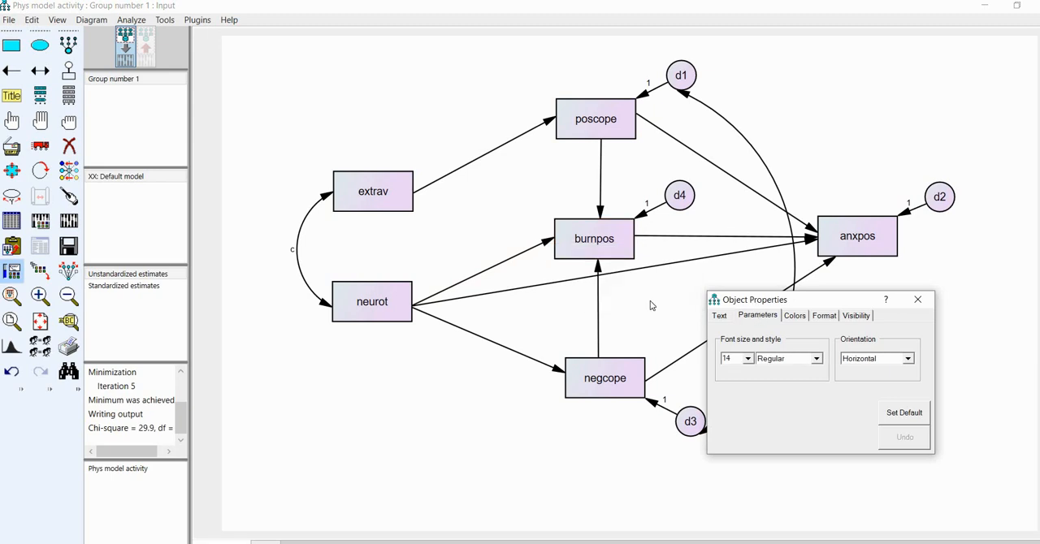
{"action": "left_click", "coordinate": [479, 272]}
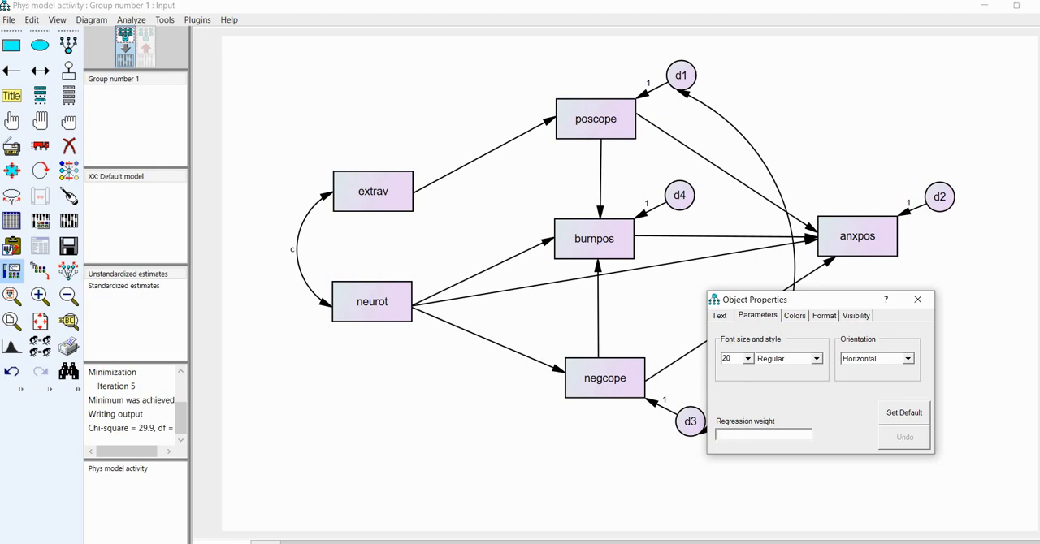
{"action": "type", "text": "pq"}
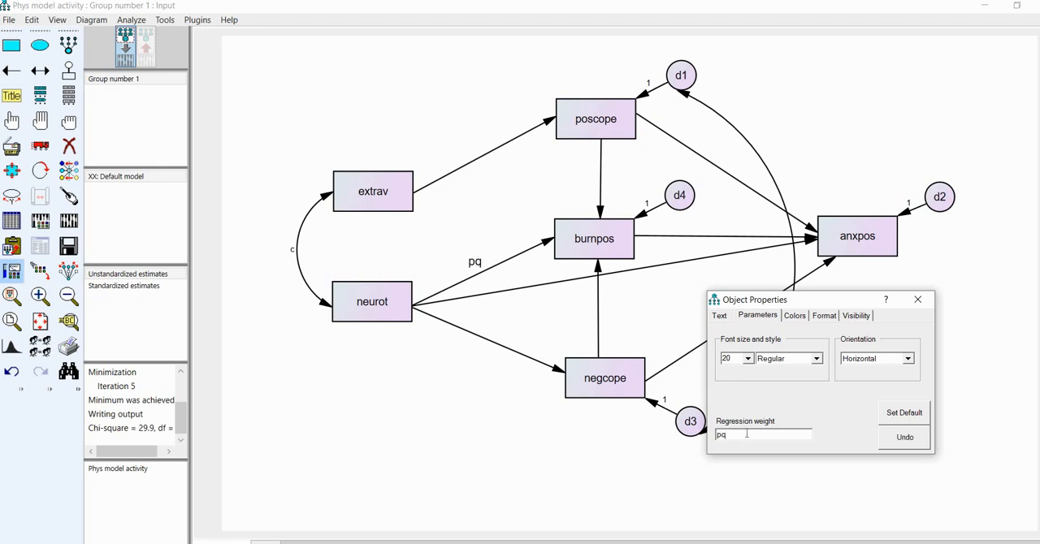
{"action": "type", "text": "p1"}
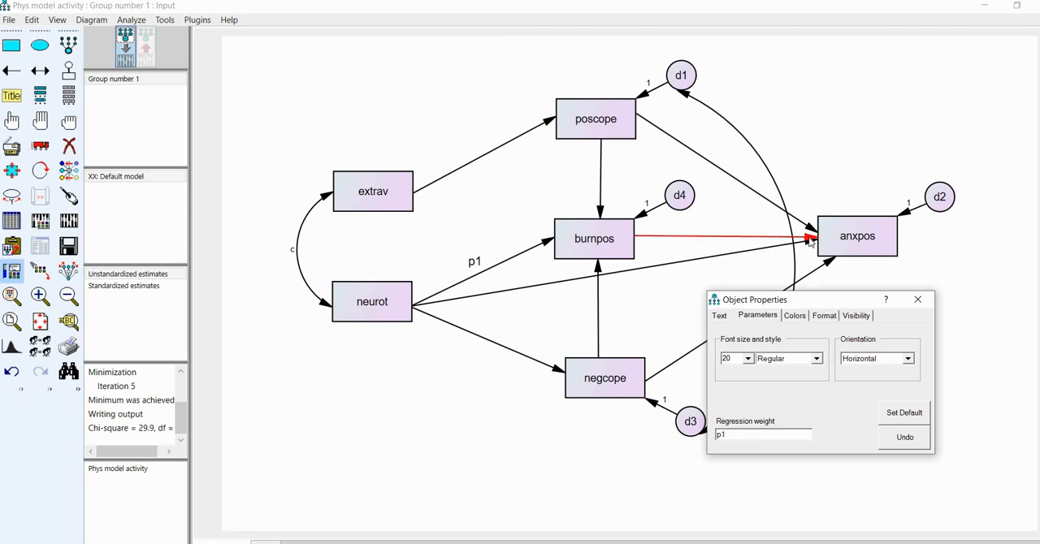
- Label the remaining regression paths p2, p3, p5 and p6
{"action": "type", "text": "p2"}
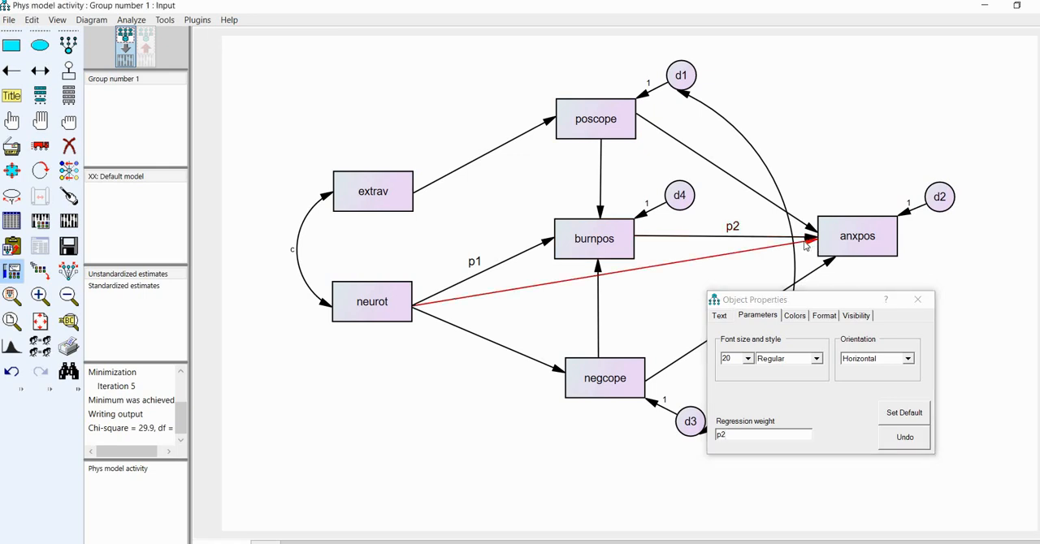
{"action": "type", "text": "p3"}
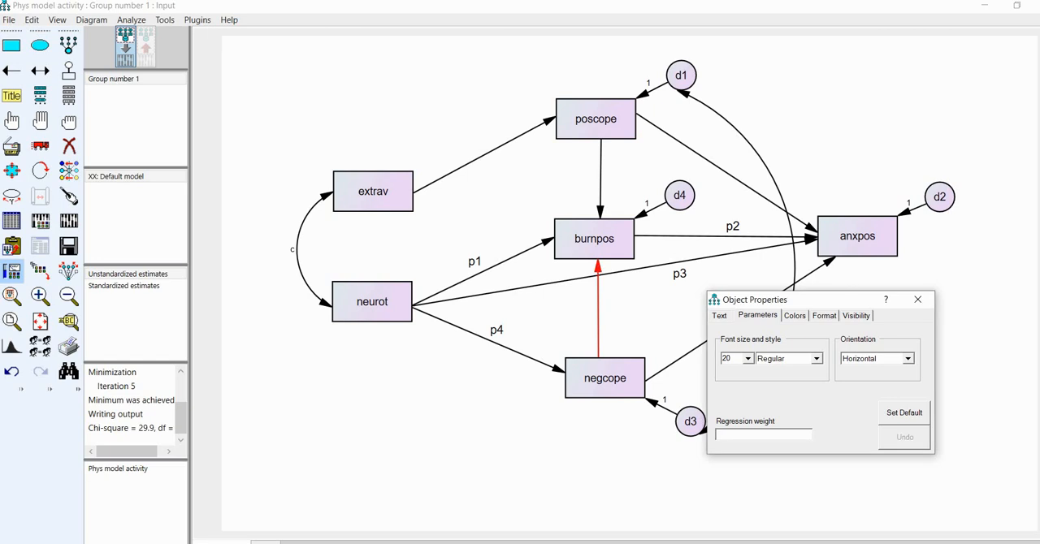
{"action": "type", "text": "p5"}
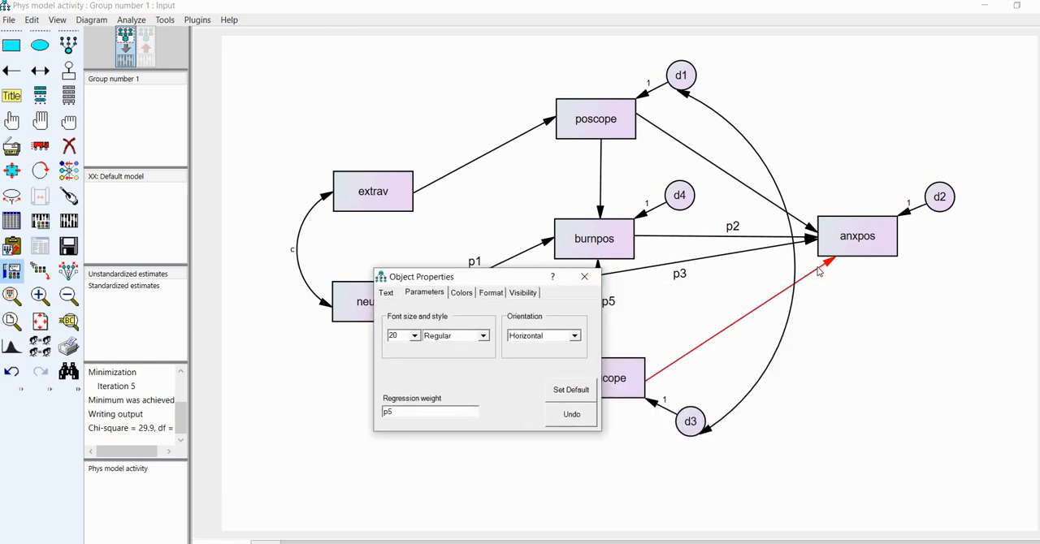
{"action": "type", "text": "p6"}
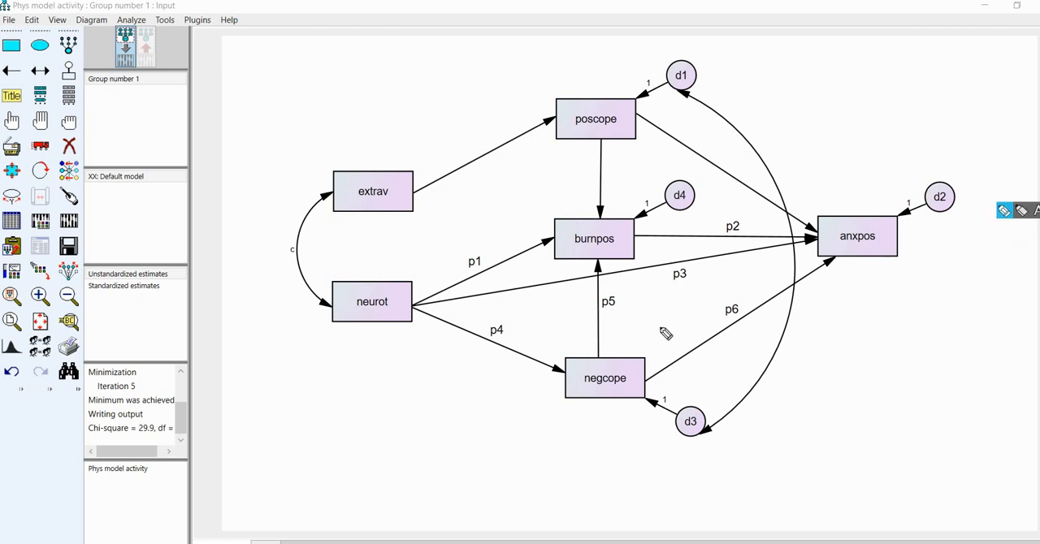
{"action": "mouse_move", "coordinate": [723, 309]}
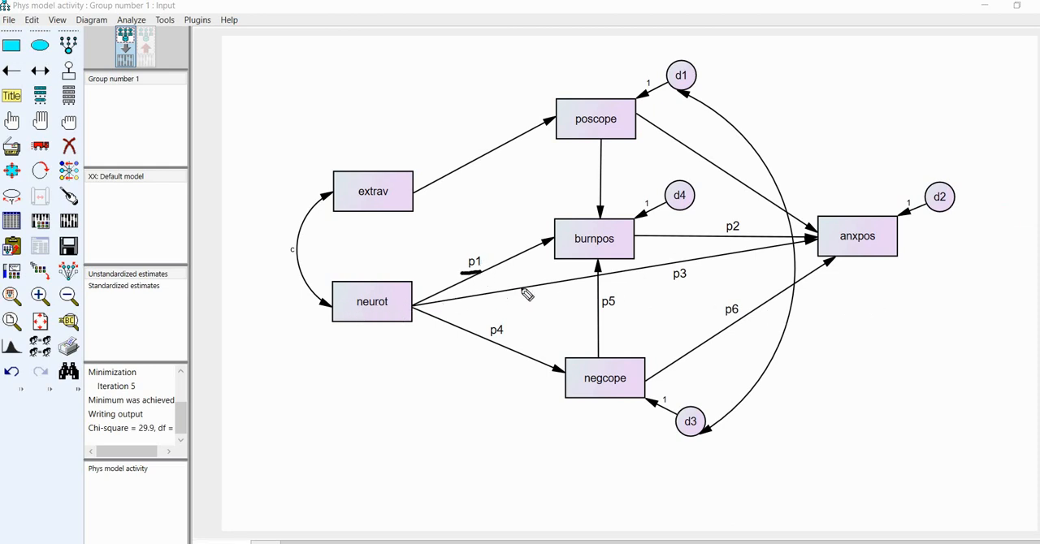
{"action": "mouse_move", "coordinate": [755, 238]}
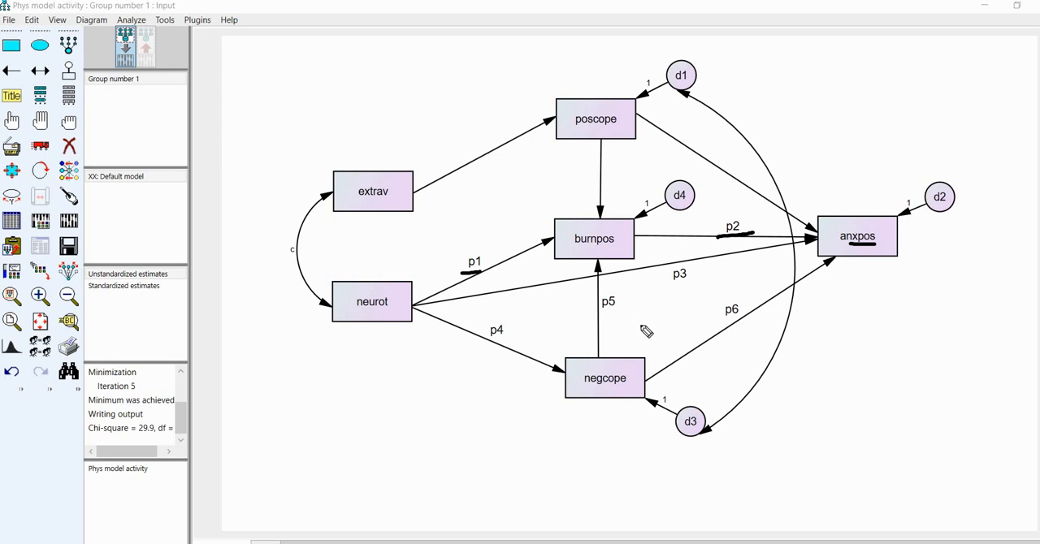
{"action": "mouse_move", "coordinate": [666, 291]}
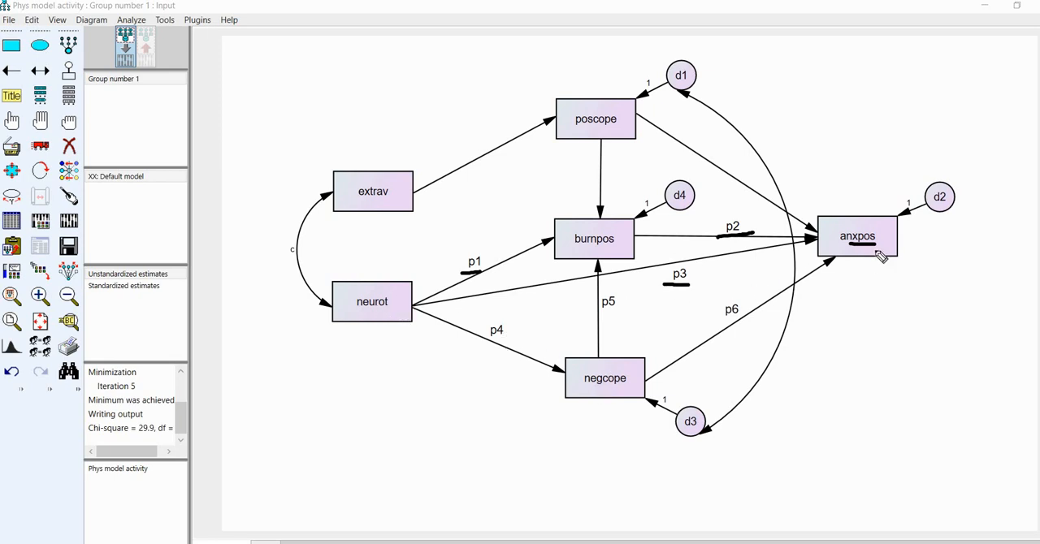
{"action": "mouse_move", "coordinate": [398, 321]}
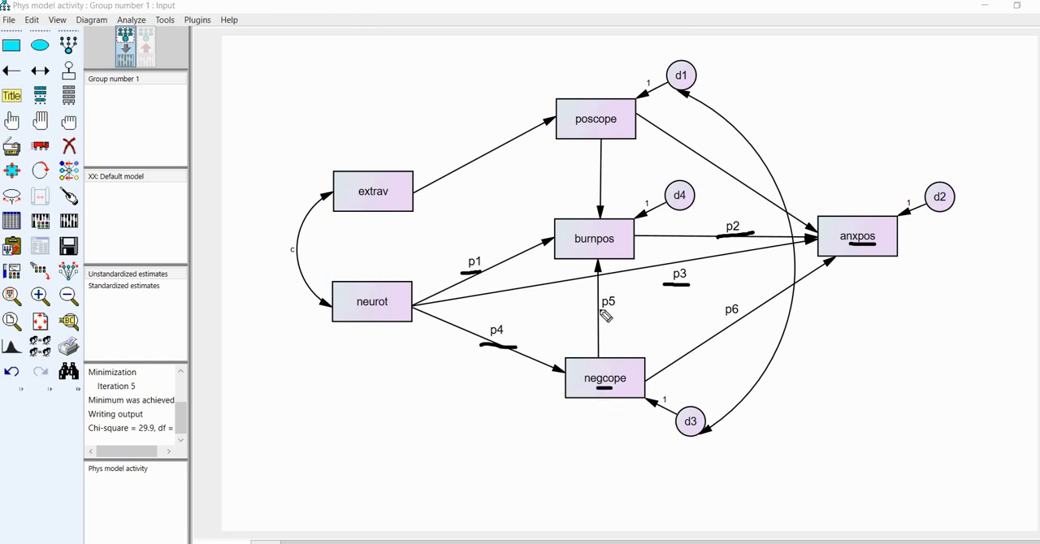
{"action": "mouse_move", "coordinate": [886, 317]}
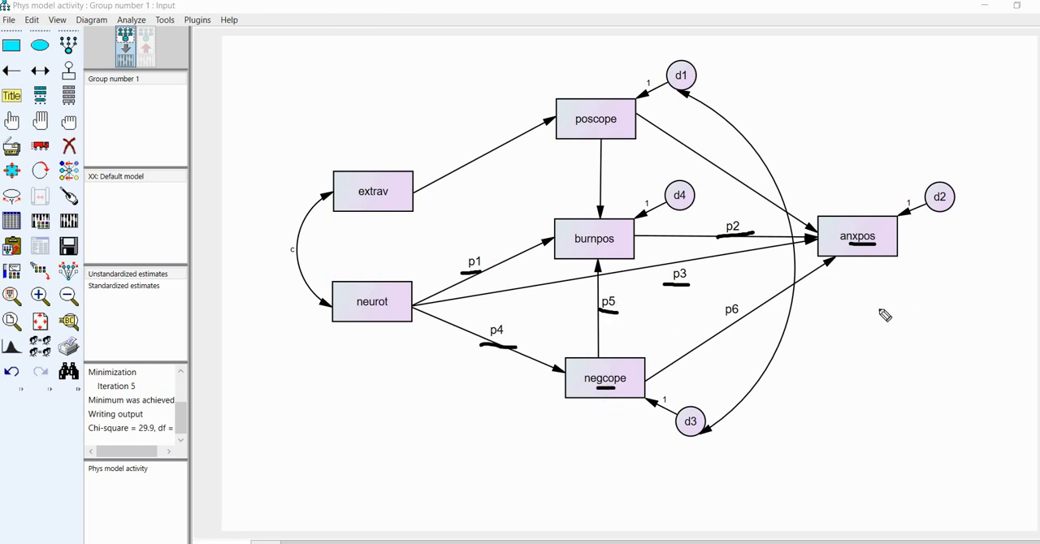
{"action": "mouse_move", "coordinate": [825, 273]}
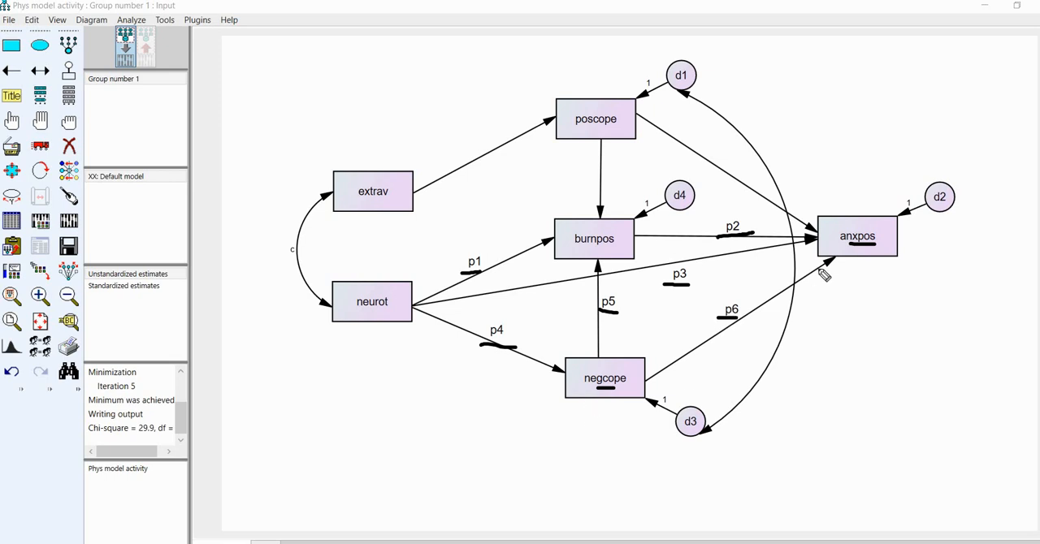
{"action": "mouse_move", "coordinate": [13, 523]}
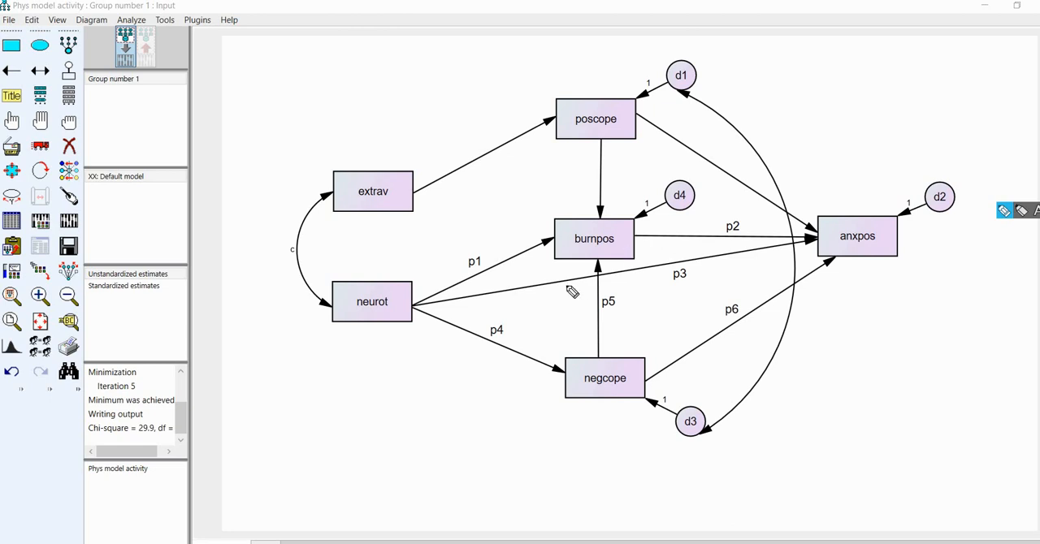
{"action": "mouse_move", "coordinate": [631, 284]}
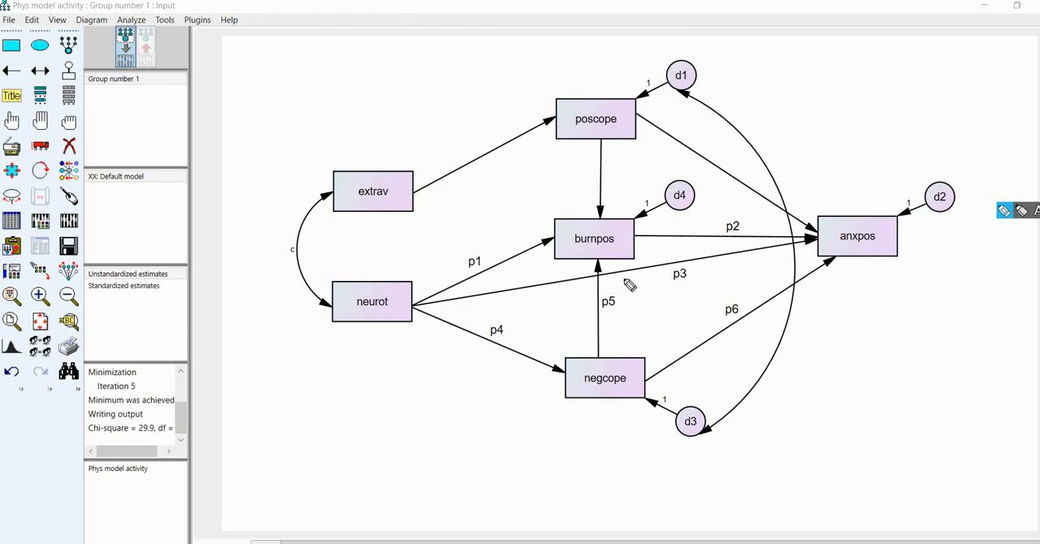
{"action": "mouse_move", "coordinate": [471, 276]}
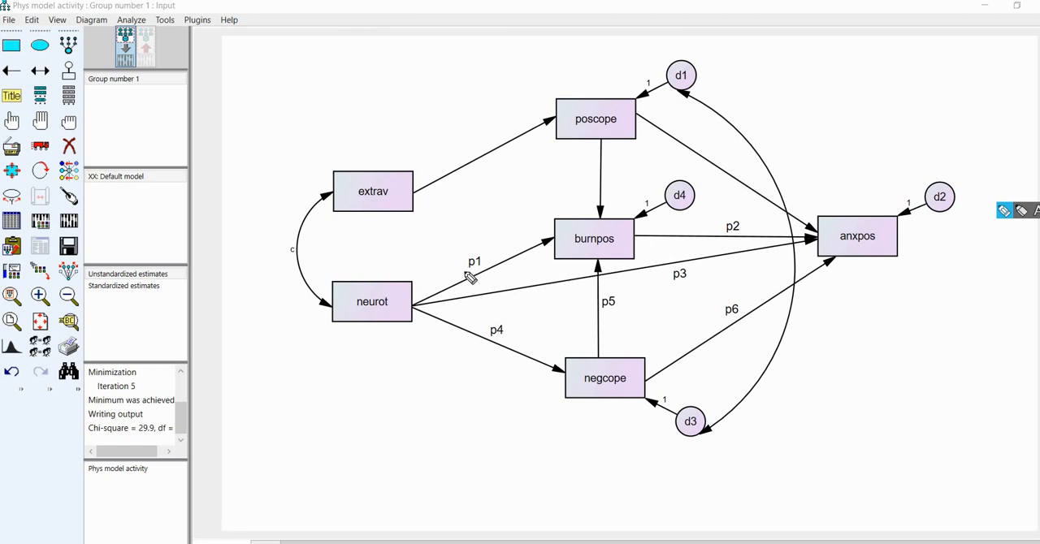
{"action": "mouse_move", "coordinate": [744, 247]}
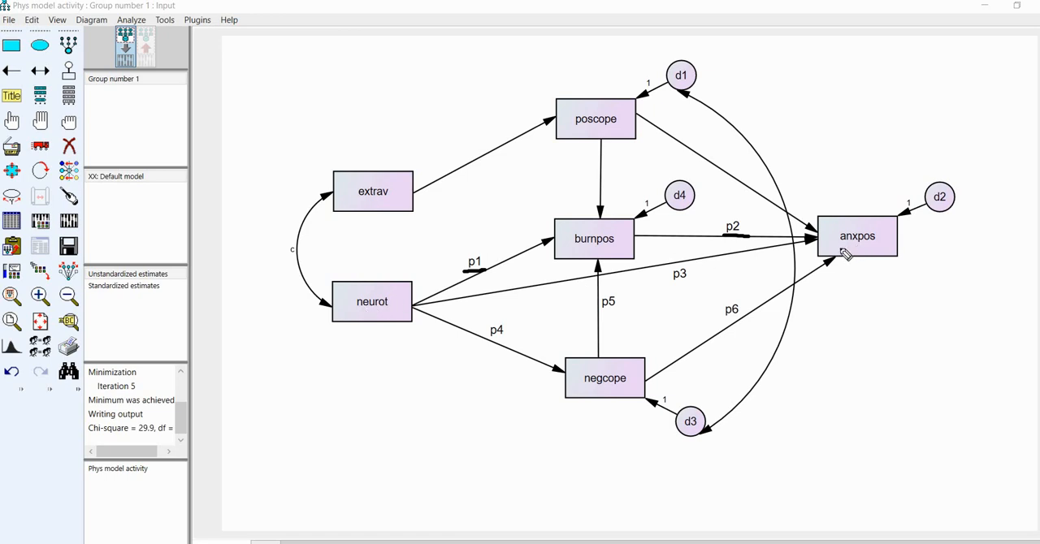
{"action": "mouse_move", "coordinate": [614, 257]}
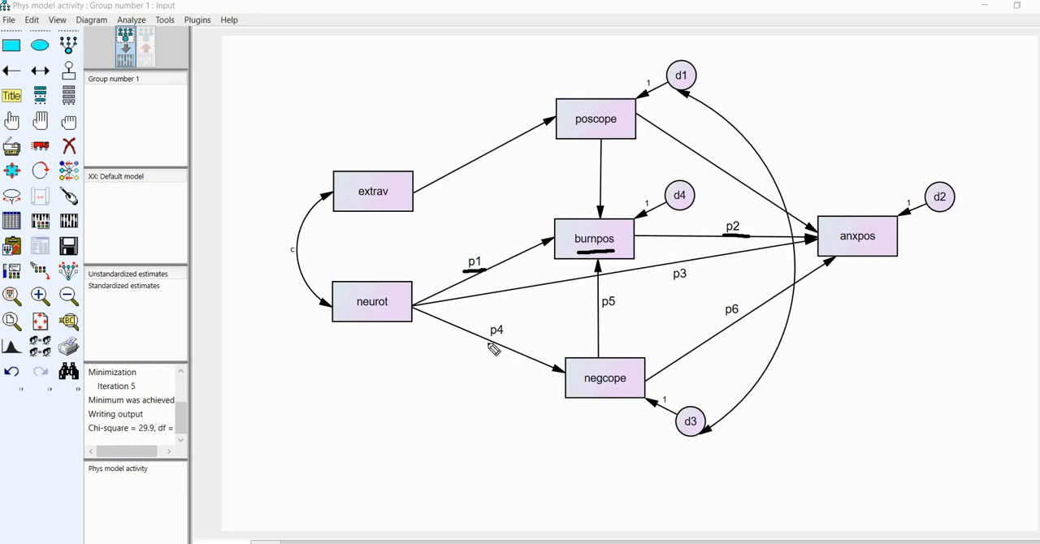
{"action": "mouse_move", "coordinate": [501, 341]}
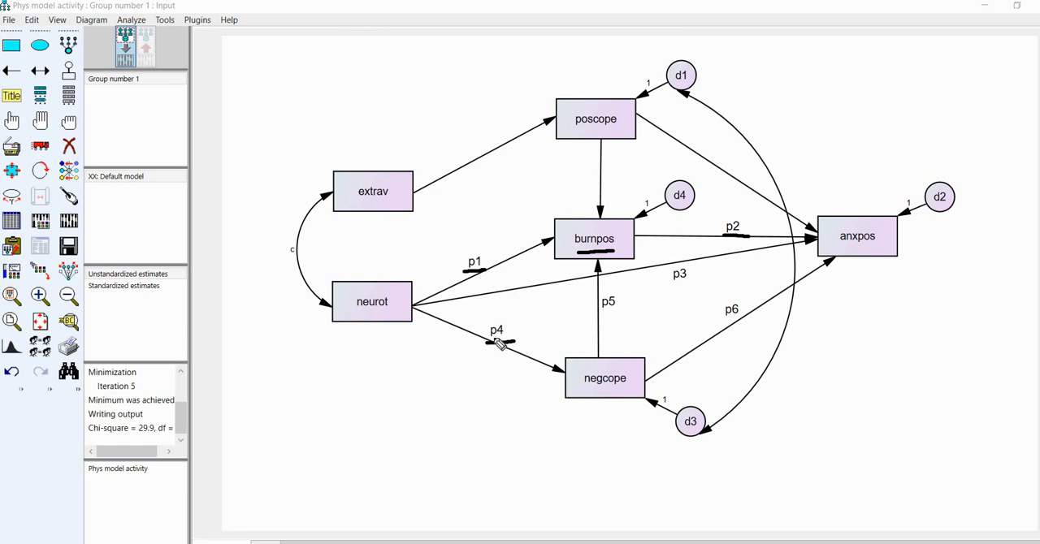
{"action": "mouse_move", "coordinate": [761, 327]}
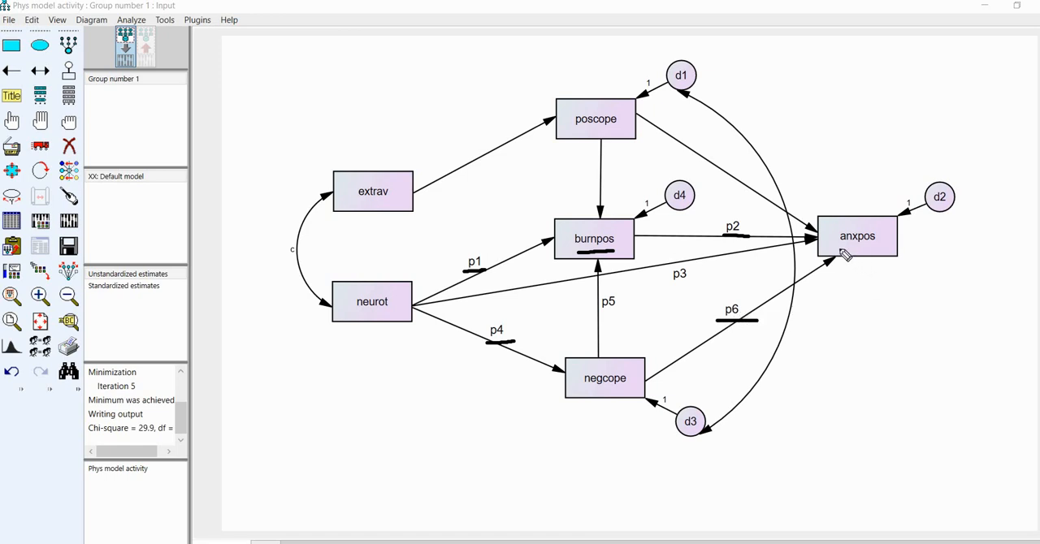
{"action": "mouse_move", "coordinate": [555, 413]}
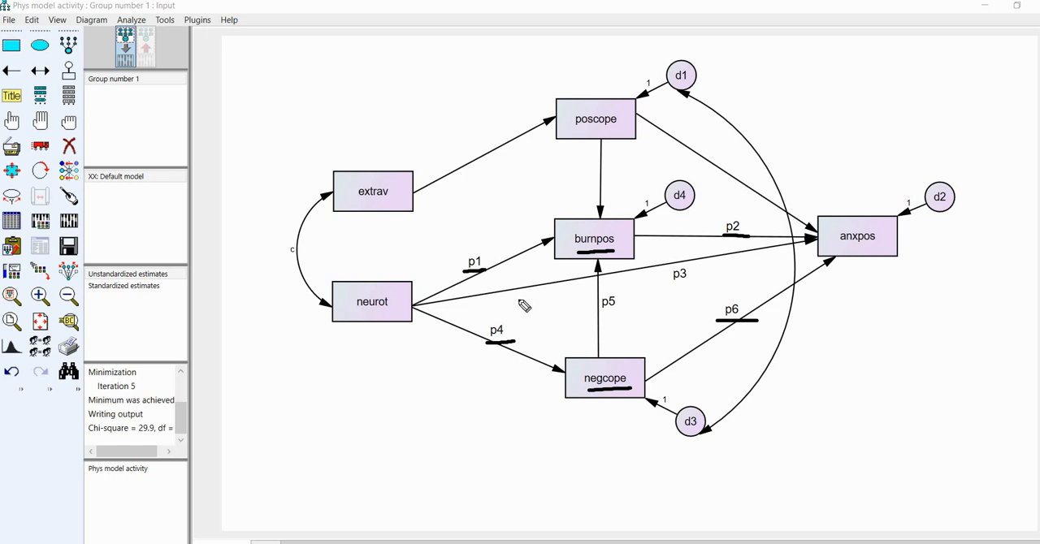
{"action": "mouse_move", "coordinate": [518, 348]}
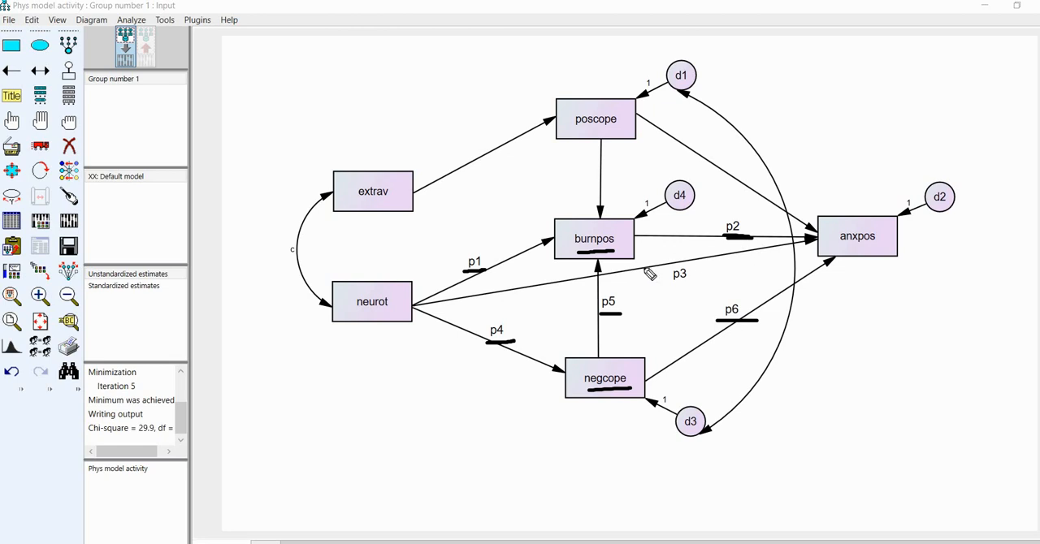
{"action": "mouse_move", "coordinate": [585, 293]}
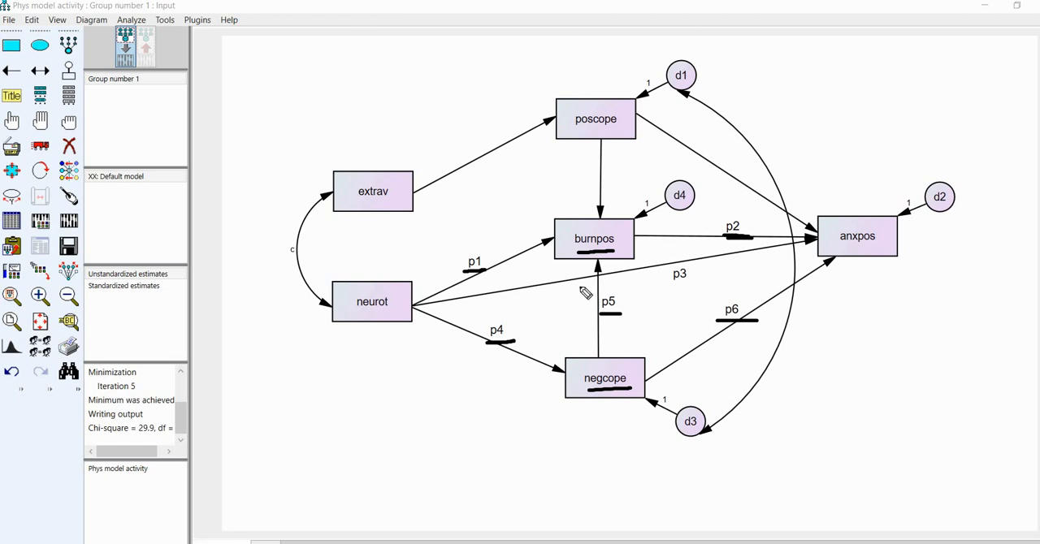
{"action": "mouse_move", "coordinate": [478, 325]}
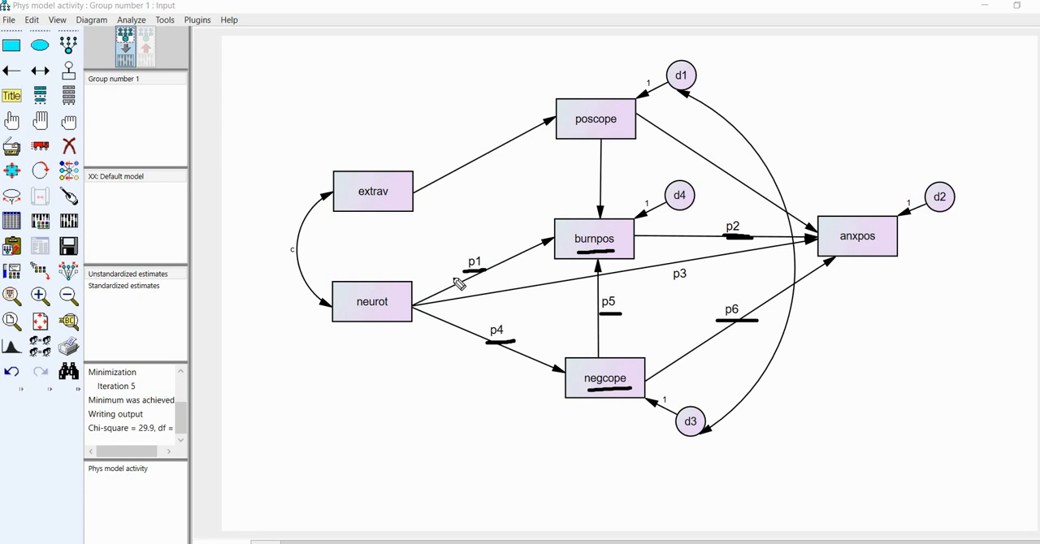
{"action": "mouse_move", "coordinate": [381, 315]}
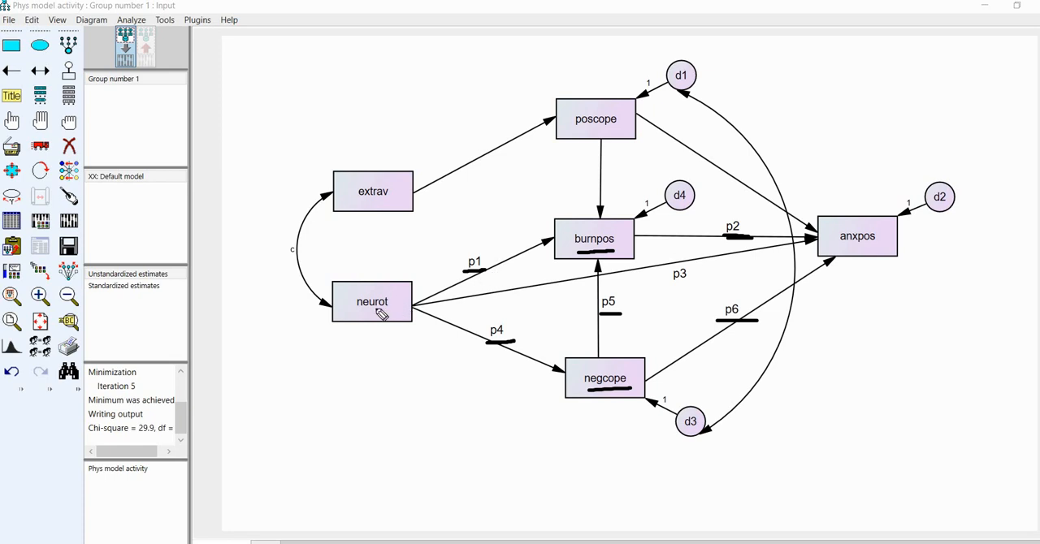
{"action": "mouse_move", "coordinate": [848, 247]}
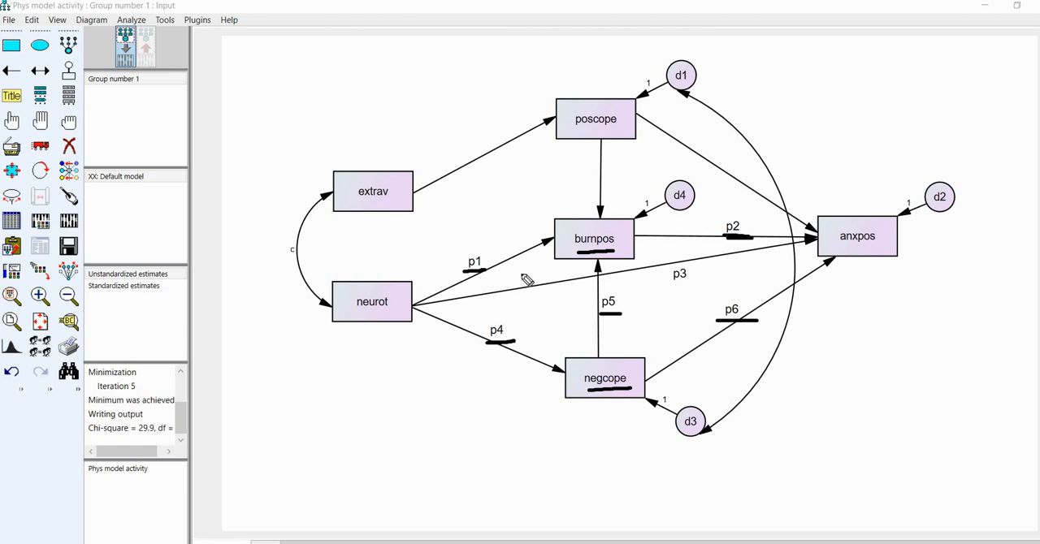
{"action": "mouse_move", "coordinate": [543, 278]}
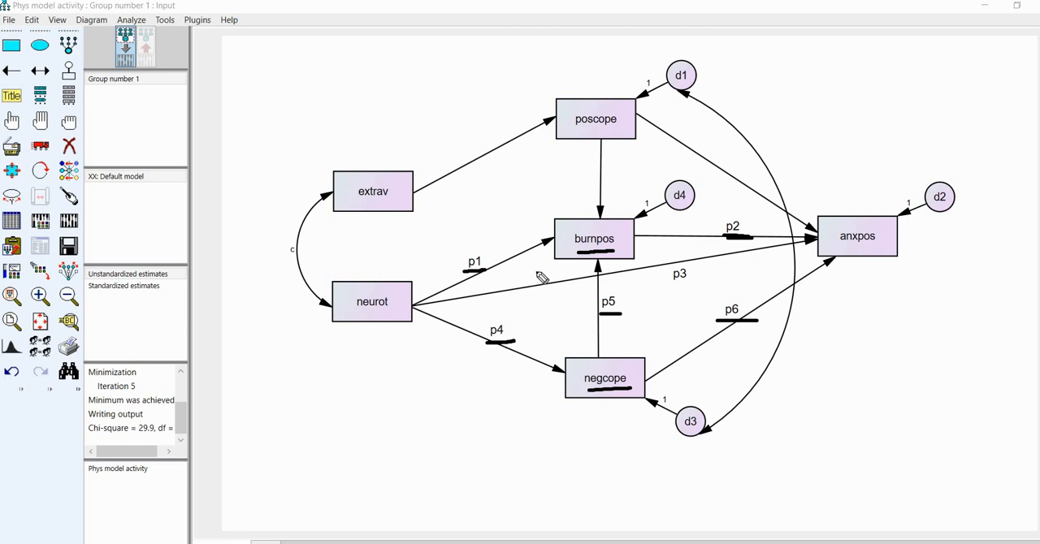
{"action": "mouse_move", "coordinate": [537, 278]}
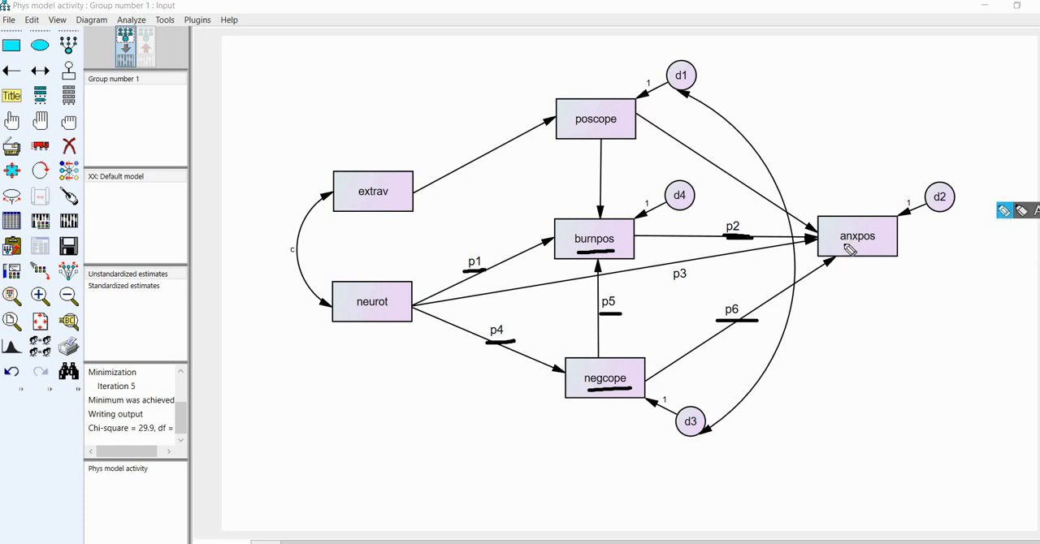
{"action": "mouse_move", "coordinate": [860, 252]}
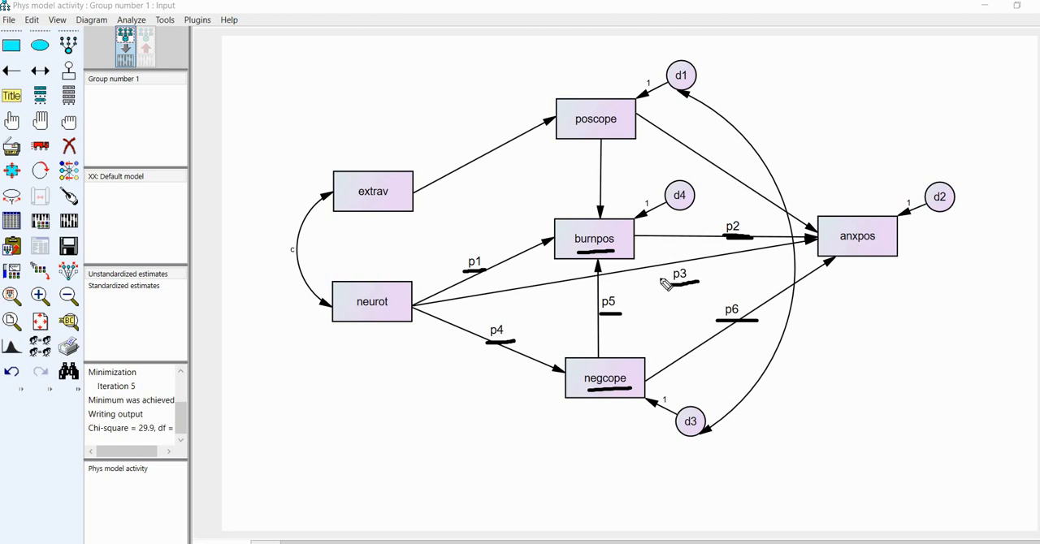
{"action": "mouse_move", "coordinate": [368, 317]}
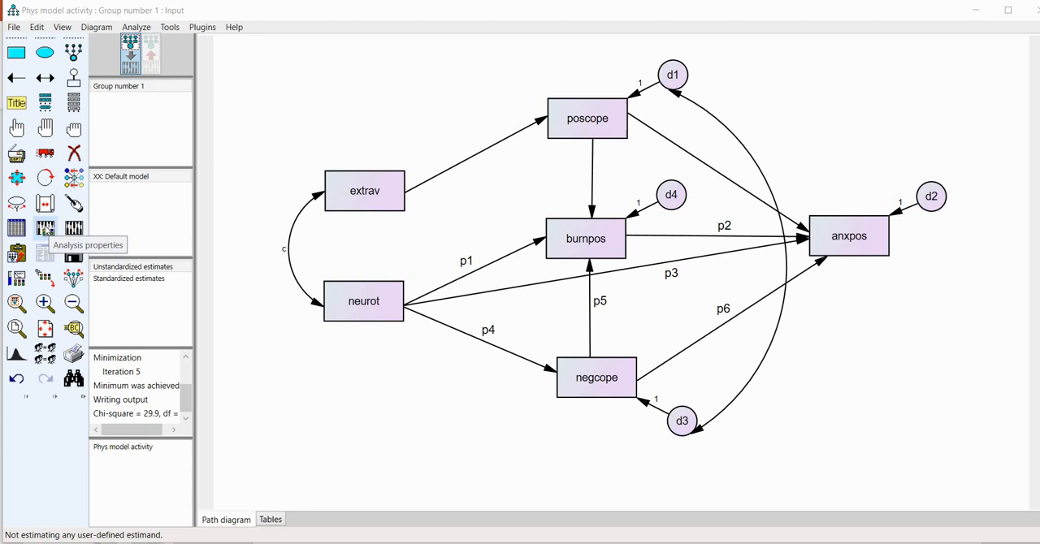
- Enable indirect, direct and total effects in the Analysis Properties output settings
{"action": "left_click", "coordinate": [46, 227]}
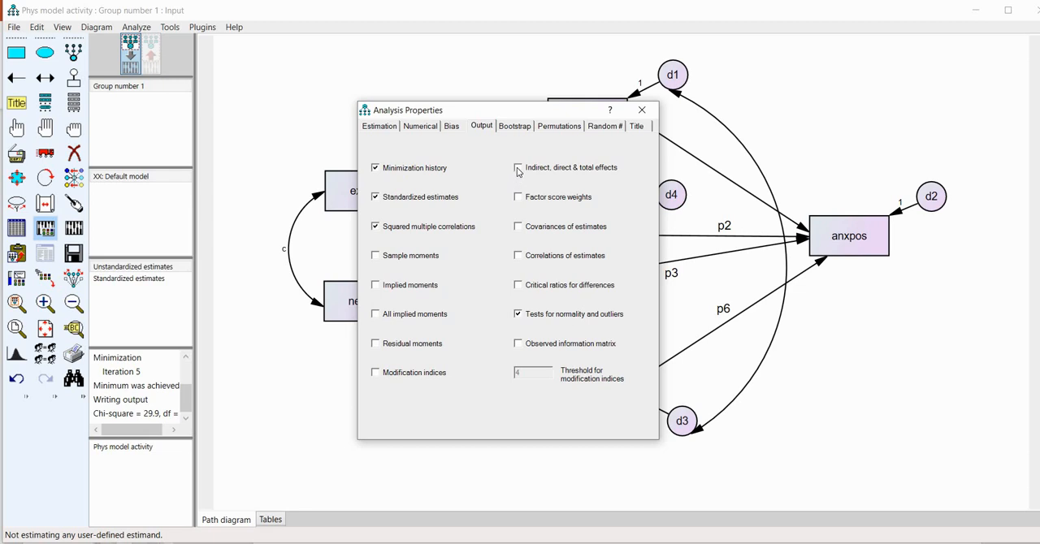
{"action": "left_click", "coordinate": [517, 167]}
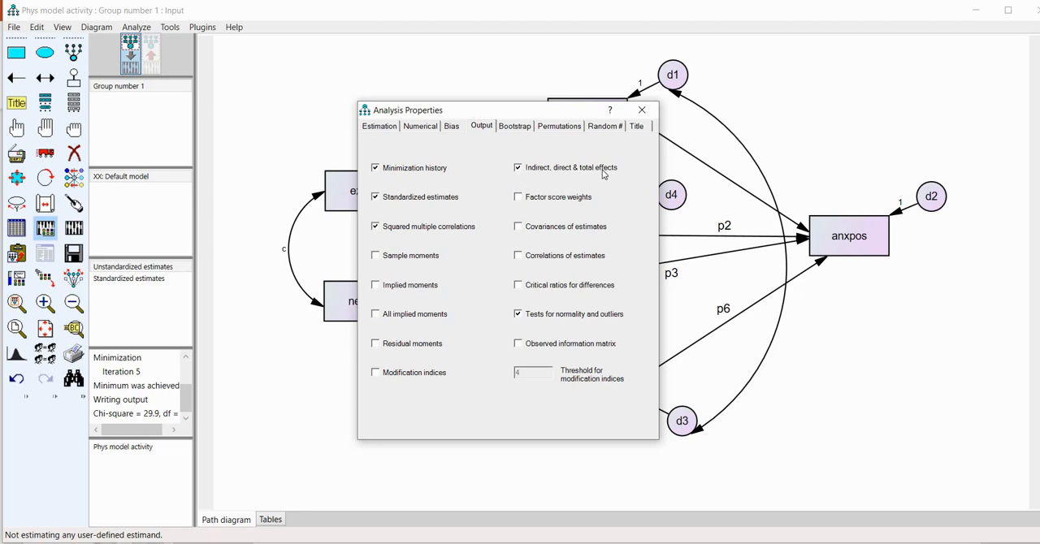
{"action": "mouse_move", "coordinate": [572, 175]}
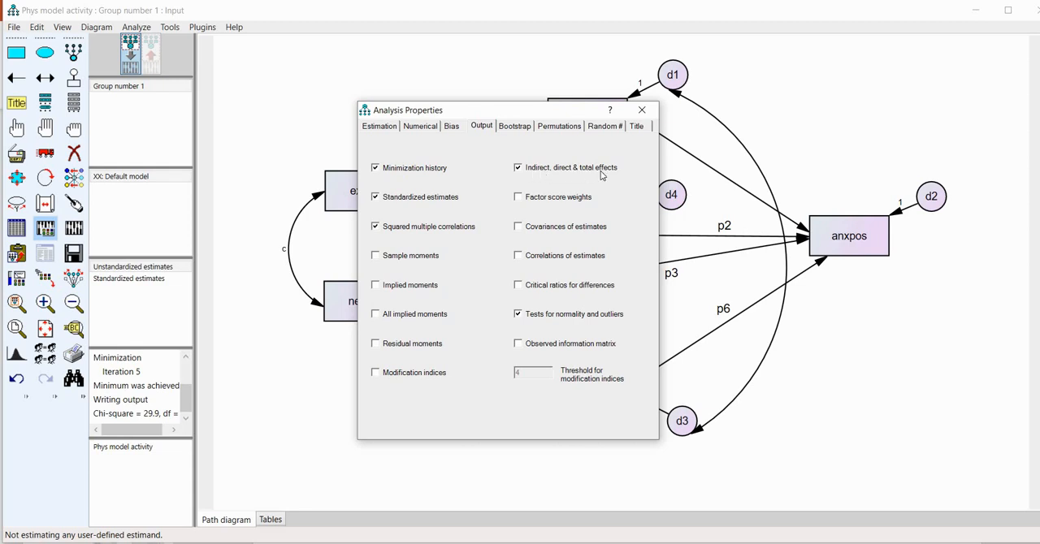
{"action": "mouse_move", "coordinate": [537, 179]}
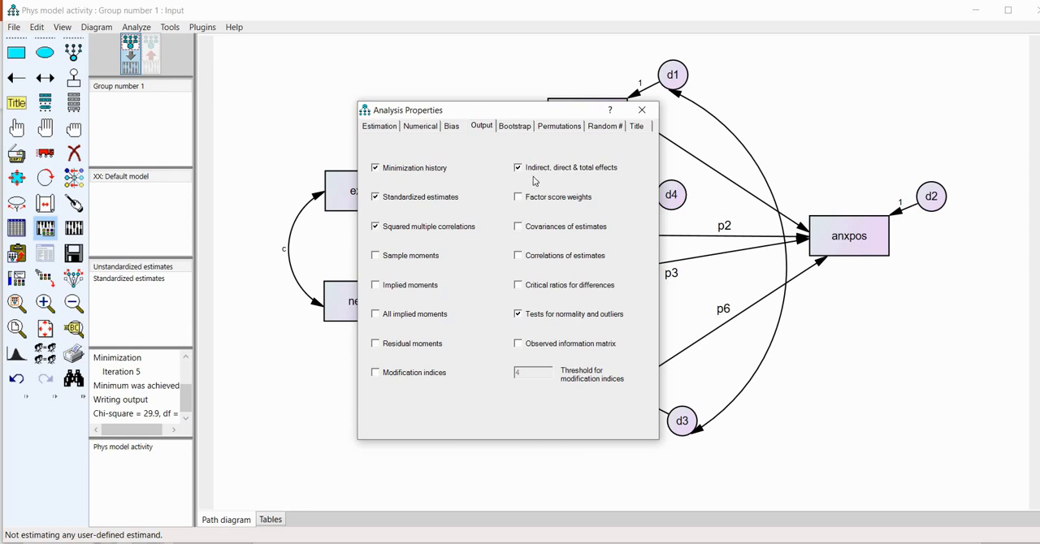
{"action": "mouse_move", "coordinate": [562, 180]}
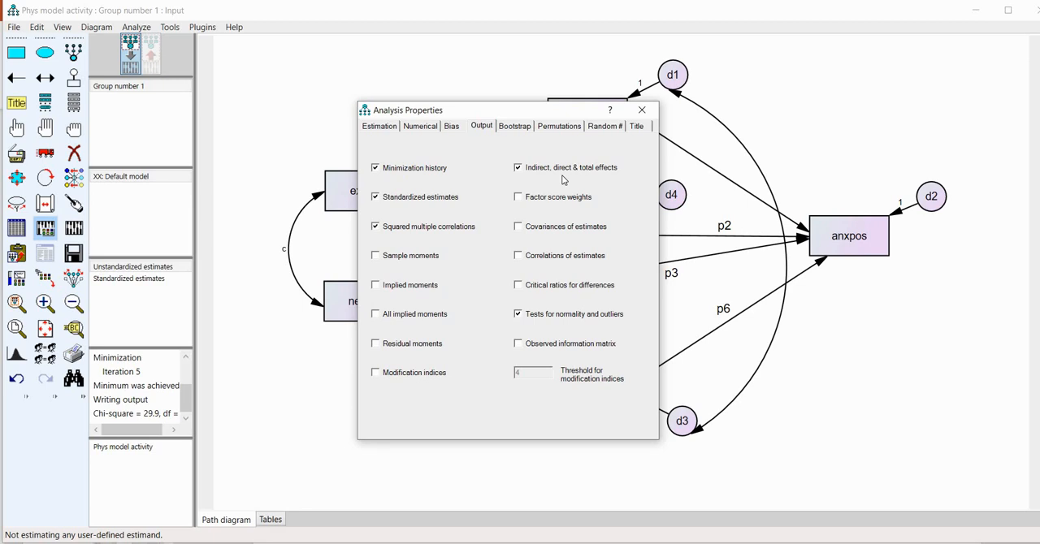
{"action": "mouse_move", "coordinate": [530, 114]}
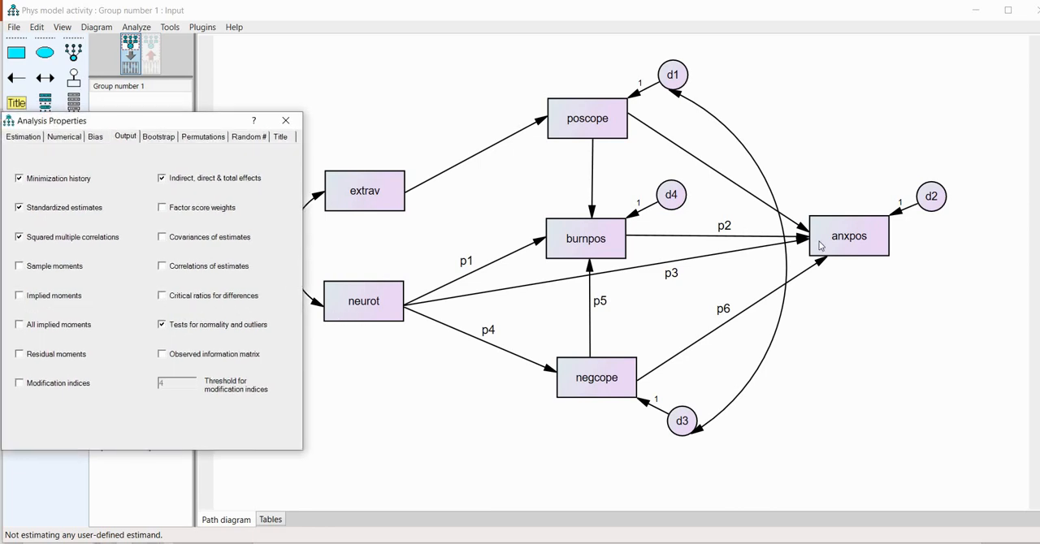
{"action": "mouse_move", "coordinate": [546, 266]}
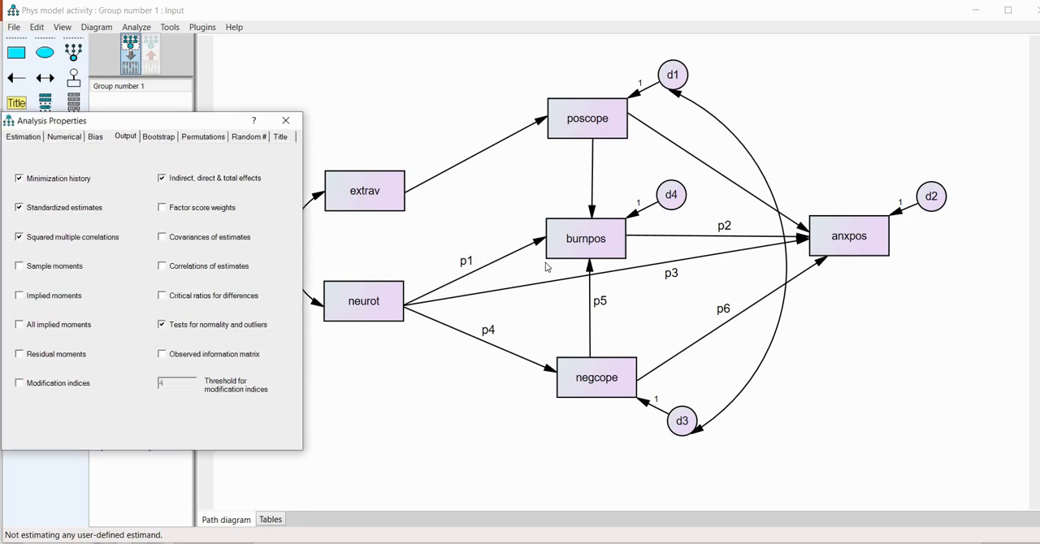
{"action": "mouse_move", "coordinate": [491, 284]}
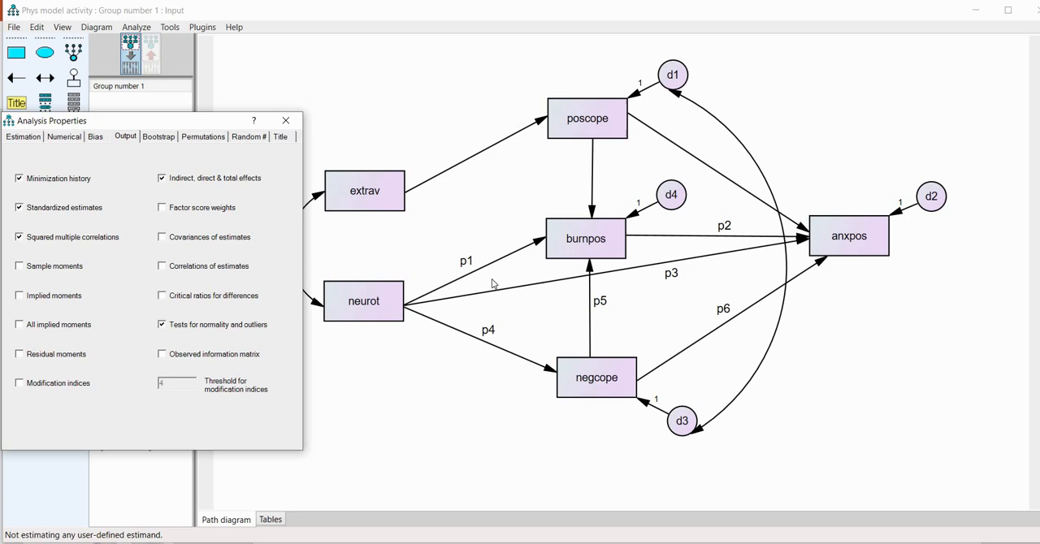
{"action": "mouse_move", "coordinate": [739, 234]}
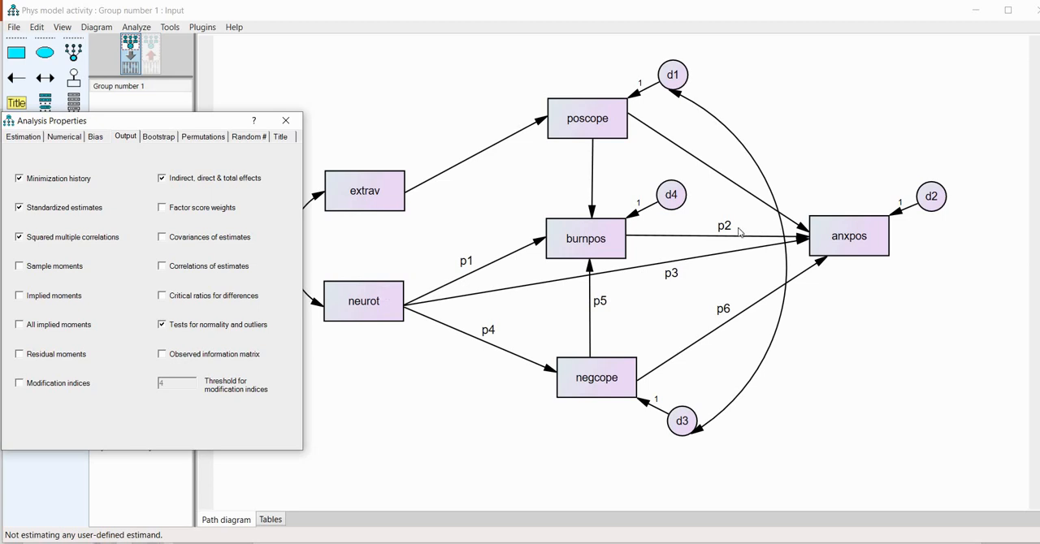
{"action": "mouse_move", "coordinate": [434, 238]}
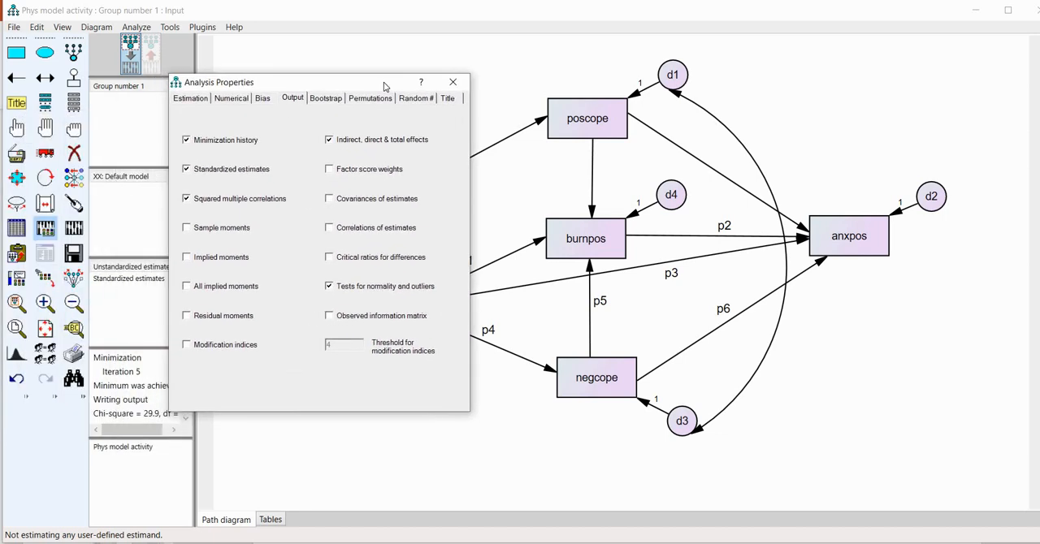
{"action": "mouse_move", "coordinate": [369, 97]}
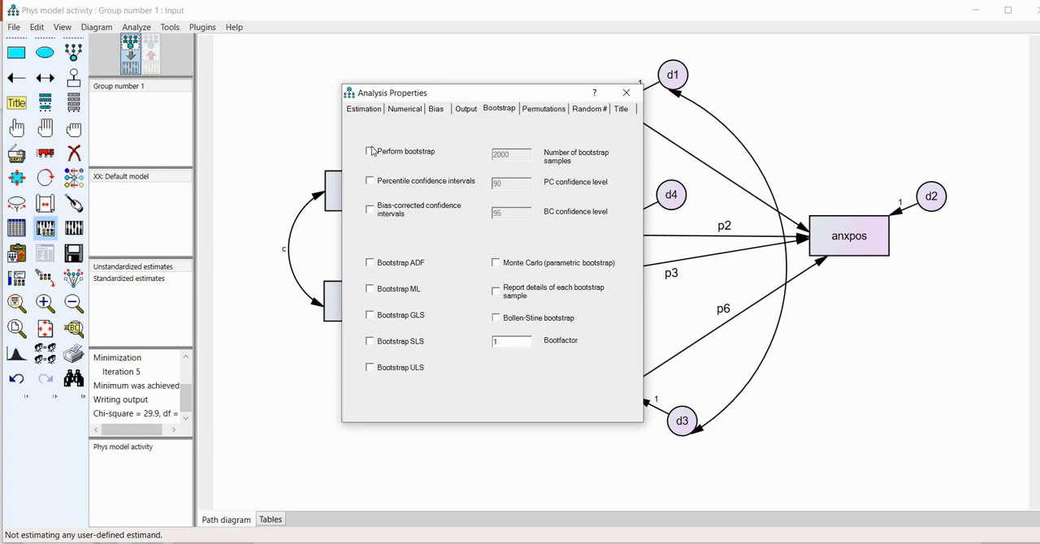
- Enable bootstrapping with bias-corrected confidence intervals and close Analysis Properties
{"action": "left_click", "coordinate": [371, 152]}
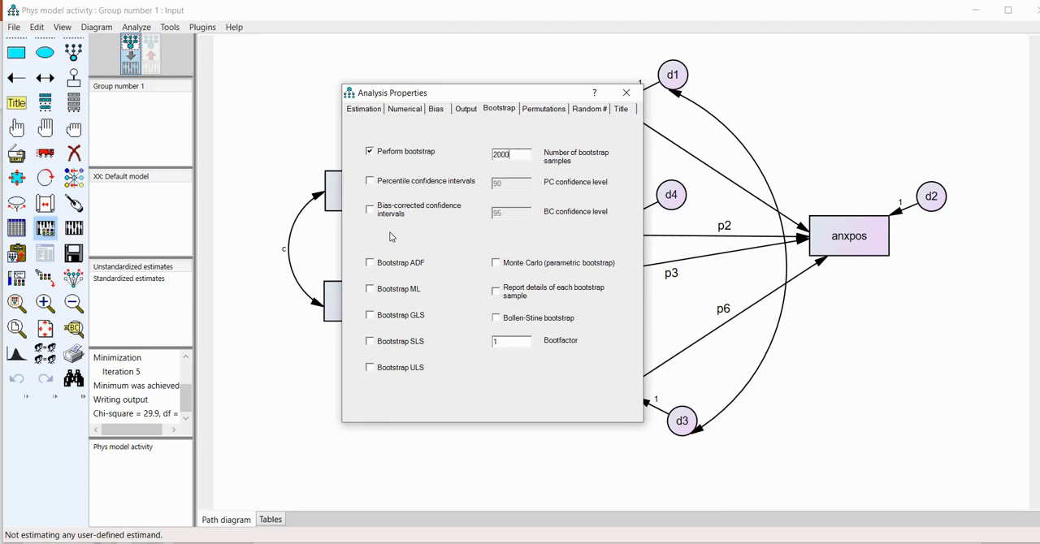
{"action": "left_click", "coordinate": [371, 210]}
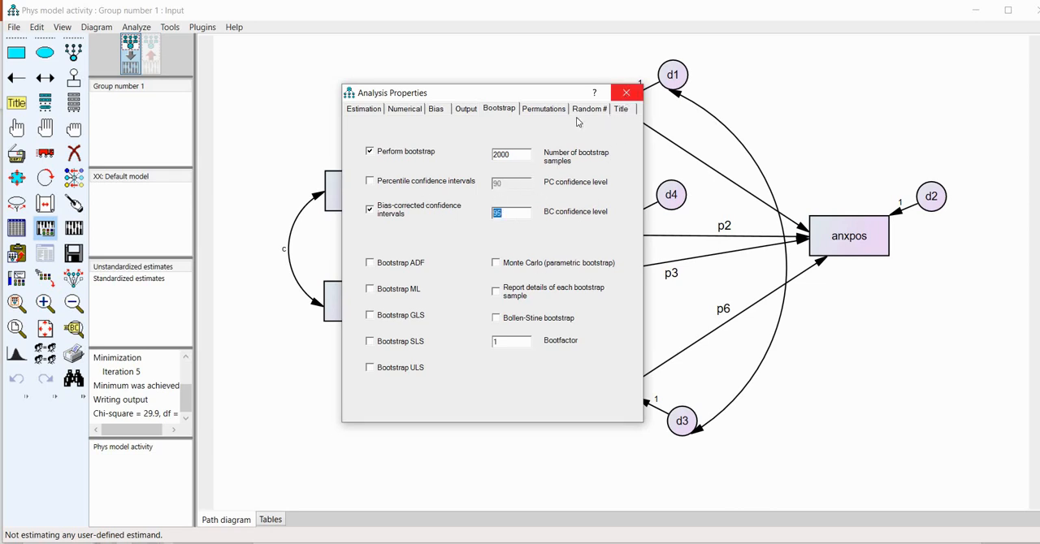
{"action": "left_click", "coordinate": [625, 91]}
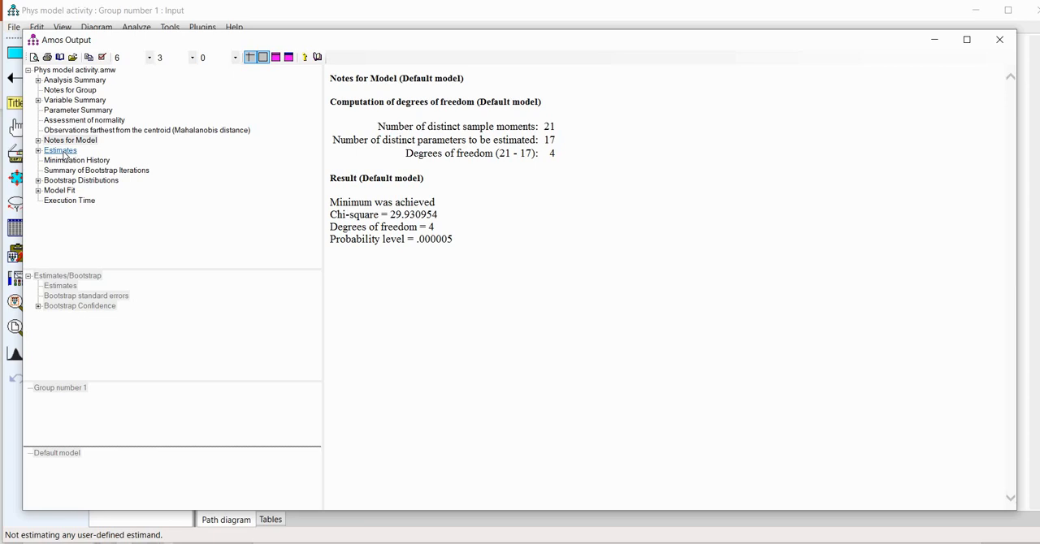
- Review the total and direct effects matrices in the Amos output
{"action": "left_click", "coordinate": [68, 169]}
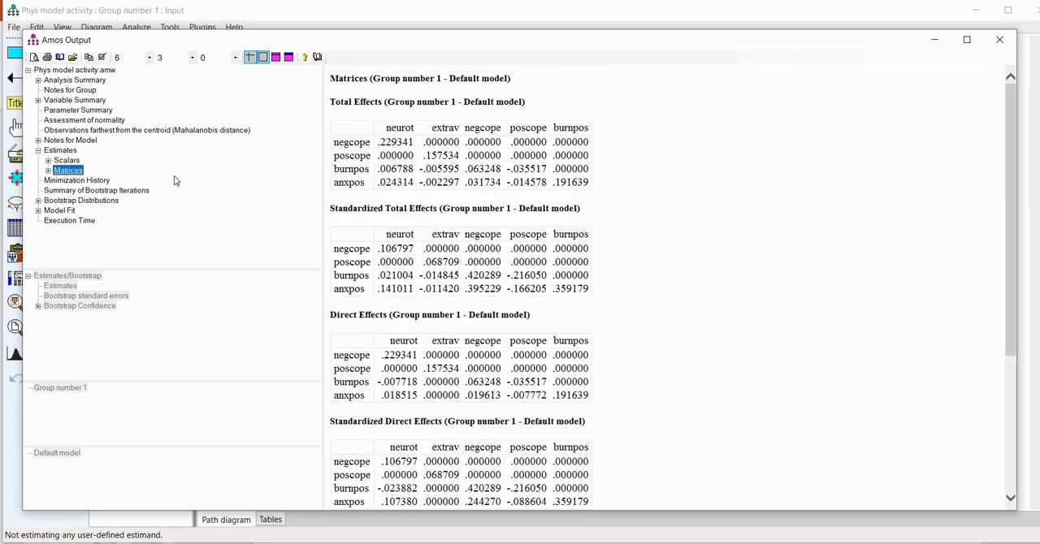
{"action": "left_click", "coordinate": [48, 169]}
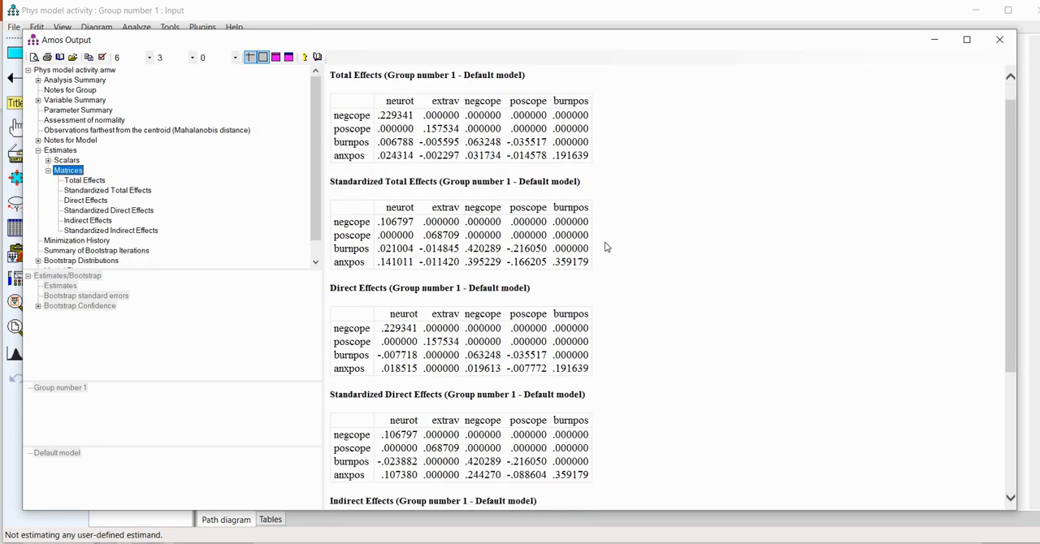
{"action": "scroll", "scroll_direction": "down", "scroll_amount": 3}
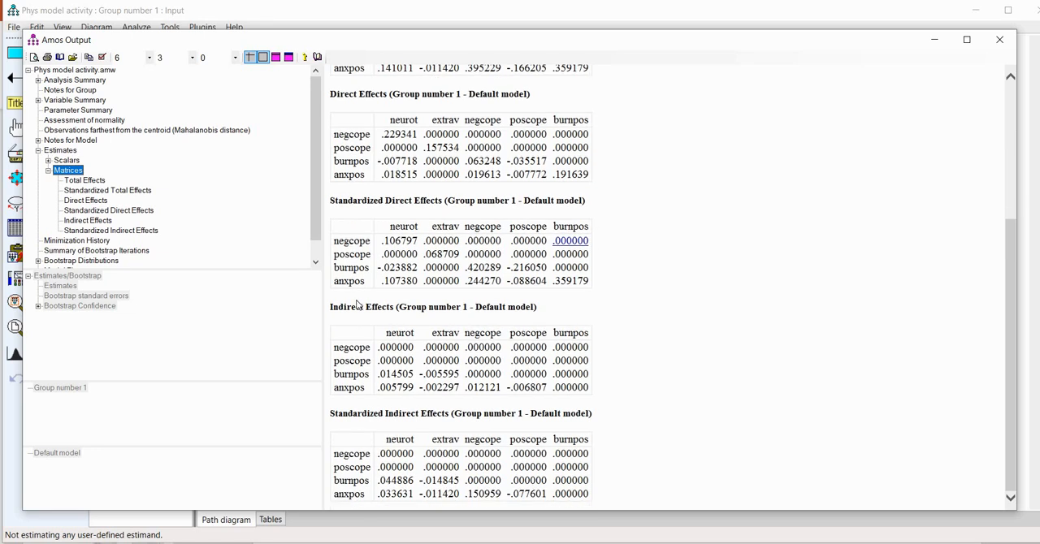
{"action": "left_click", "coordinate": [396, 387]}
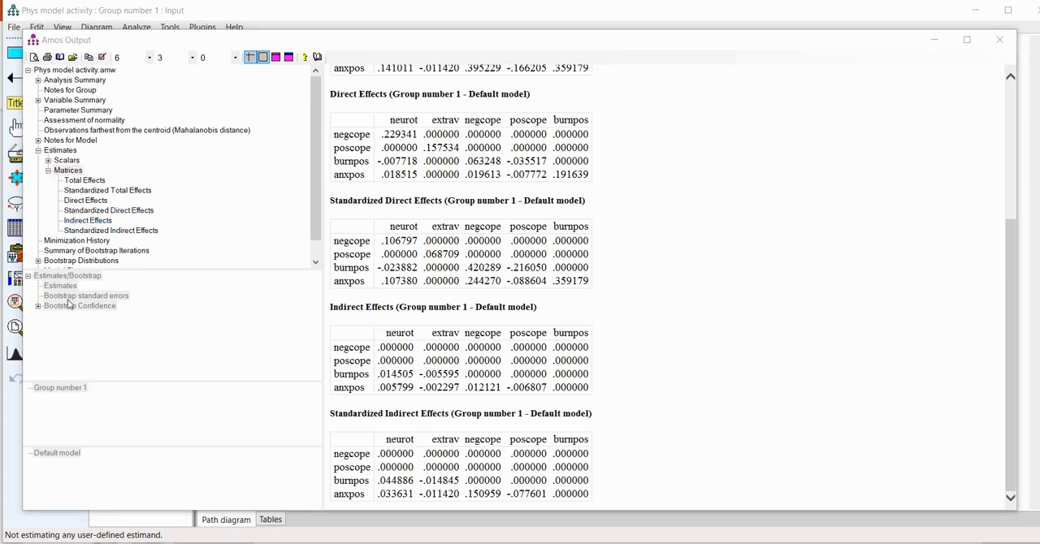
- Review the indirect effects with bias-corrected bootstrap confidence bounds
{"action": "left_click", "coordinate": [87, 221]}
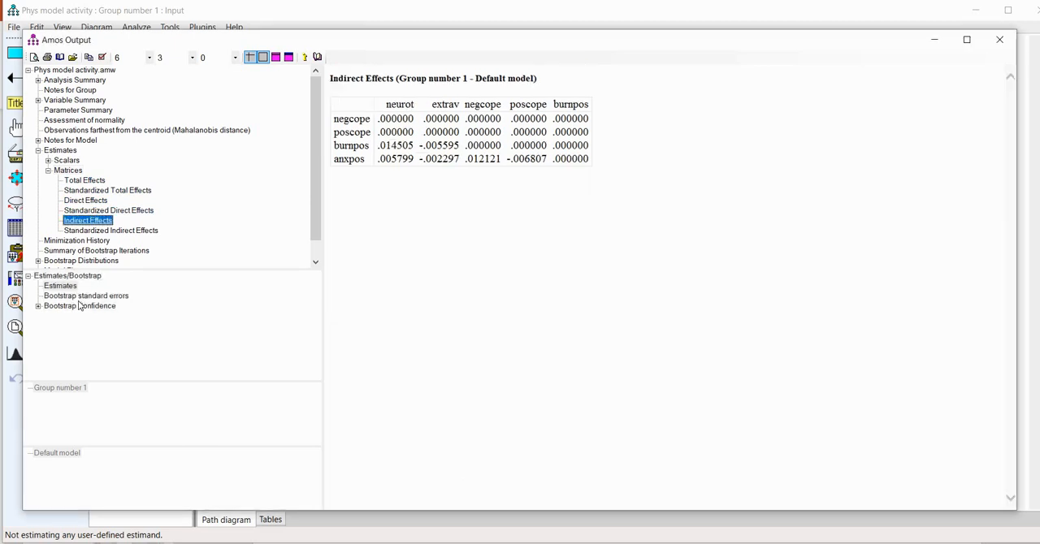
{"action": "left_click", "coordinate": [80, 305]}
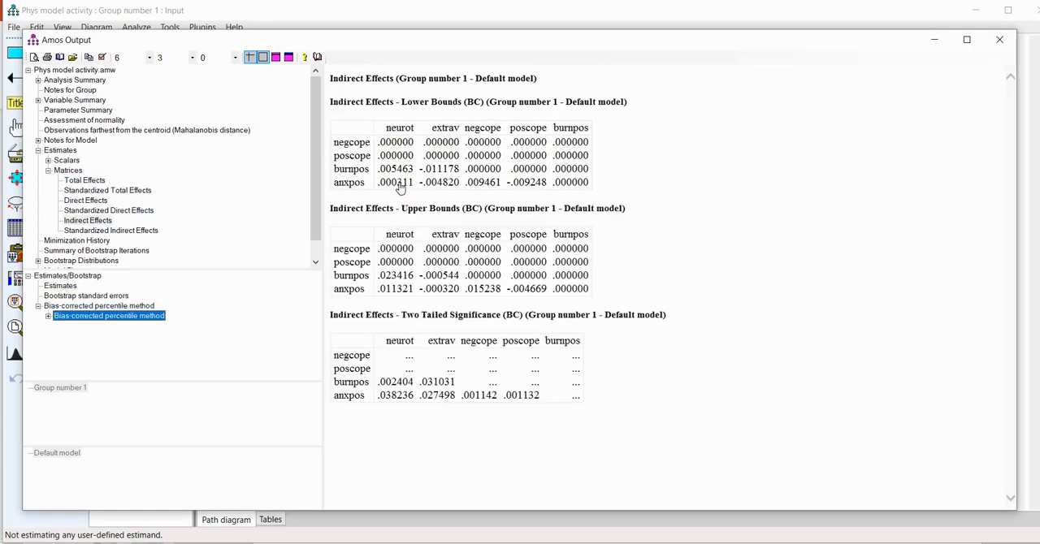
{"action": "left_click", "coordinate": [395, 182]}
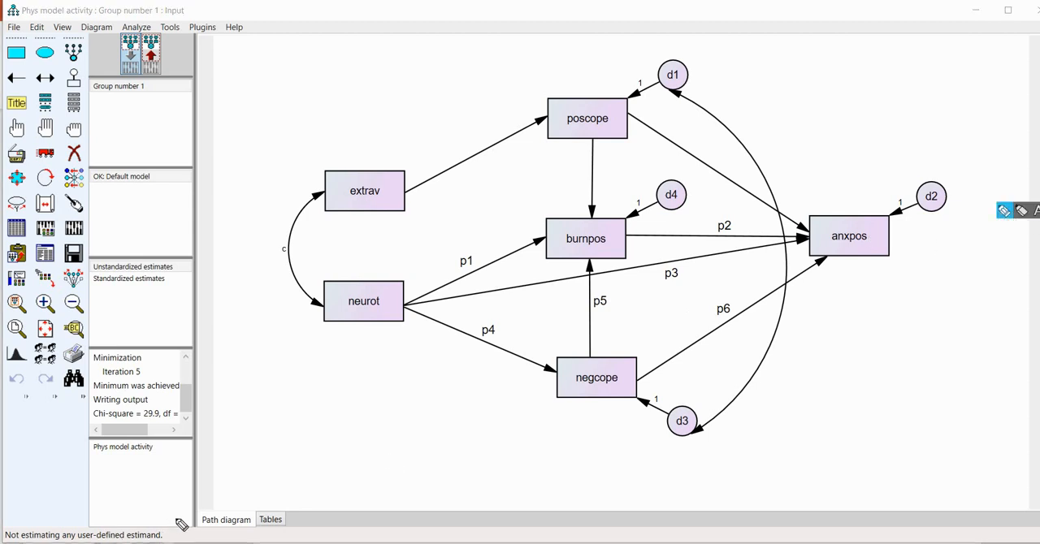
{"action": "mouse_move", "coordinate": [172, 523]}
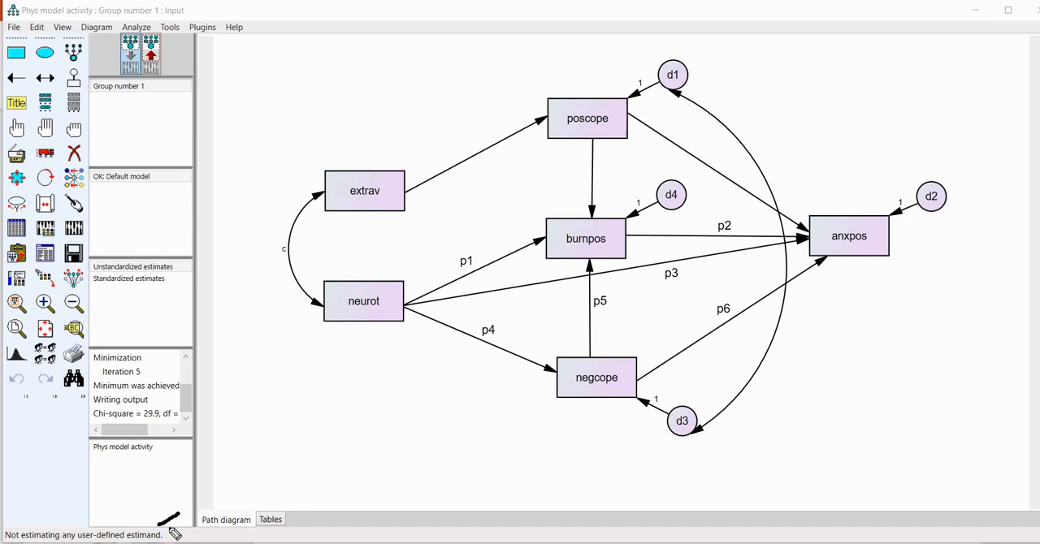
{"action": "mouse_move", "coordinate": [170, 520]}
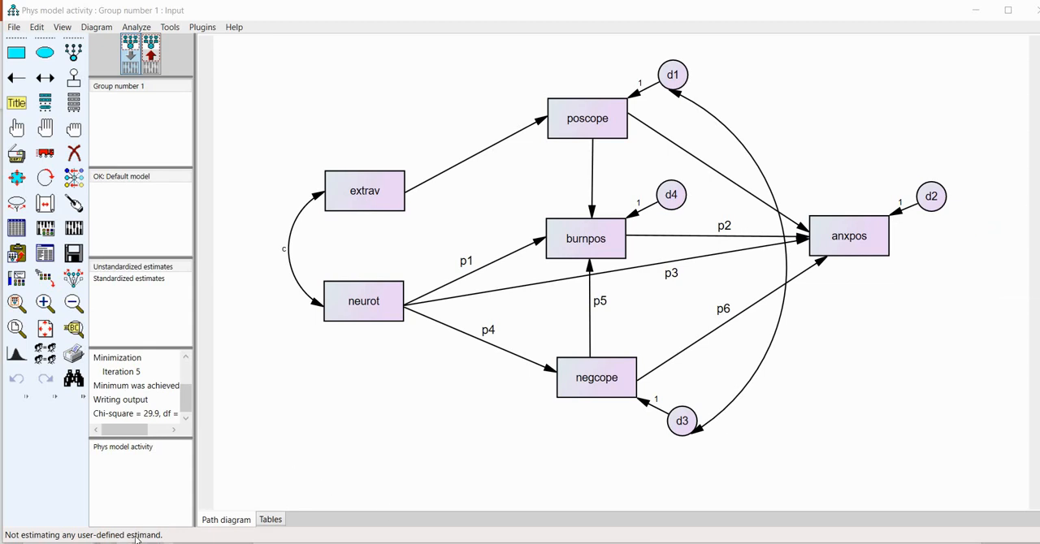
- Bring up the user-defined estimand options from the status area
{"action": "right_click", "coordinate": [122, 535]}
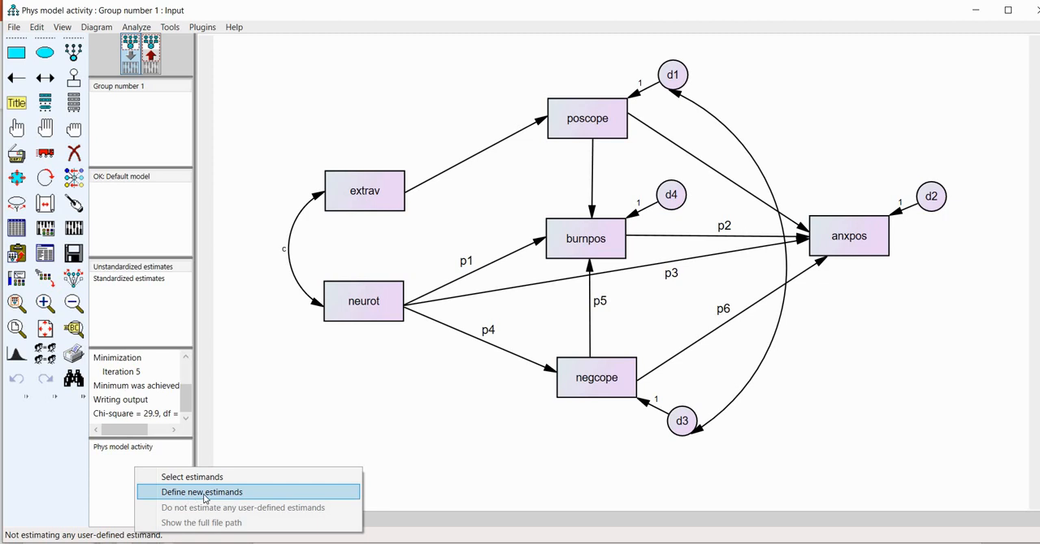
- Start a new estimand script with the comment 'computing specific indirect effects
{"action": "left_click", "coordinate": [202, 490]}
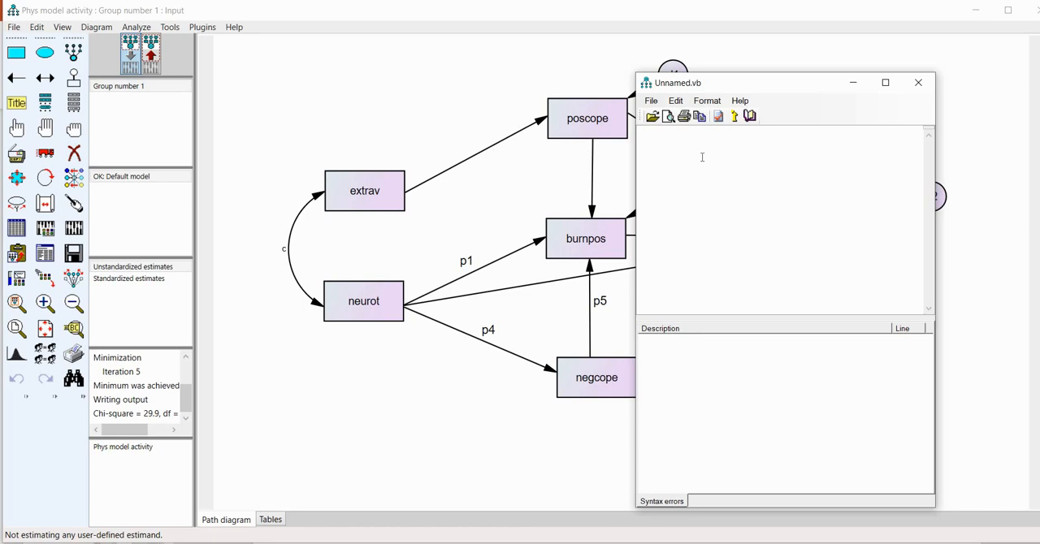
{"action": "mouse_move", "coordinate": [751, 84]}
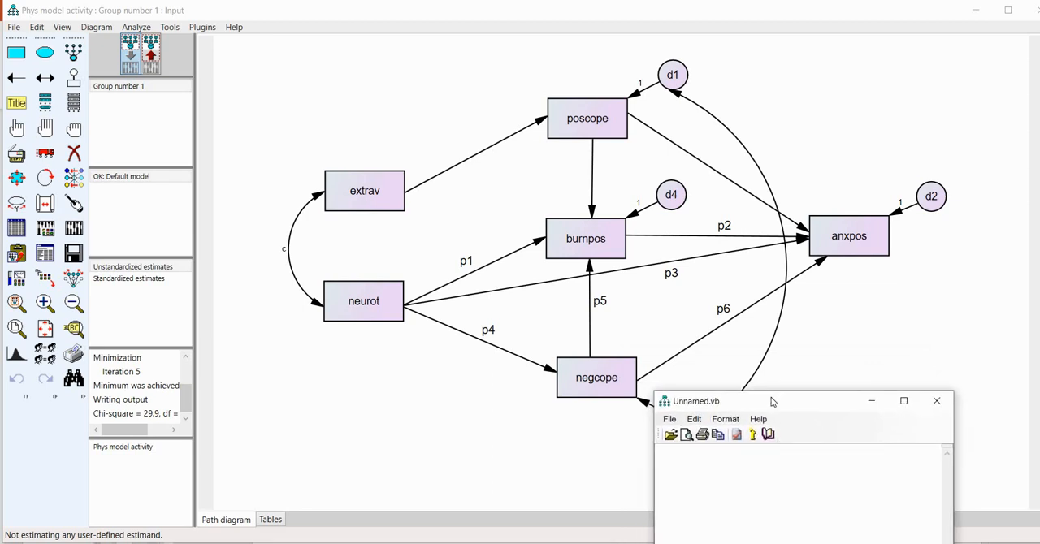
{"action": "left_click_drag", "start_coordinate": [771, 400], "coordinate": [776, 390]}
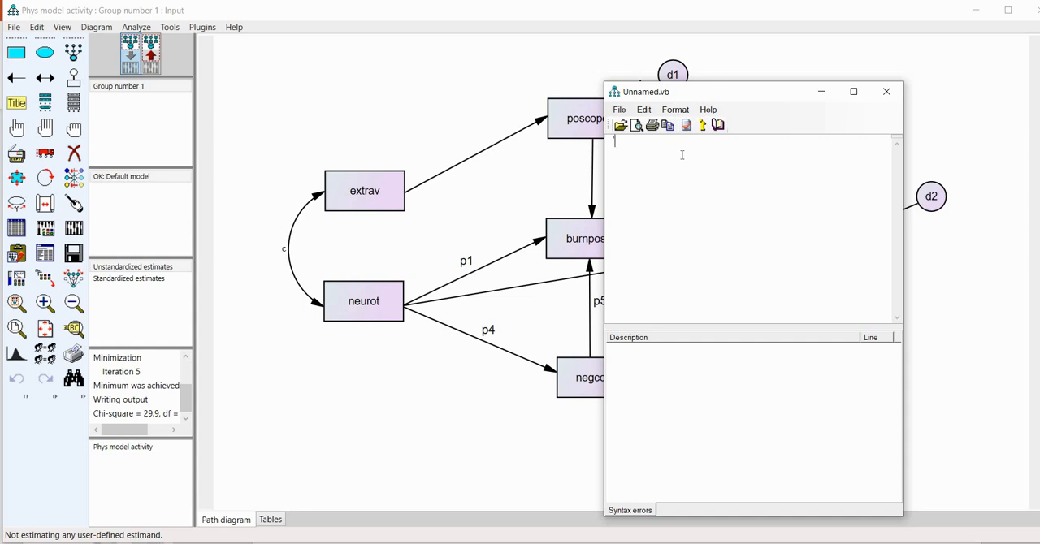
{"action": "type", "text": "'computin"}
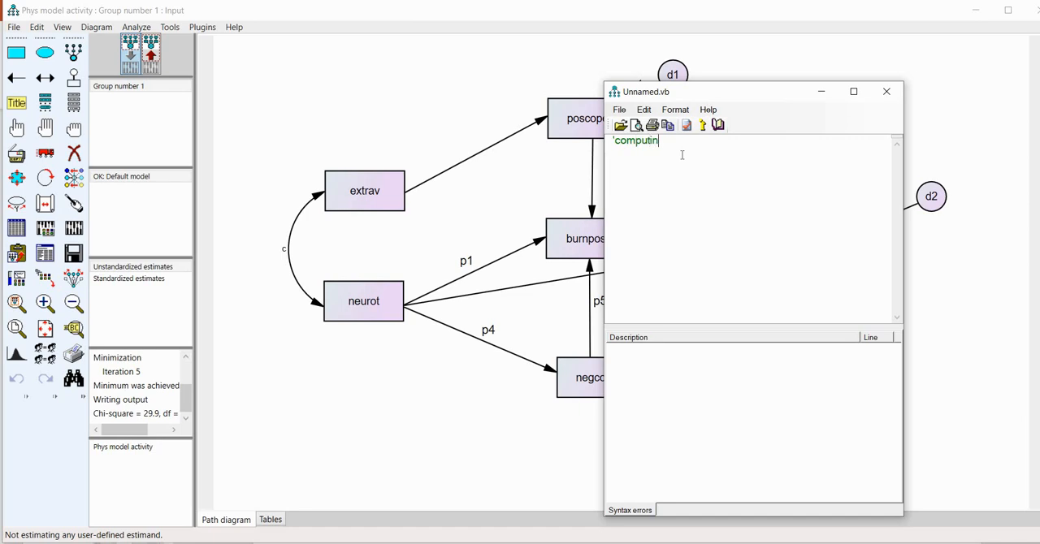
{"action": "type", "text": "g specific indir"}
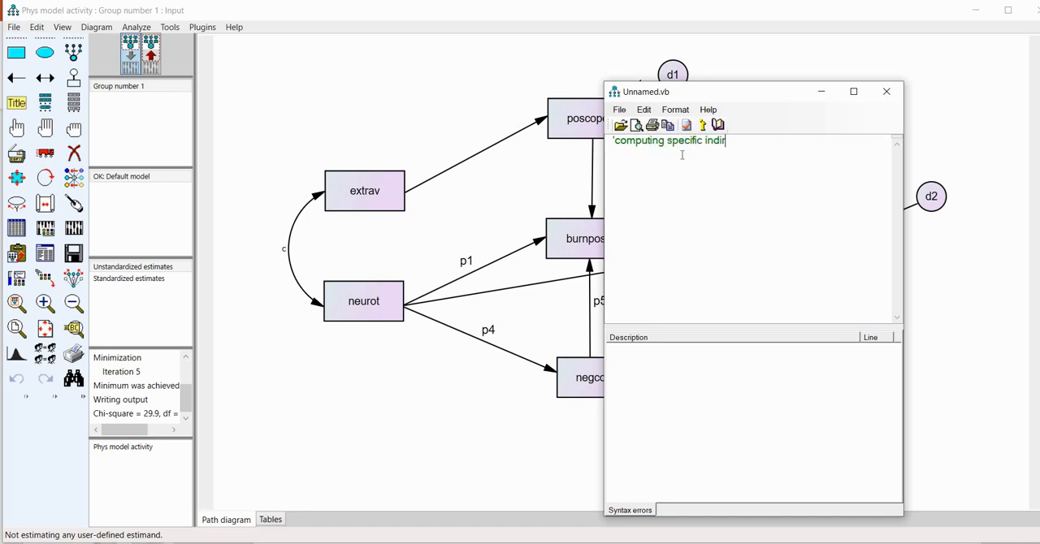
{"action": "type", "text": "ect effects"}
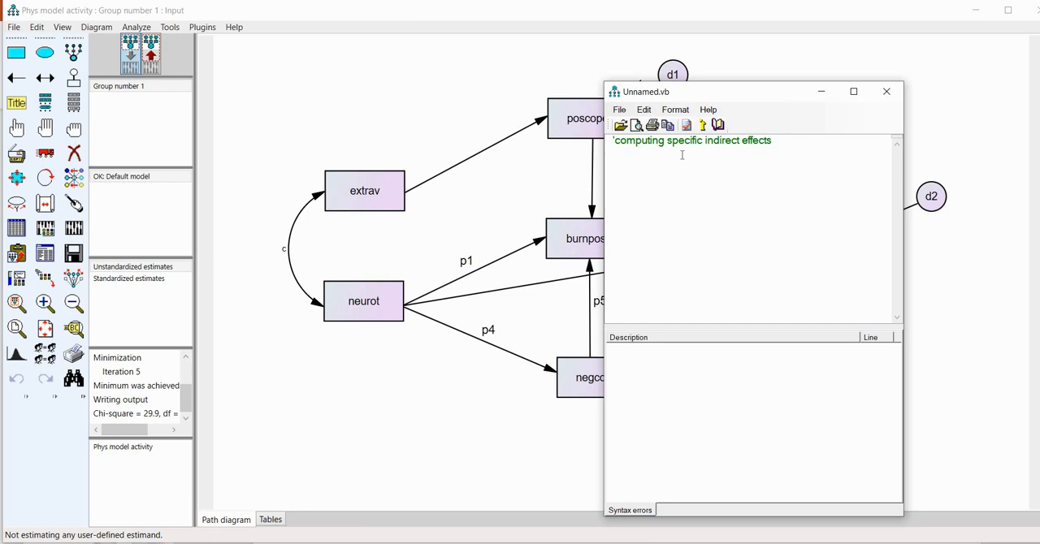
- Define SIE1=p1*p2 and begin SIE2 with p4*p6
{"action": "type", "text": "SIE1"}
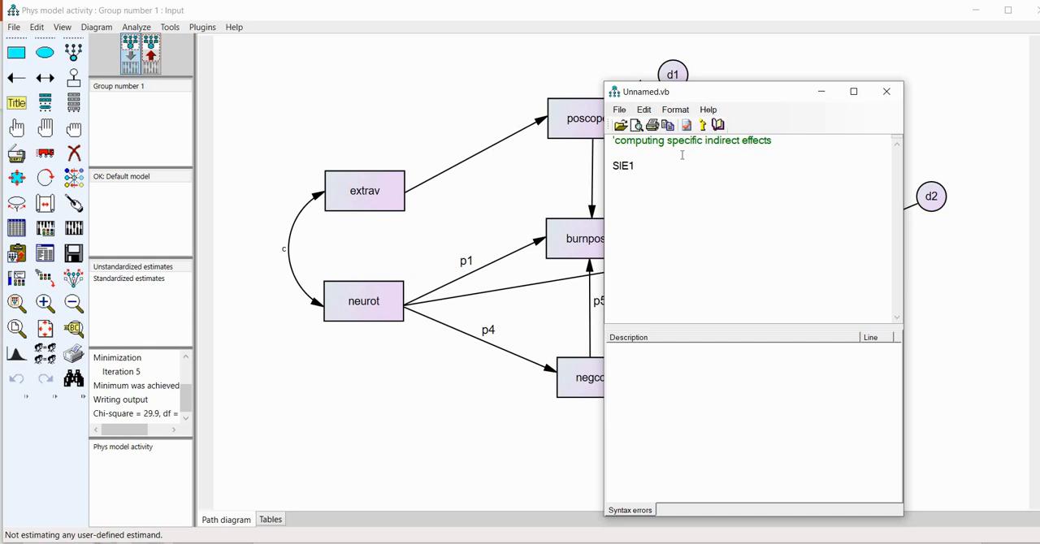
{"action": "type", "text": "="}
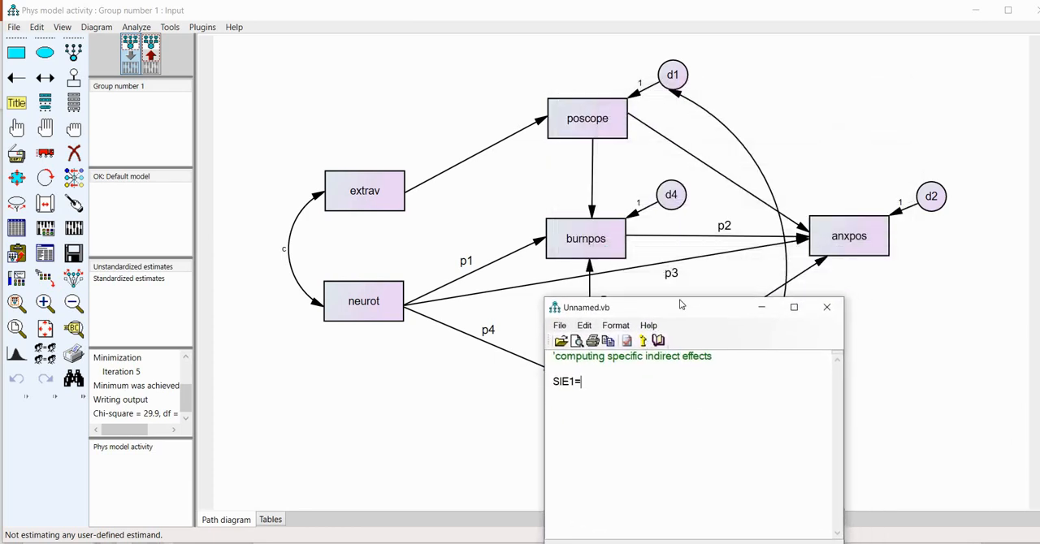
{"action": "left_click_drag", "start_coordinate": [658, 307], "coordinate": [682, 275]}
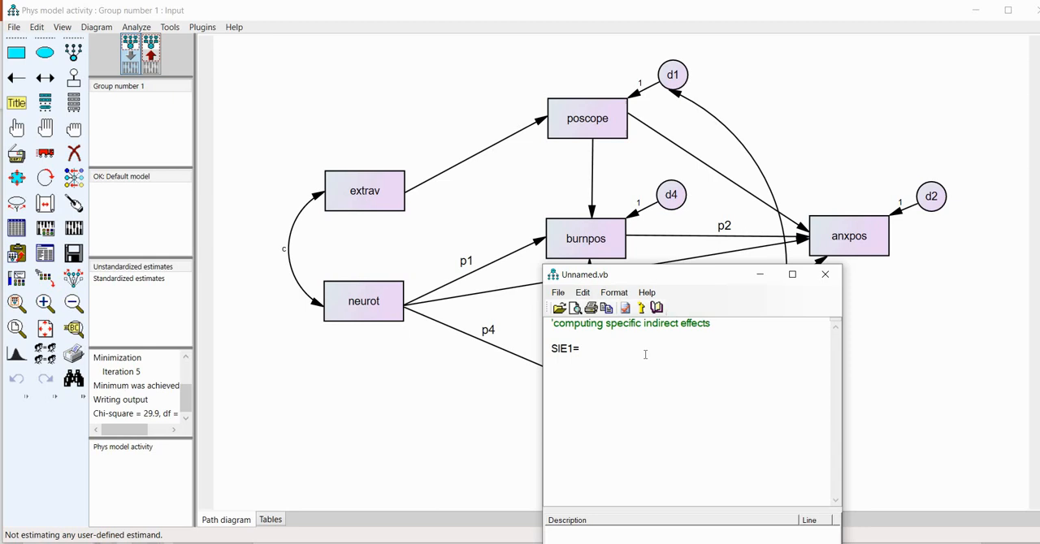
{"action": "type", "text": "p1"}
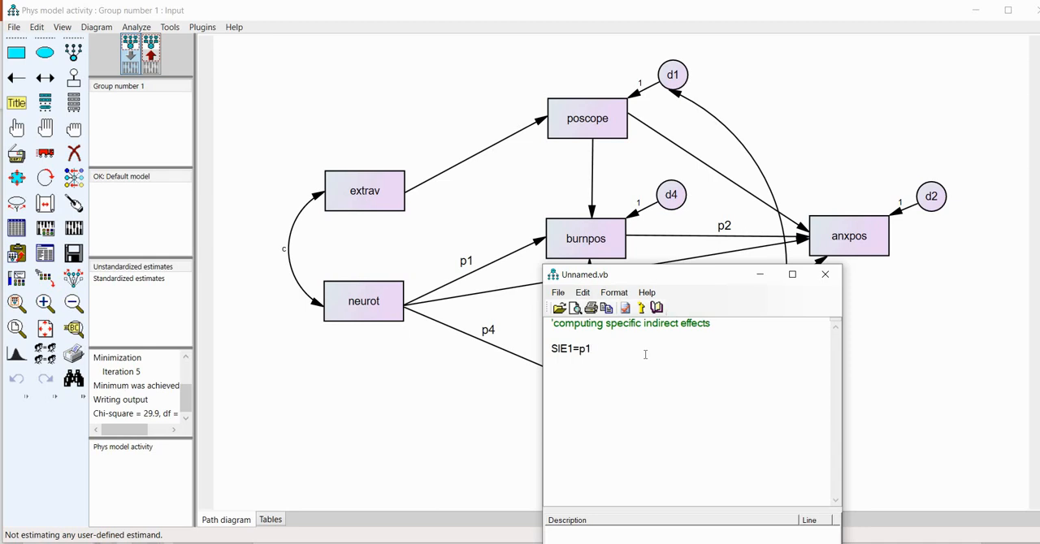
{"action": "type", "text": "*p2"}
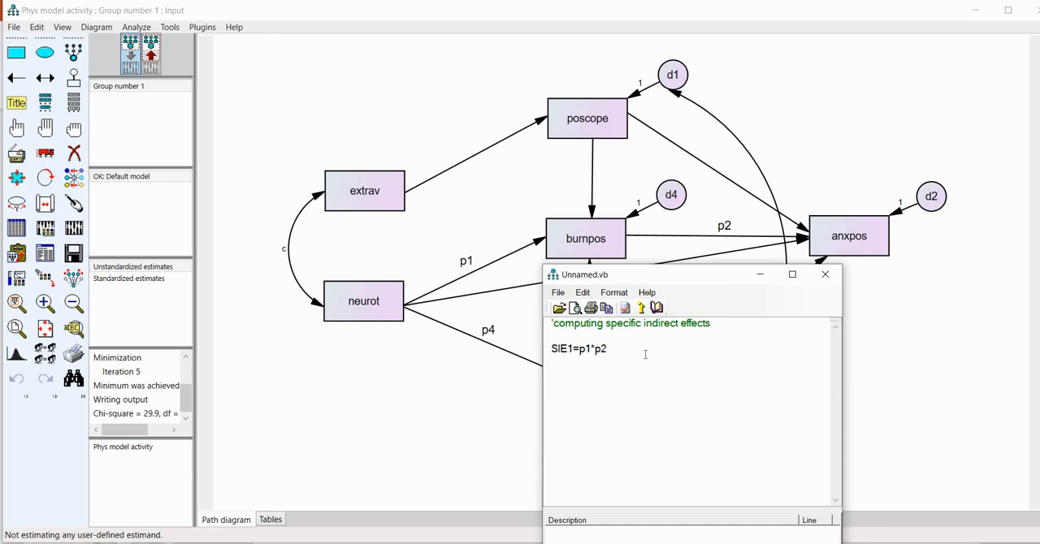
{"action": "type", "text": "SIE2="}
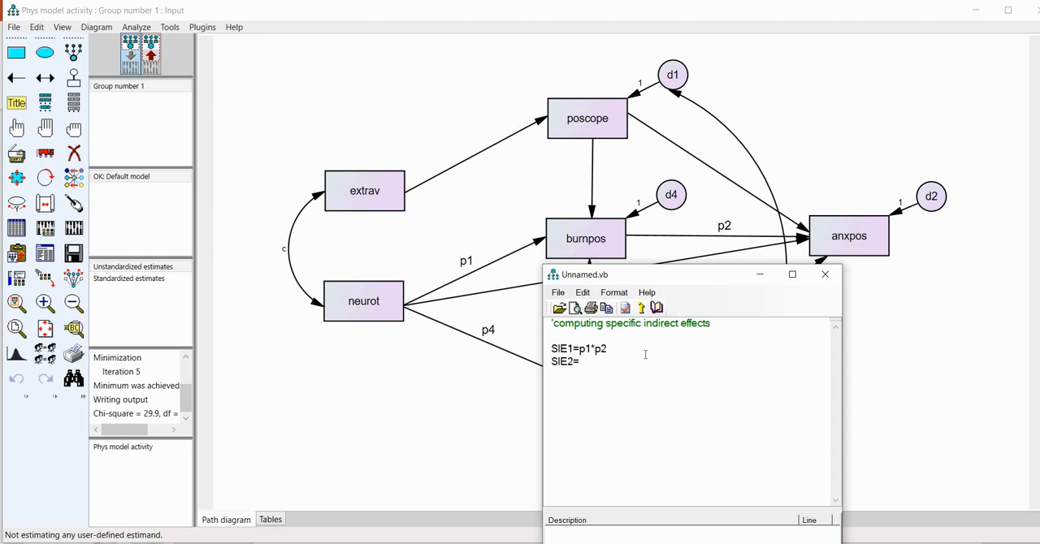
{"action": "type", "text": "p4"}
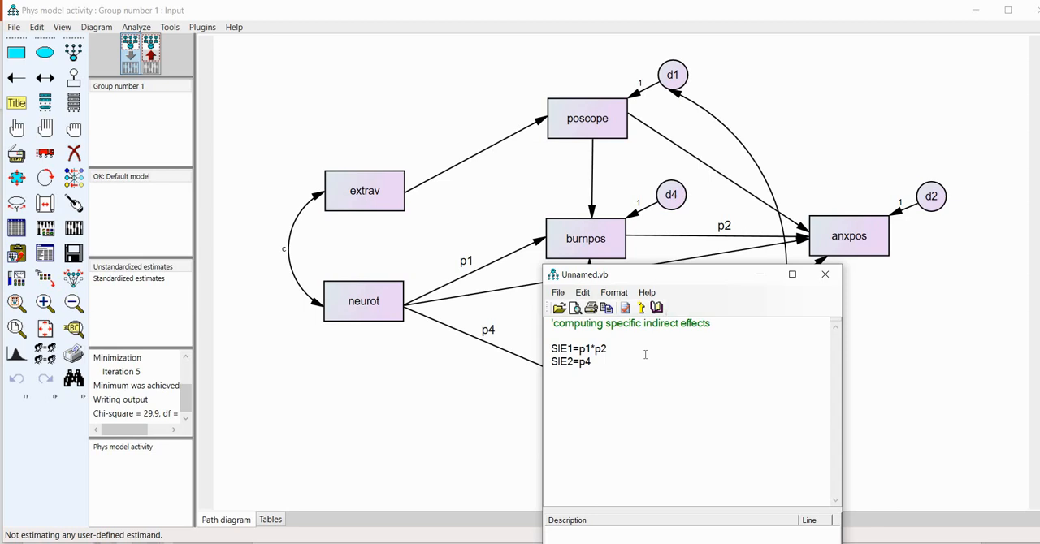
{"action": "type", "text": "*p6"}
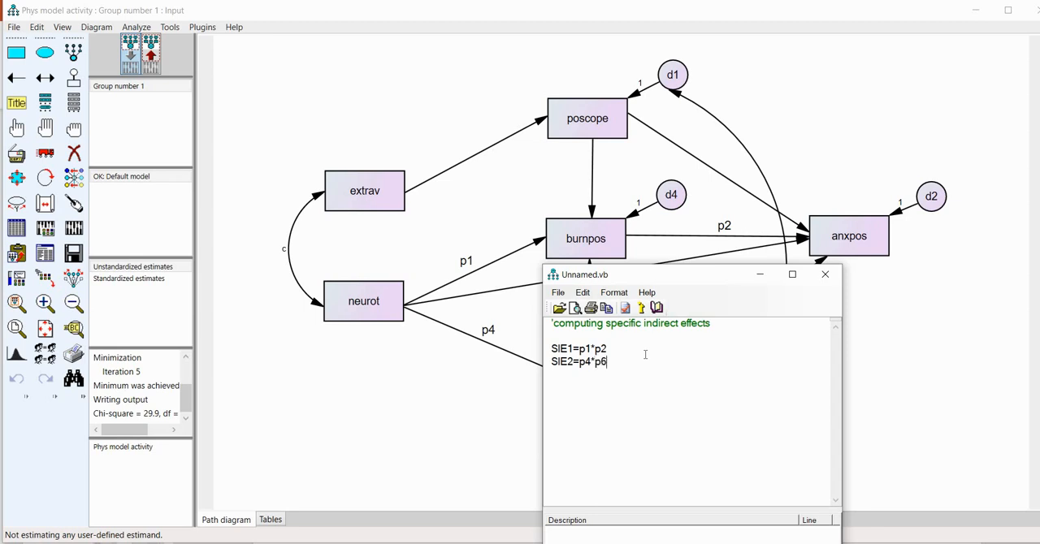
{"action": "mouse_move", "coordinate": [398, 154]}
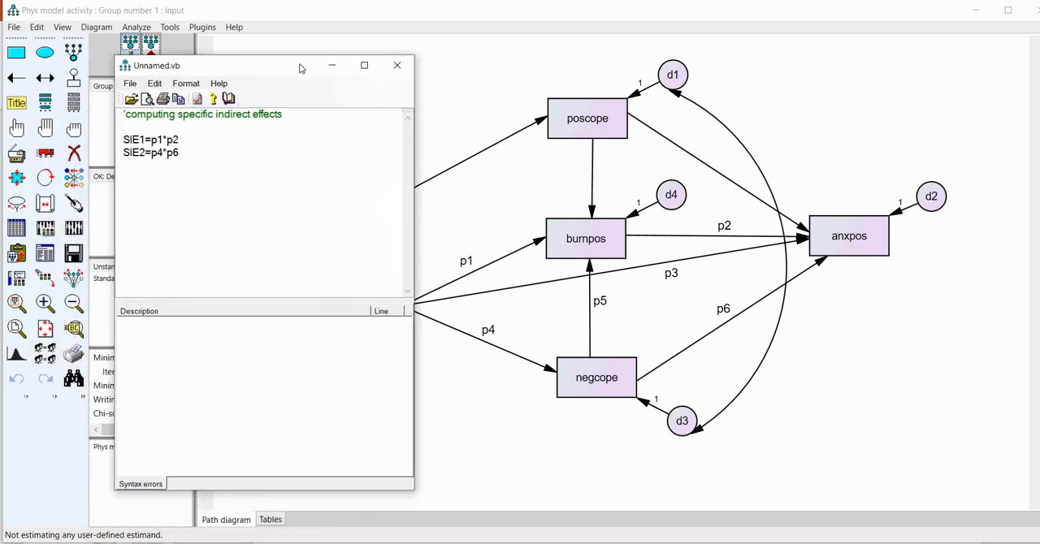
- Finish SIE2 and define SIE3=p4*p5*p2
{"action": "type", "text": "SI"}
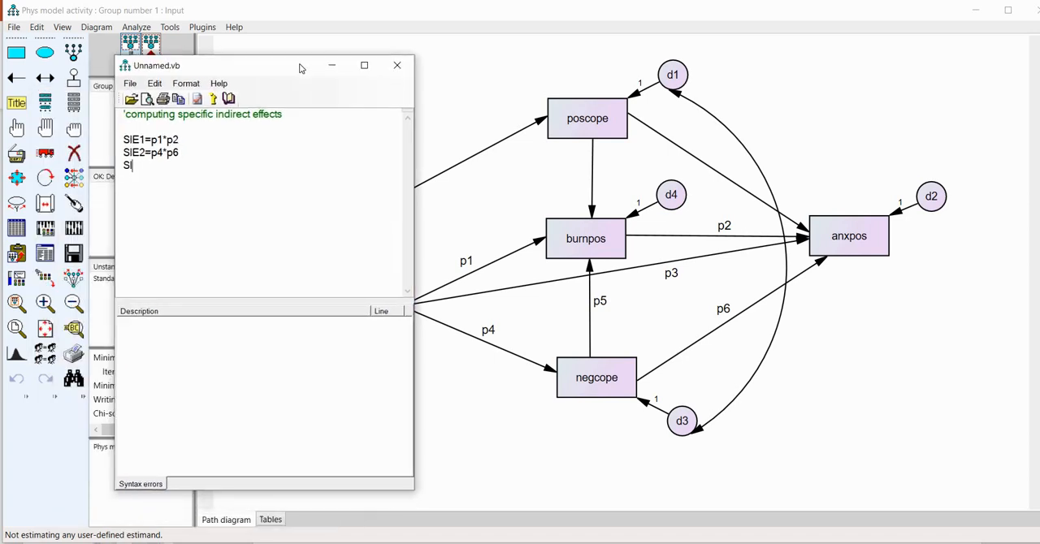
{"action": "type", "text": "SIE3="}
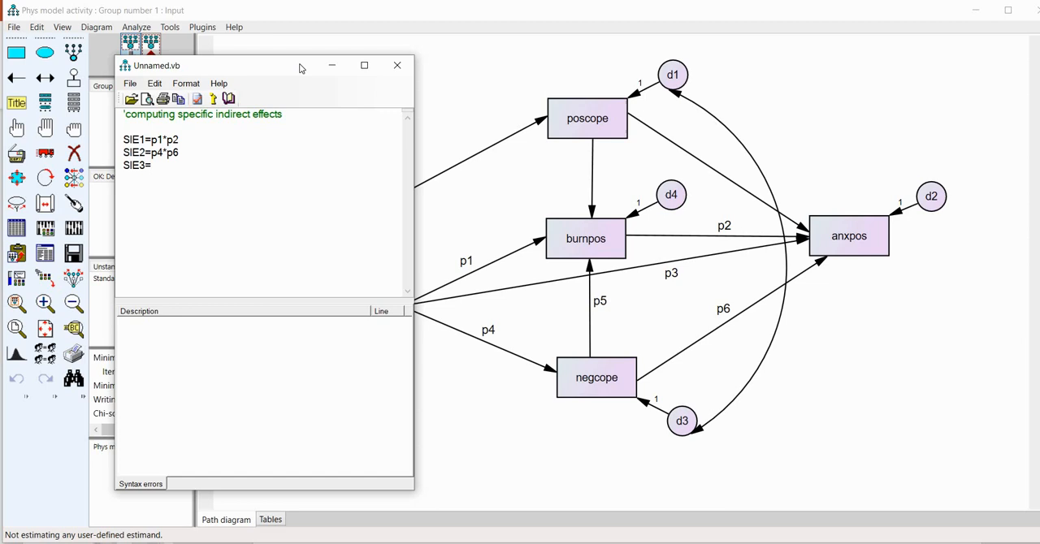
{"action": "type", "text": "p4"}
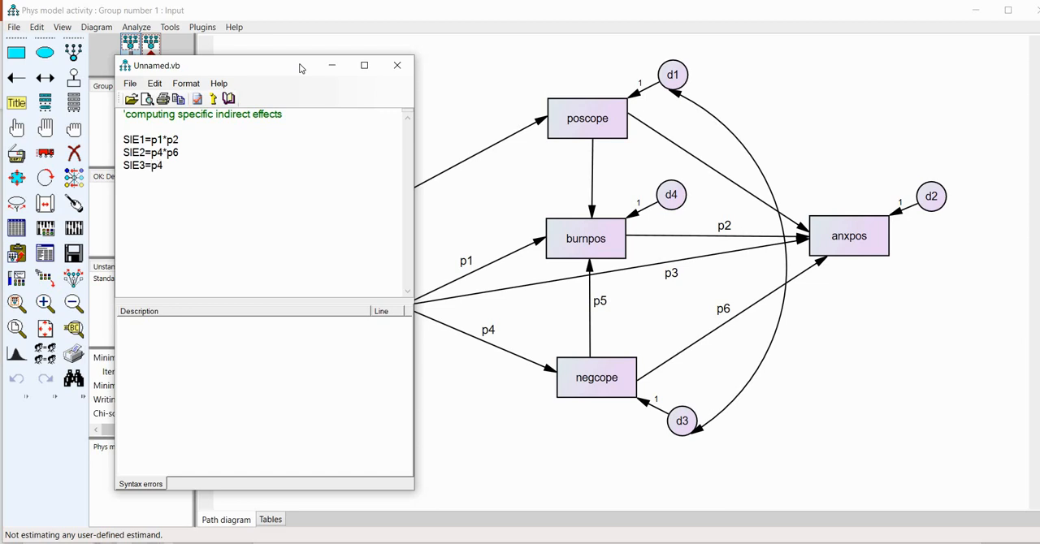
{"action": "type", "text": "*p5"}
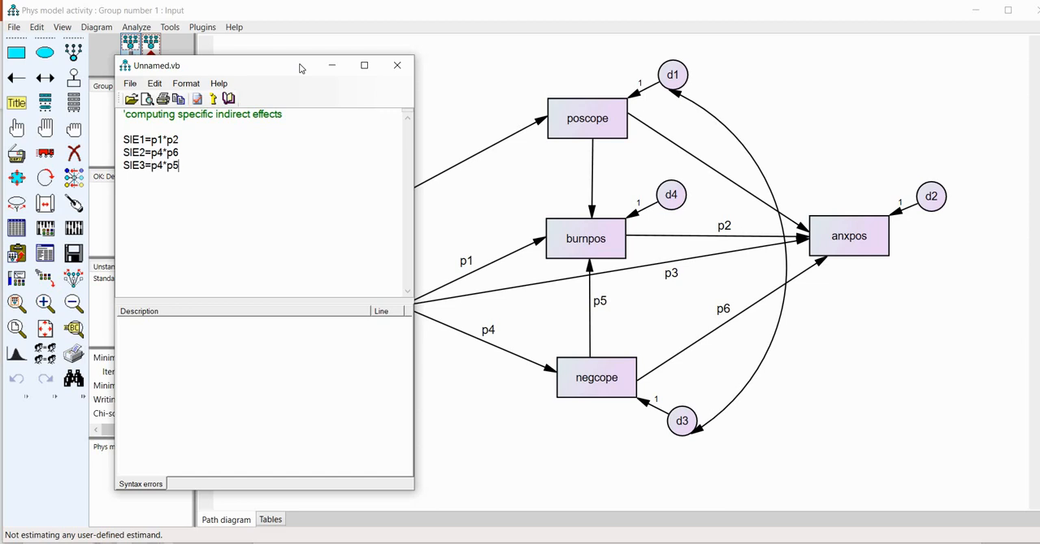
{"action": "type", "text": "*p"}
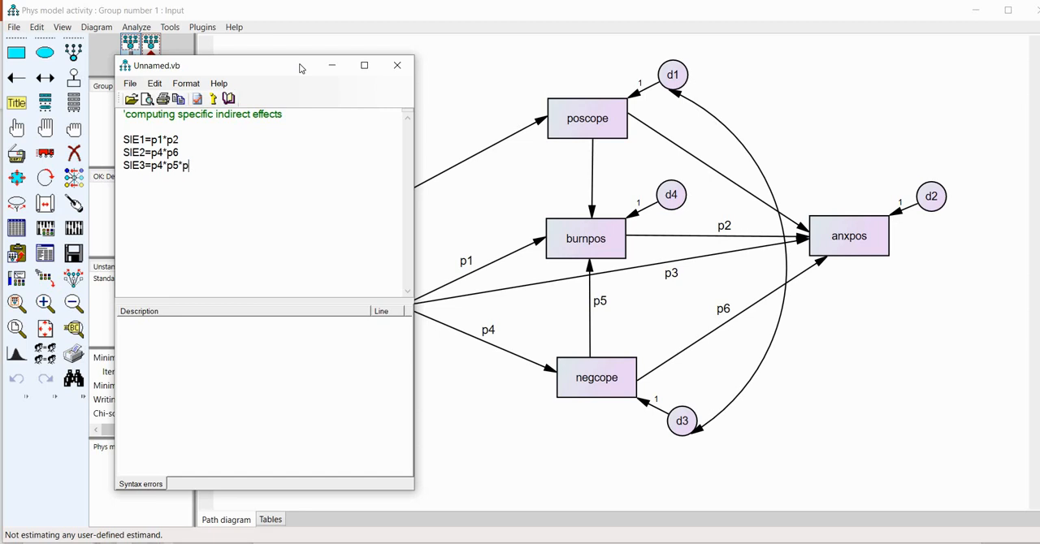
{"action": "type", "text": "2"}
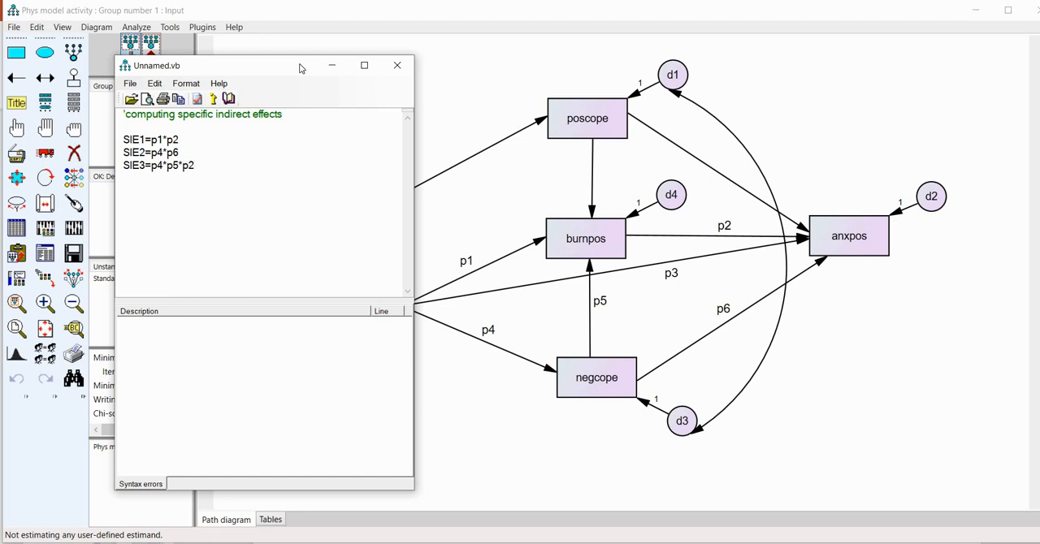
{"action": "mouse_move", "coordinate": [900, 260]}
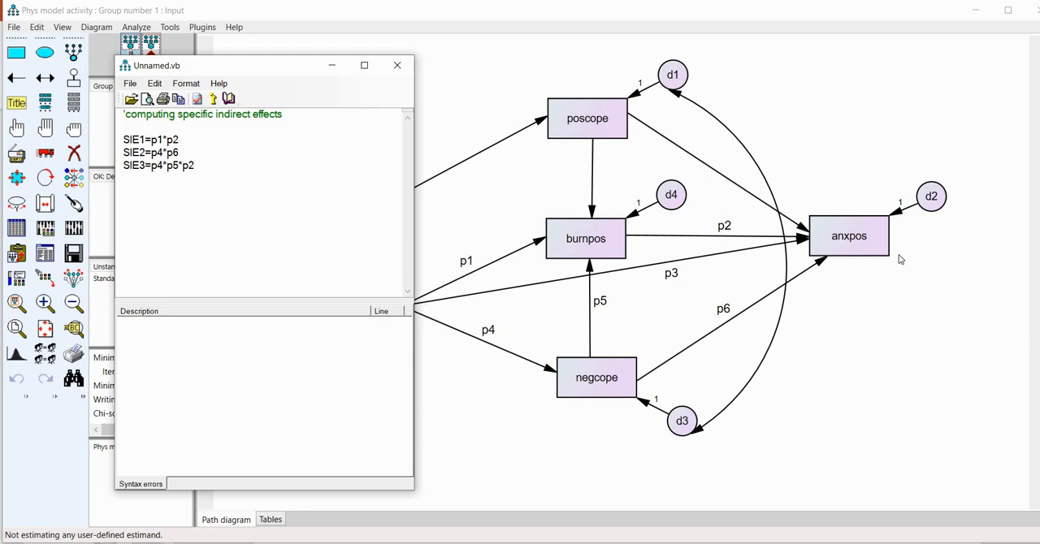
{"action": "mouse_move", "coordinate": [855, 254]}
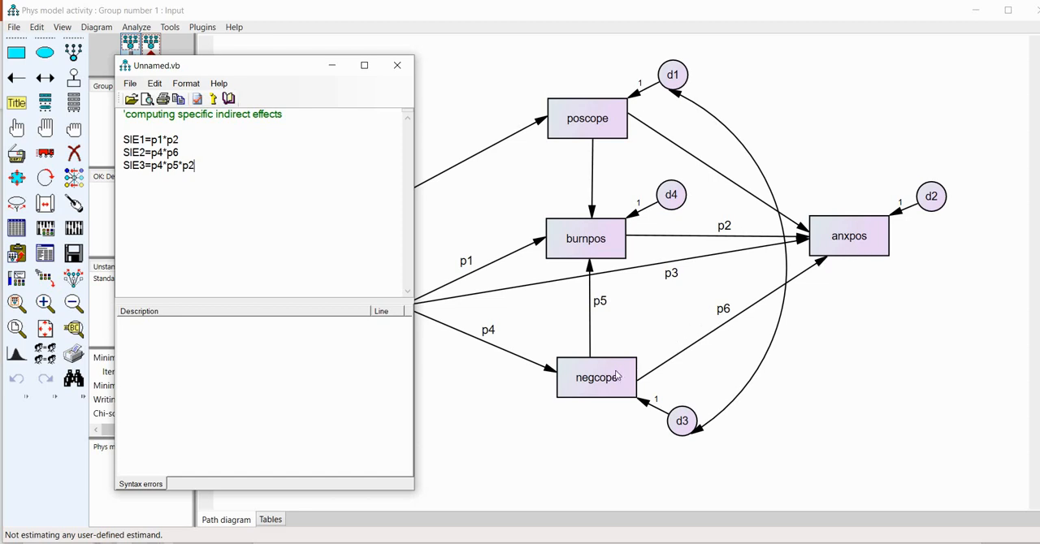
{"action": "mouse_move", "coordinate": [588, 244]}
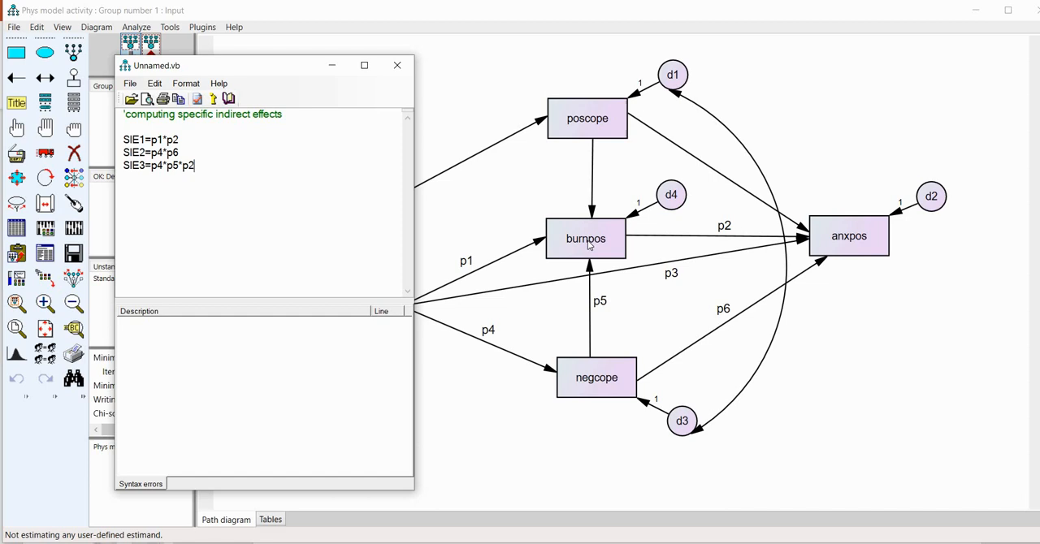
{"action": "mouse_move", "coordinate": [360, 96]}
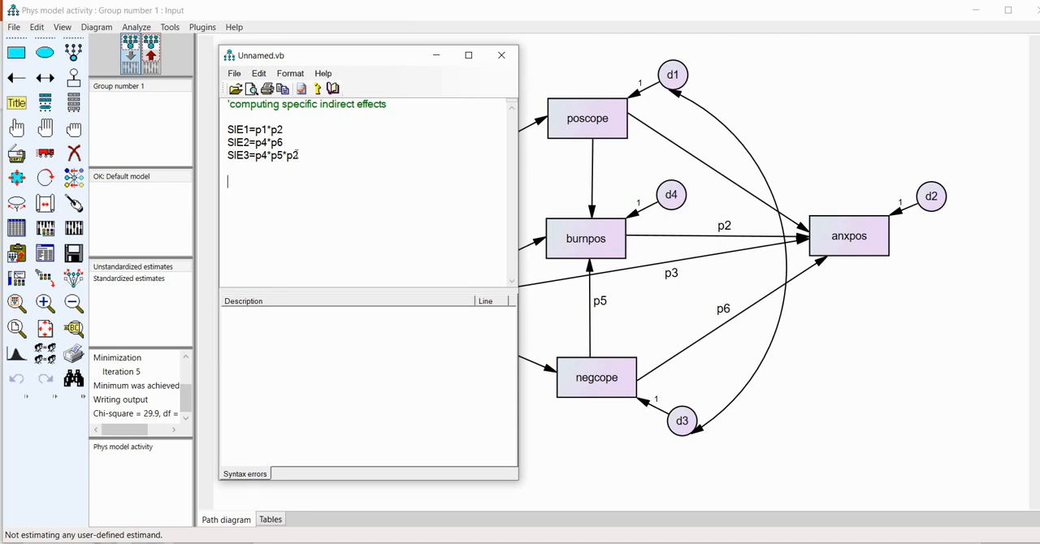
- Add the 'computing total indirect comment, TIE=SIE1+SIE2+SIE3, and start the total-effect comment
{"action": "type", "text": "'compu"}
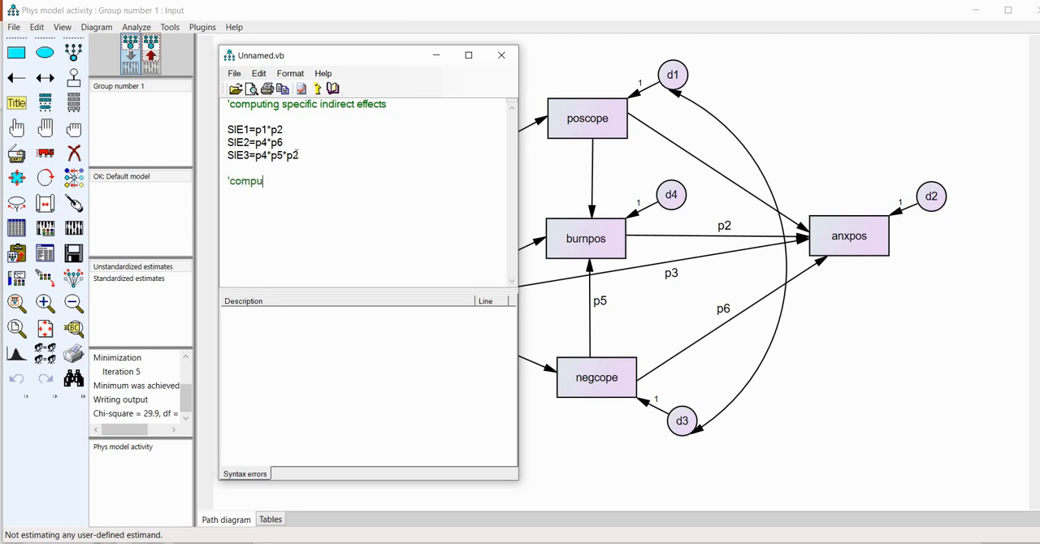
{"action": "type", "text": "ting total indirect"}
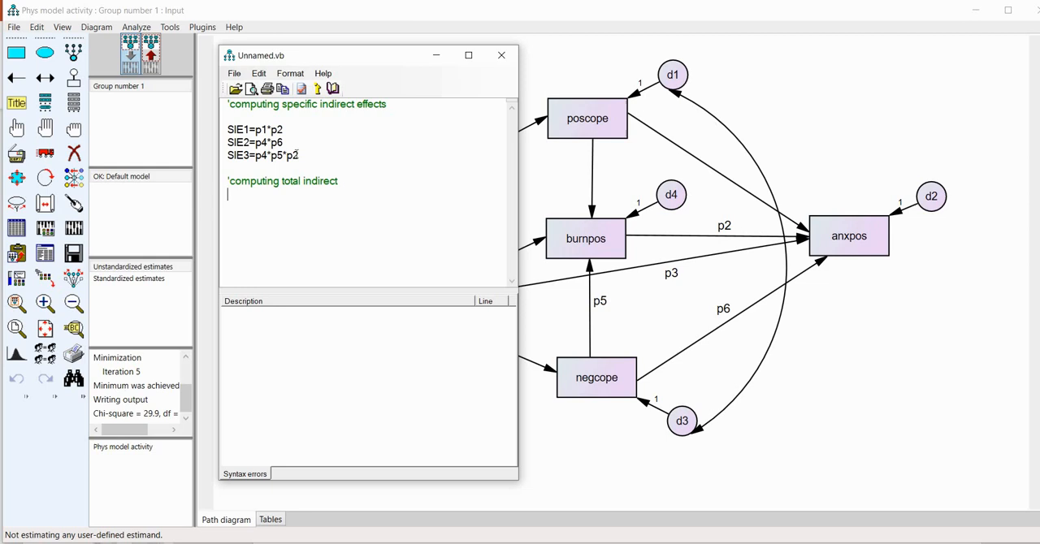
{"action": "type", "text": "T"}
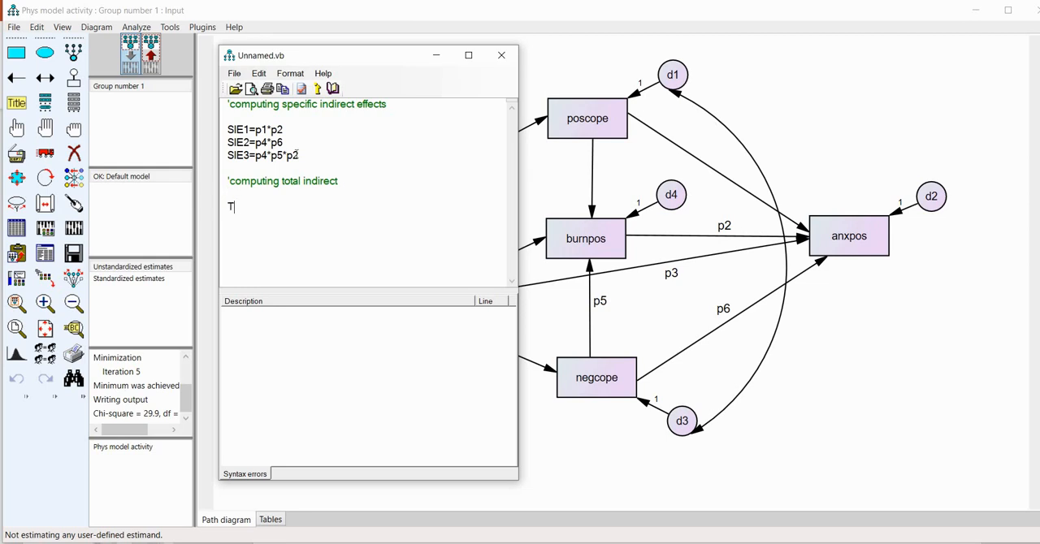
{"action": "type", "text": "IE="}
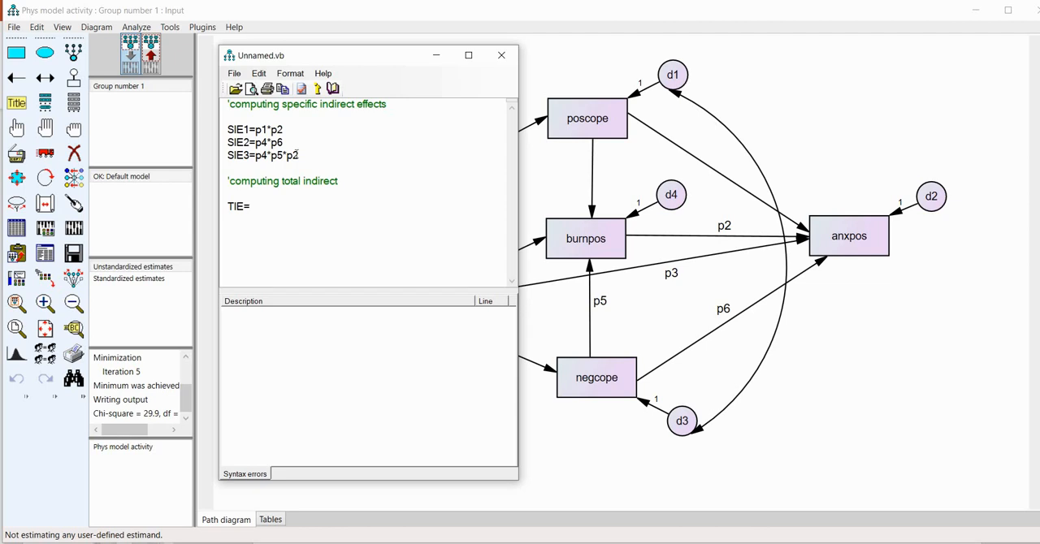
{"action": "type", "text": "SIE1"}
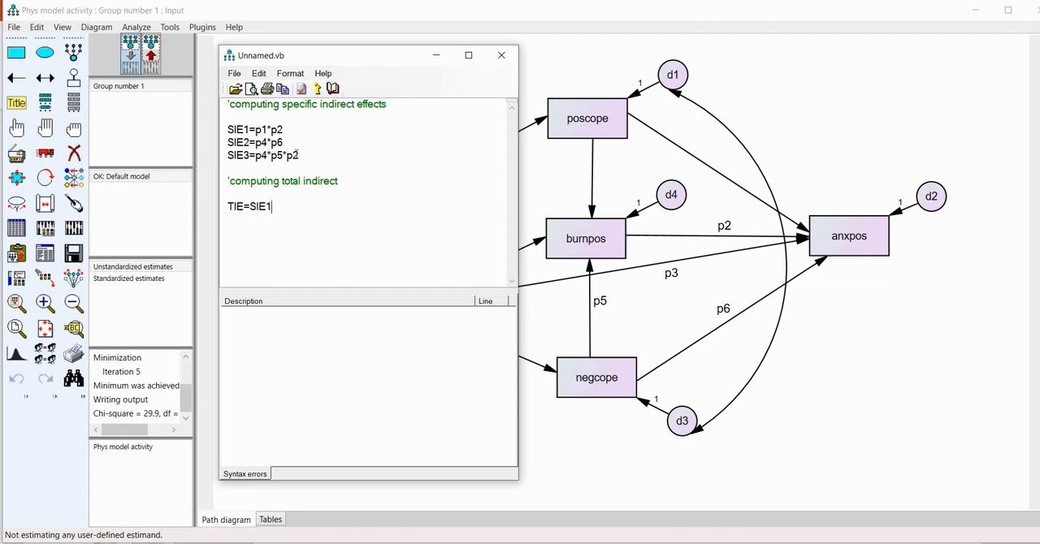
{"action": "type", "text": "+SIE"}
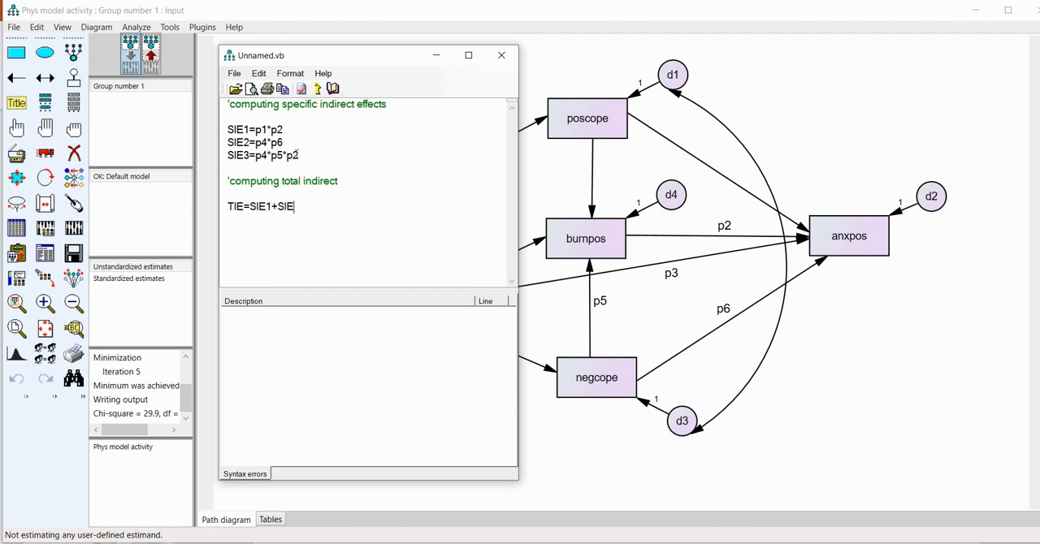
{"action": "type", "text": "2+S"}
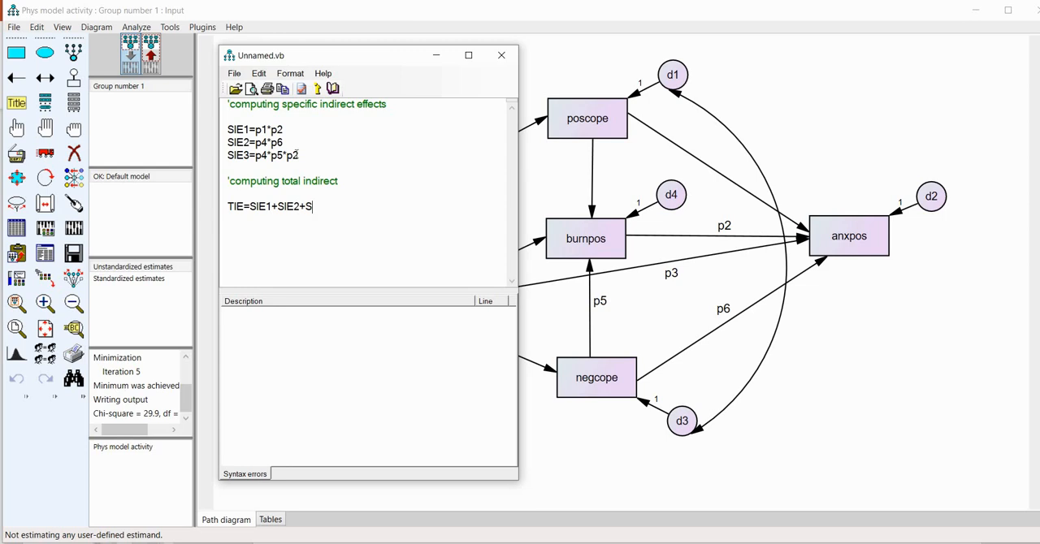
{"action": "type", "text": "IE3"}
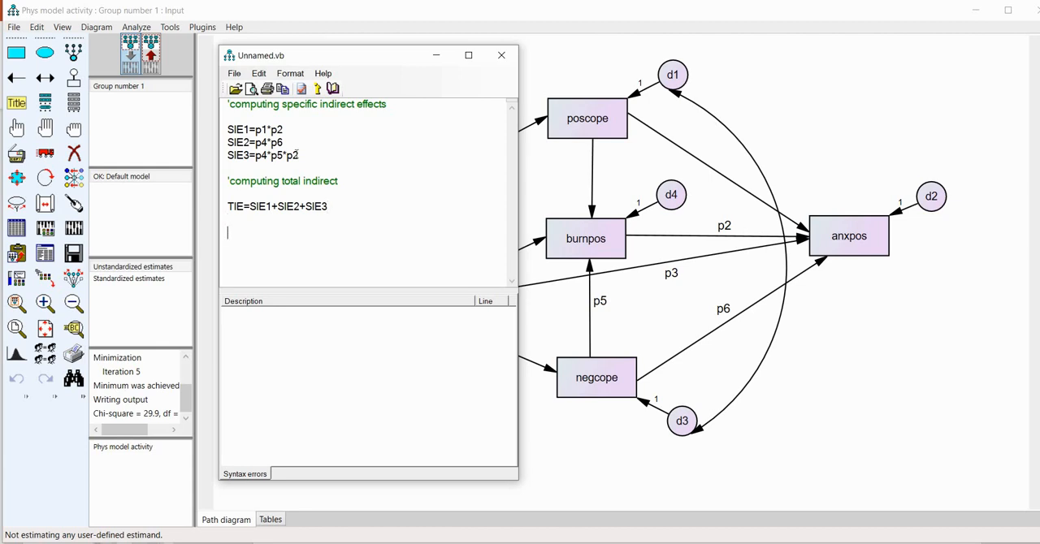
{"action": "type", "text": "'computing total effect"}
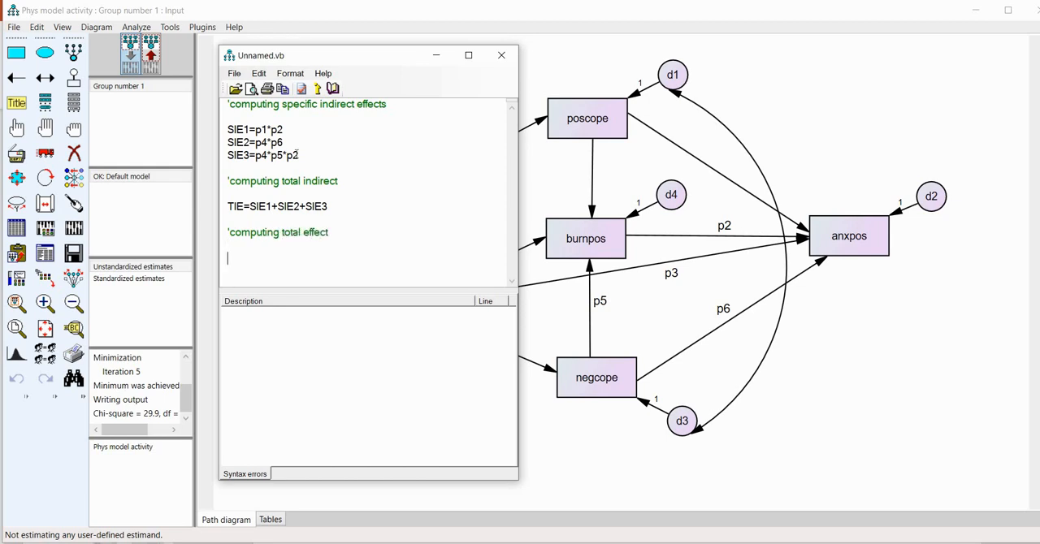
- Define the total effect as TE=TIE+p3
{"action": "type", "text": "TE"}
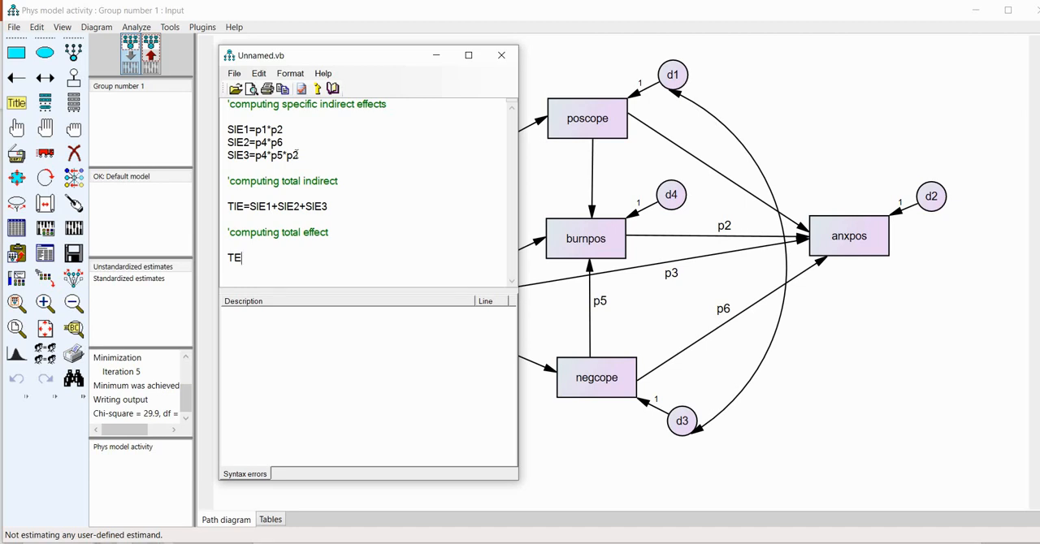
{"action": "type", "text": "="}
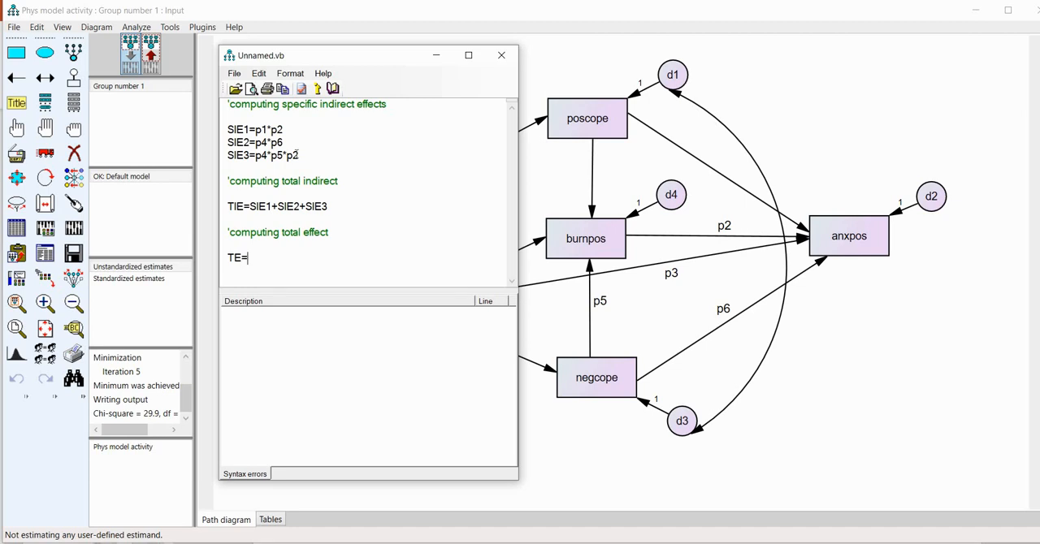
{"action": "type", "text": "TIE"}
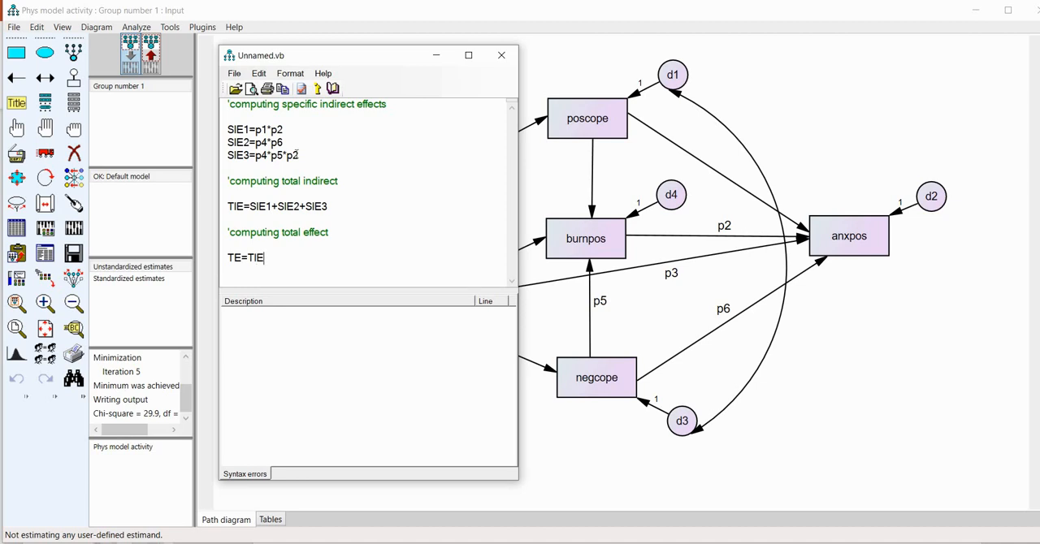
{"action": "type", "text": "E"}
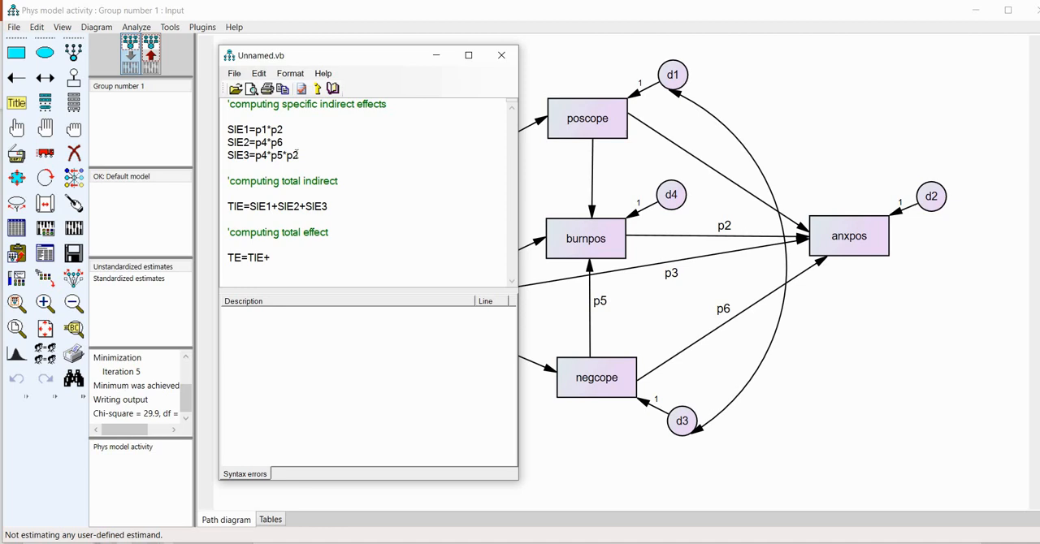
{"action": "type", "text": "+p3"}
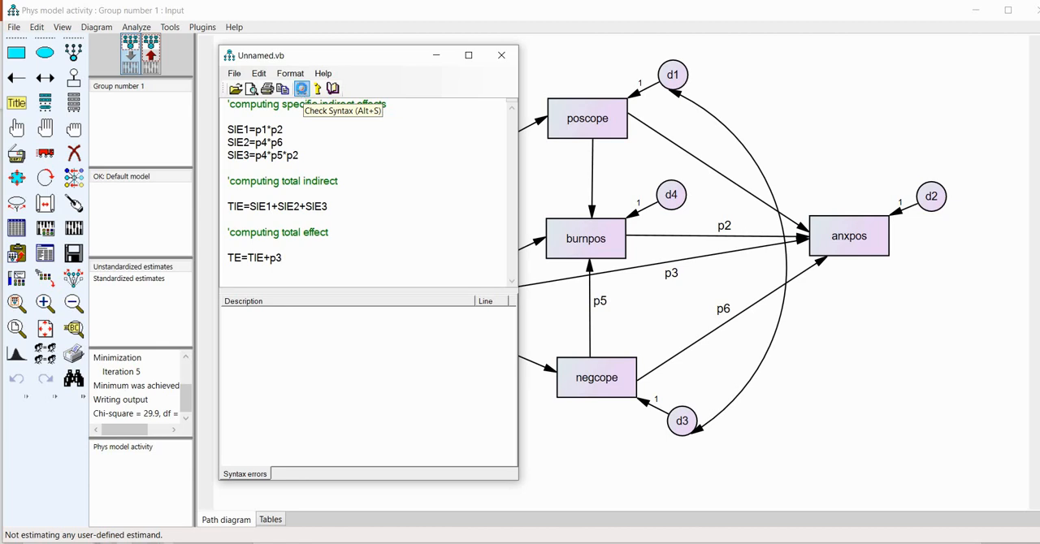
- Check the estimand script's syntax and start saving it
{"action": "left_click", "coordinate": [302, 88]}
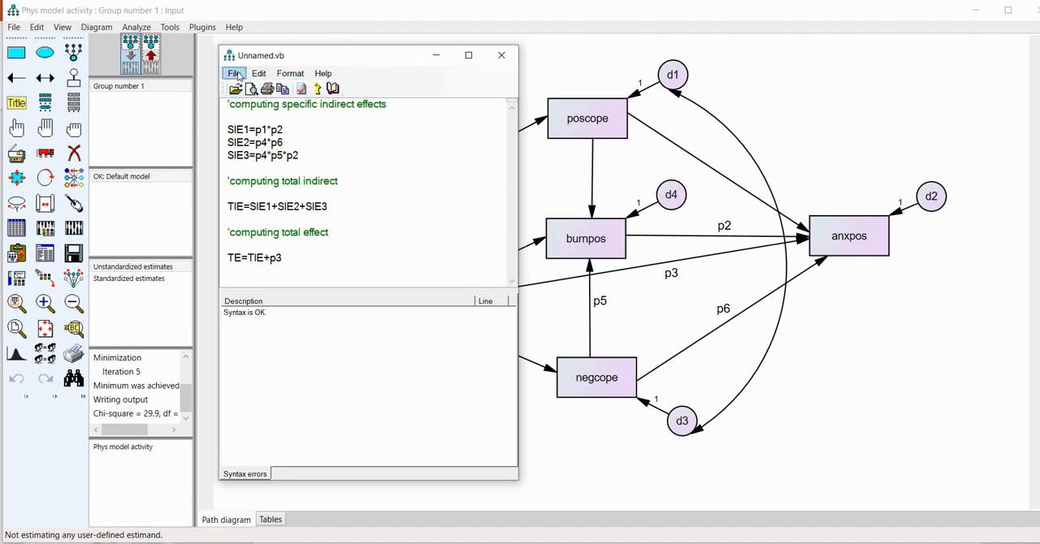
{"action": "left_click", "coordinate": [234, 73]}
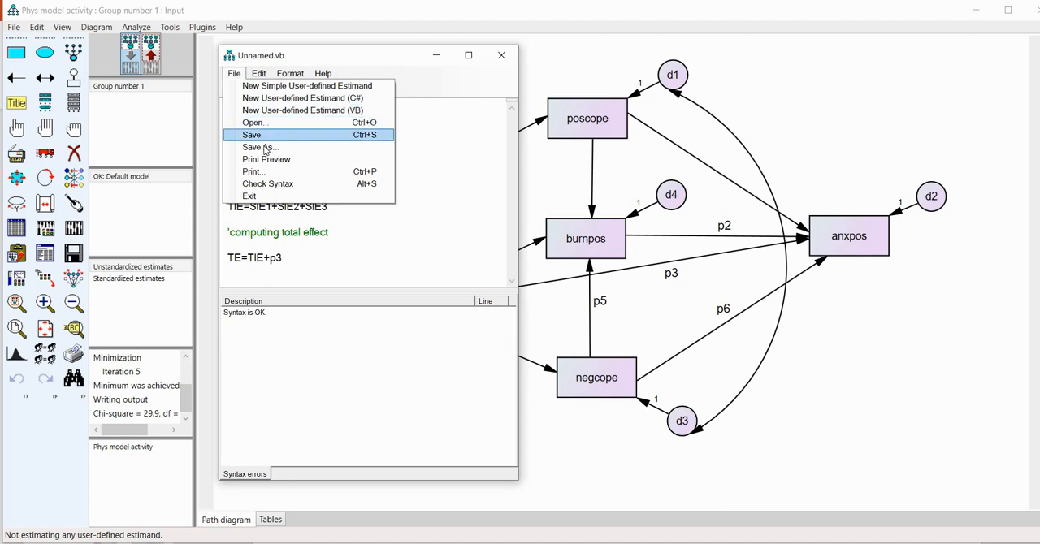
{"action": "left_click", "coordinate": [259, 146]}
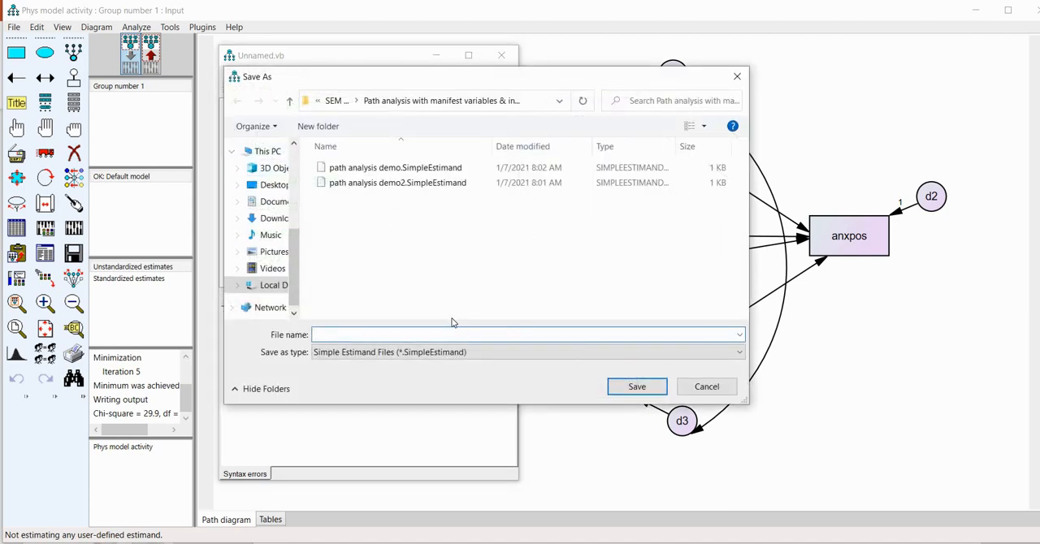
- Save the script as 'path analysis demo', replacing the existing file
{"action": "left_click", "coordinate": [527, 333]}
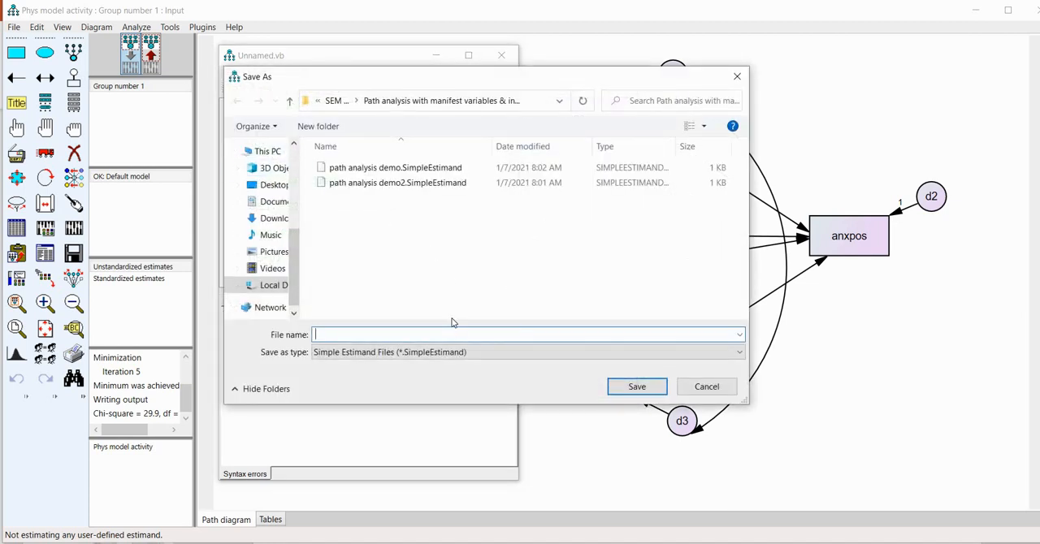
{"action": "type", "text": "path analysis"}
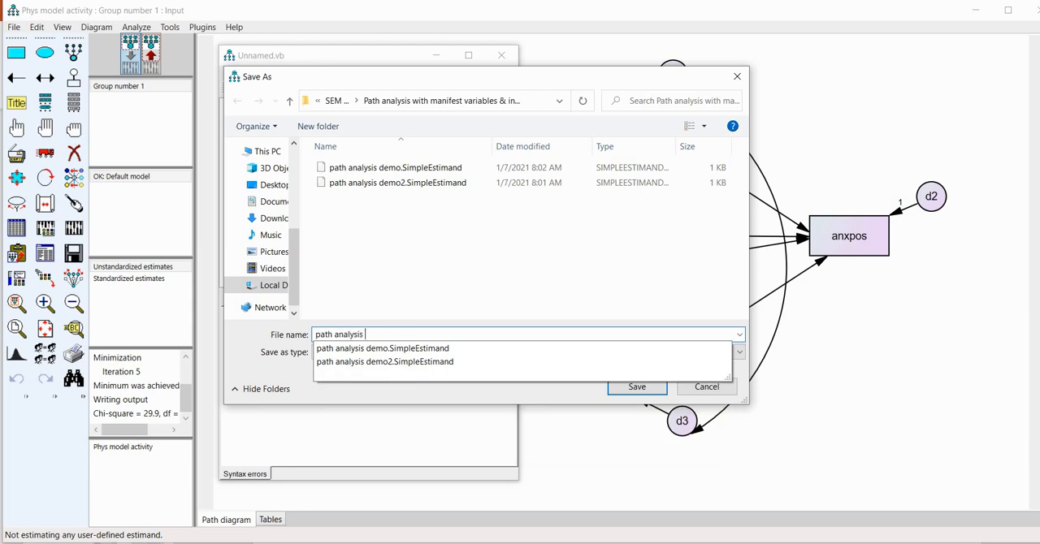
{"action": "left_click", "coordinate": [637, 387]}
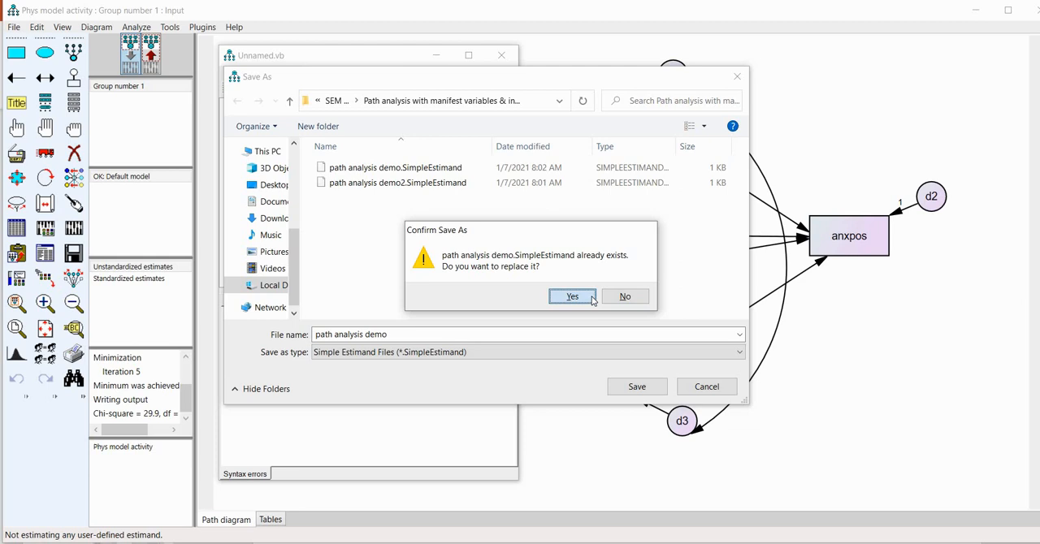
{"action": "left_click", "coordinate": [572, 295]}
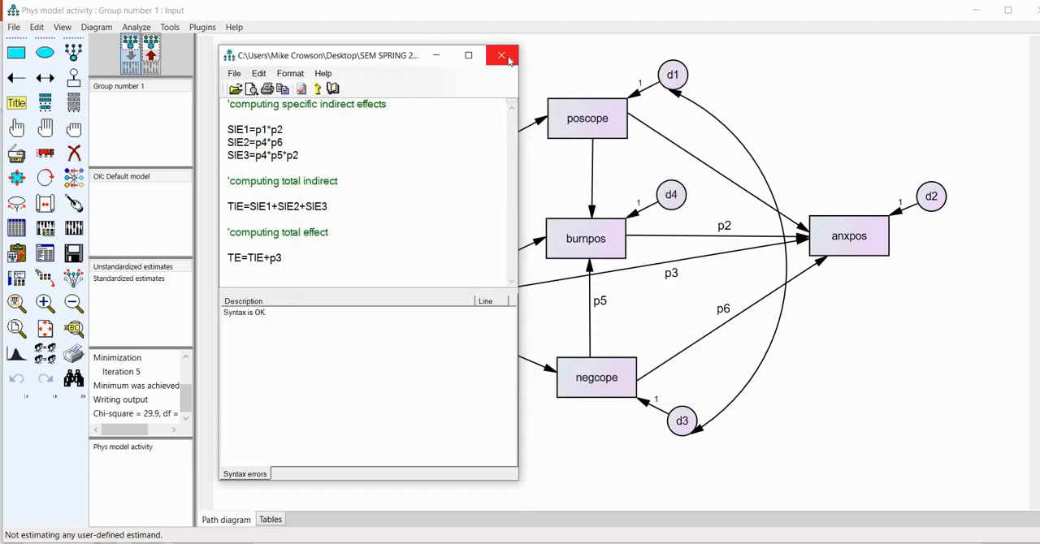
{"action": "left_click", "coordinate": [501, 55]}
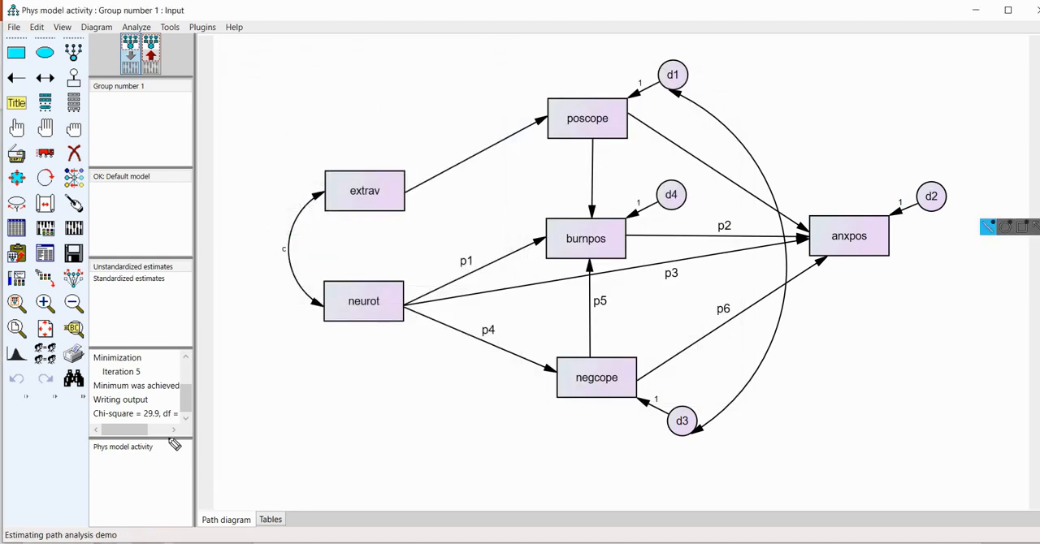
{"action": "mouse_move", "coordinate": [133, 536]}
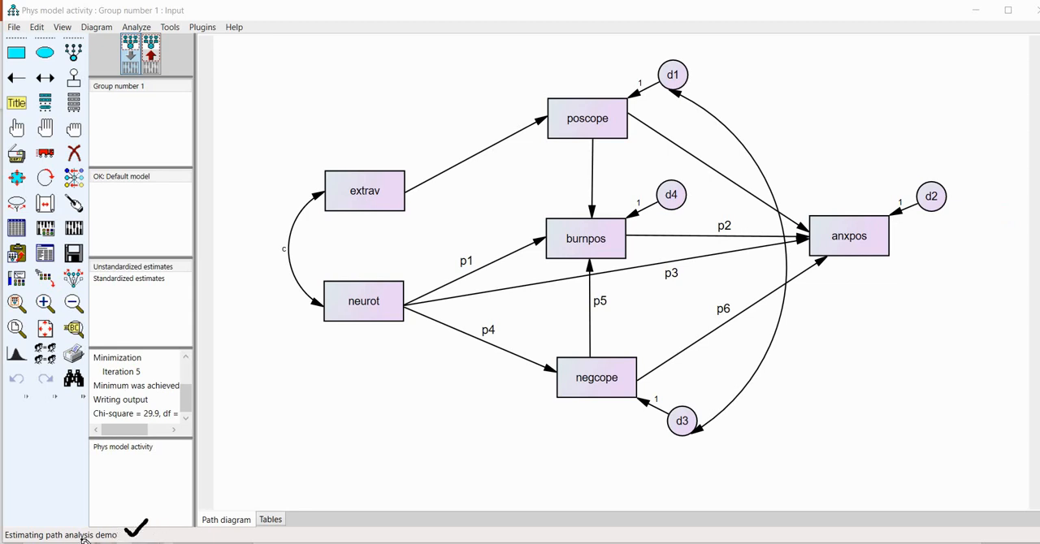
{"action": "mouse_move", "coordinate": [983, 208]}
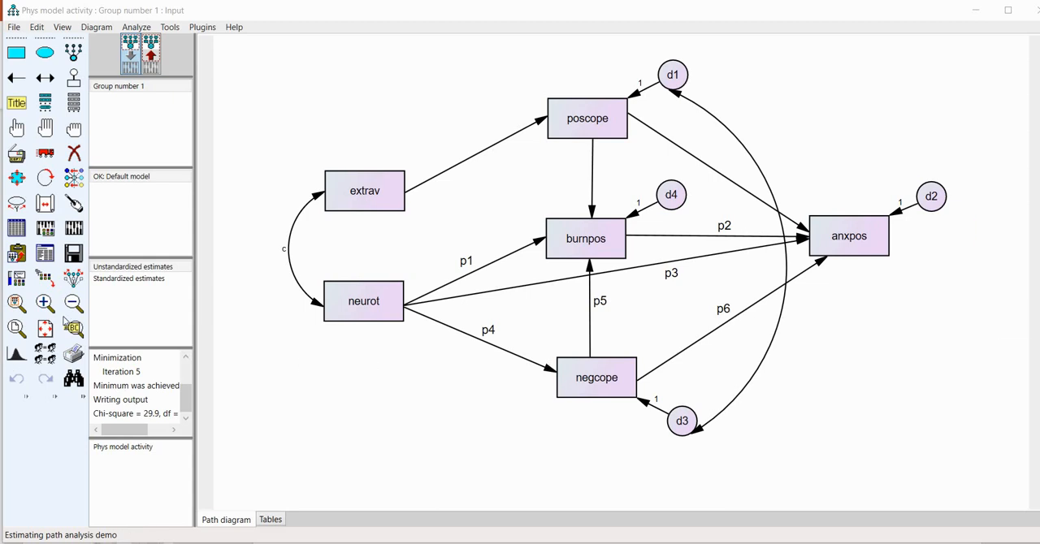
{"action": "mouse_move", "coordinate": [218, 244]}
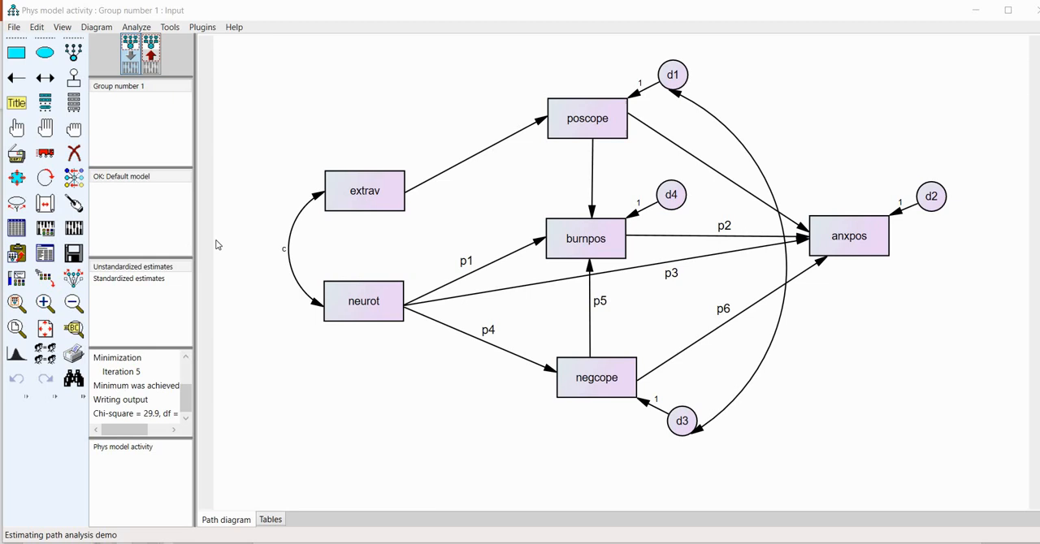
{"action": "mouse_move", "coordinate": [107, 416]}
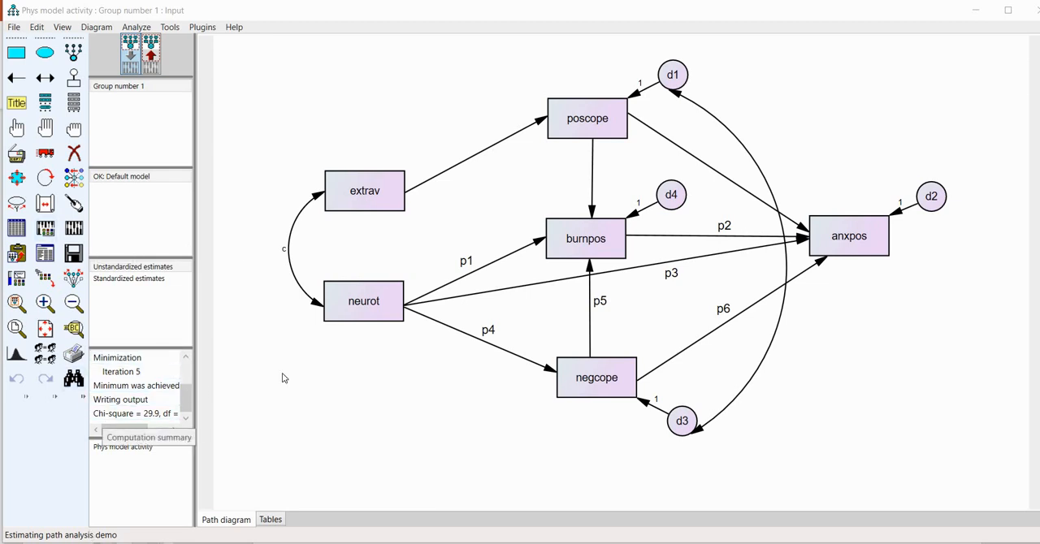
{"action": "mouse_move", "coordinate": [193, 333]}
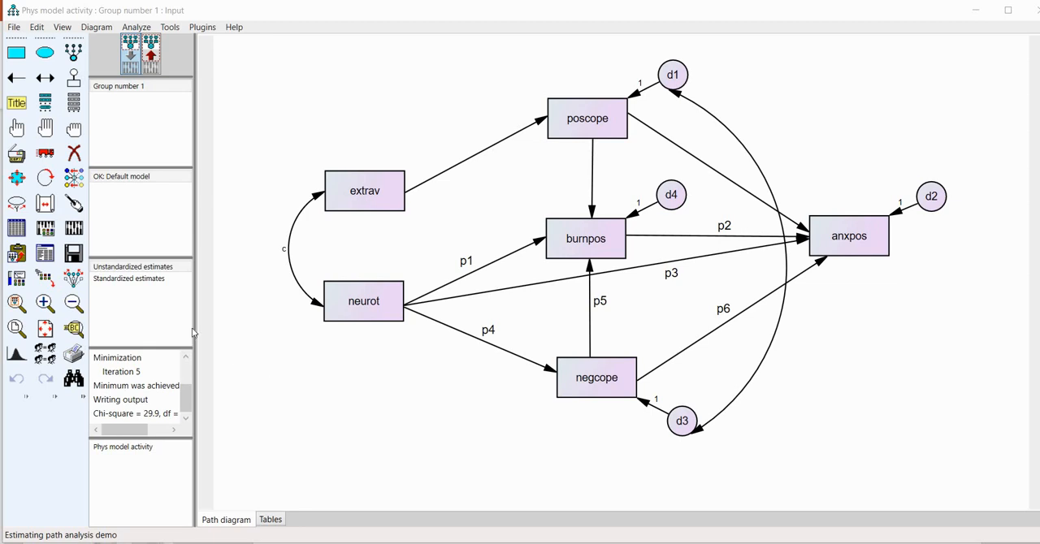
{"action": "mouse_move", "coordinate": [46, 227]}
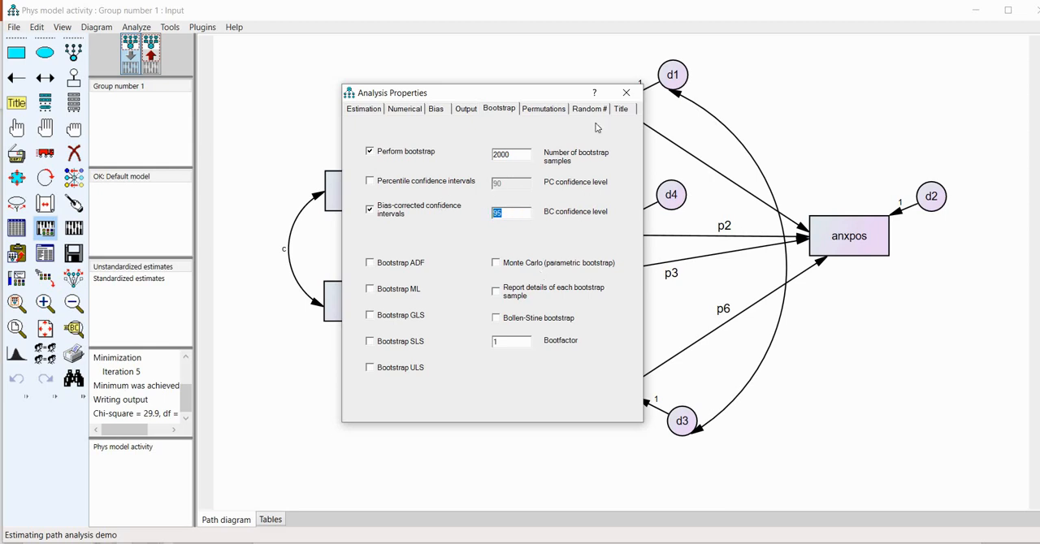
- Confirm Analysis Properties bootstrap settings: 2000 samples with bias-corrected confidence intervals
{"action": "left_click", "coordinate": [625, 91]}
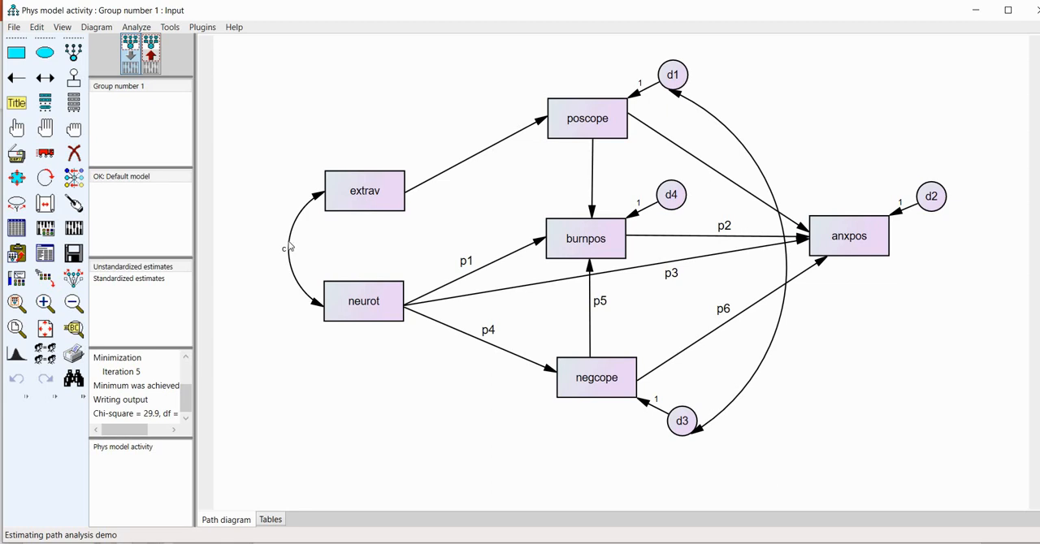
{"action": "mouse_move", "coordinate": [299, 258]}
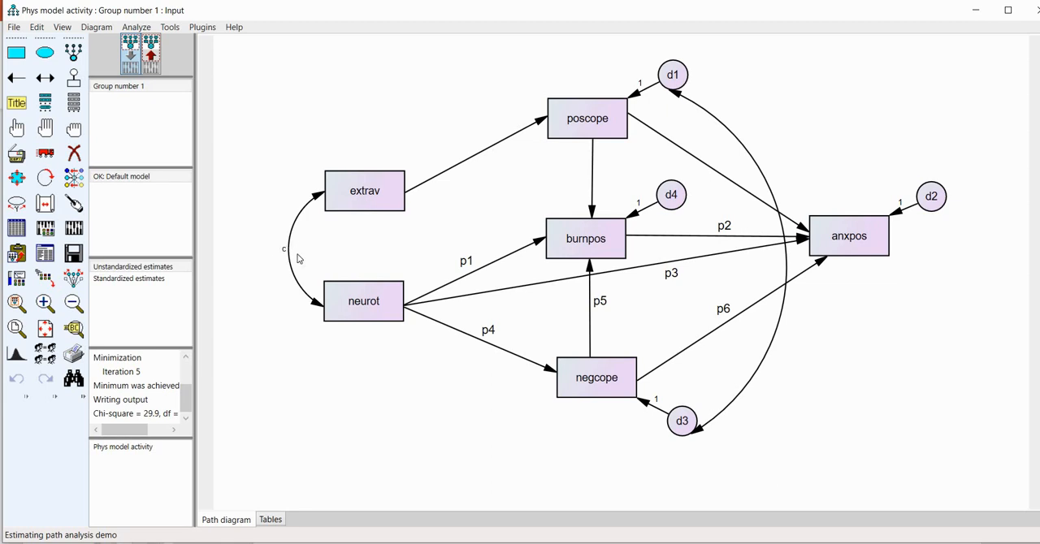
{"action": "mouse_move", "coordinate": [253, 270]}
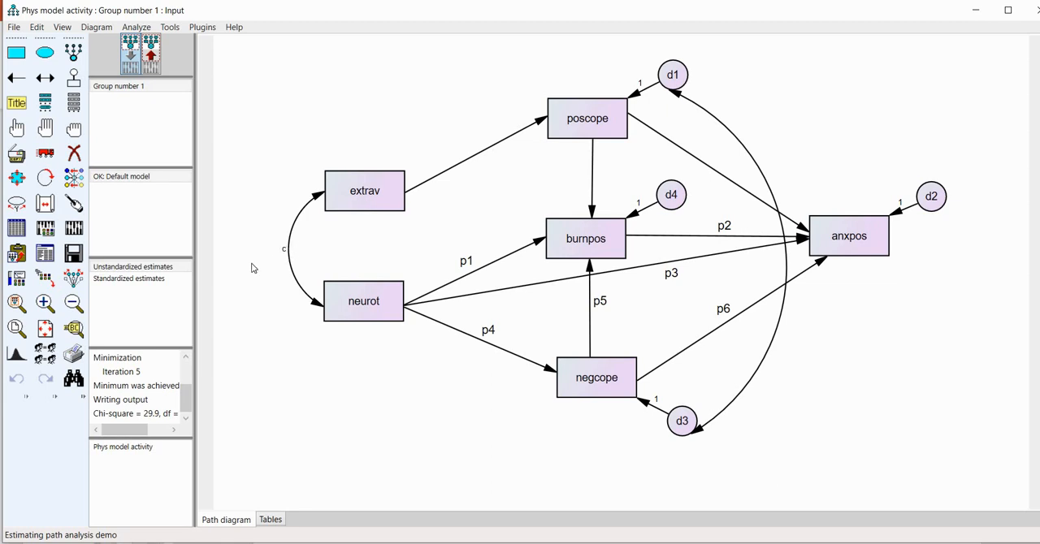
{"action": "mouse_move", "coordinate": [137, 346]}
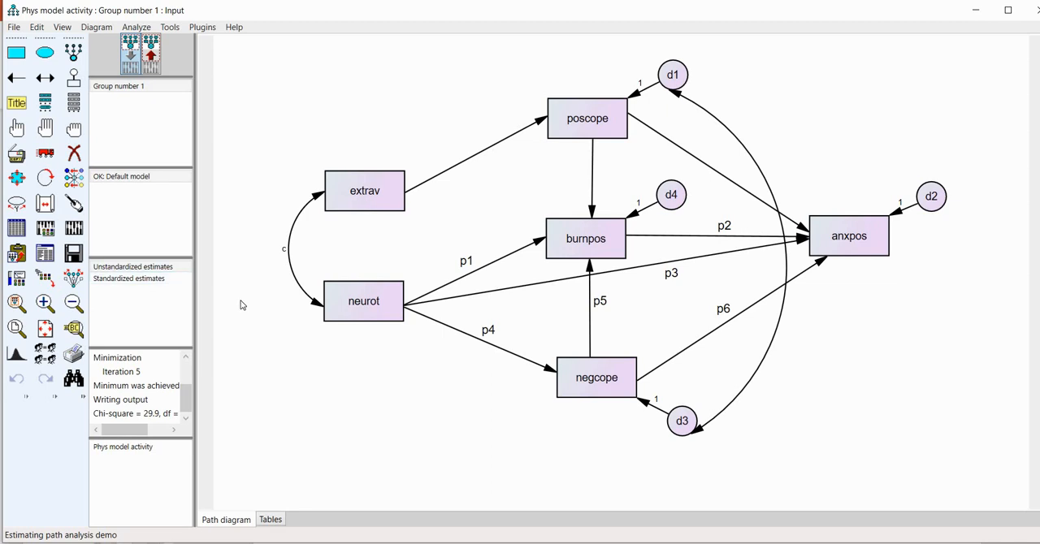
{"action": "mouse_move", "coordinate": [226, 390]}
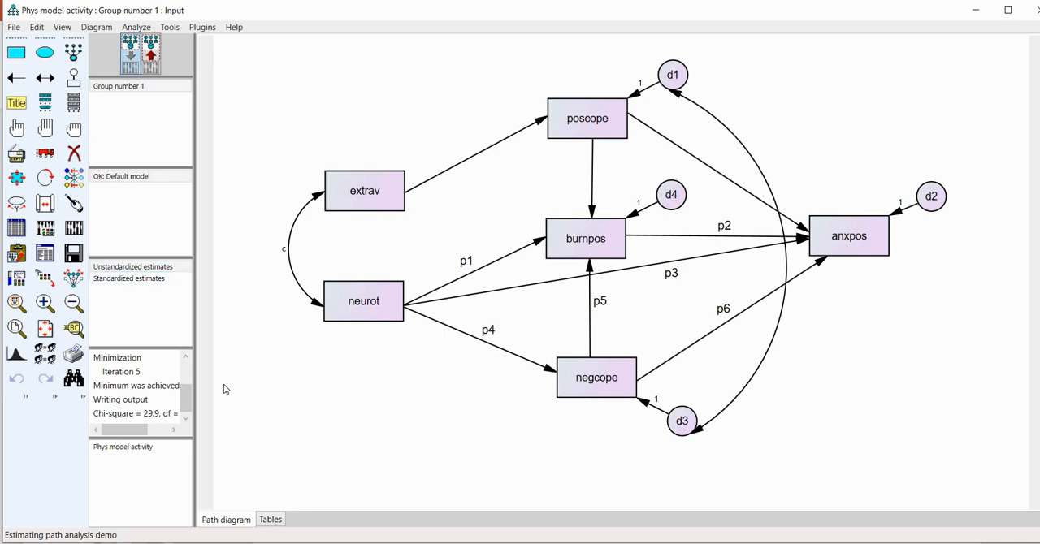
{"action": "mouse_move", "coordinate": [117, 240]}
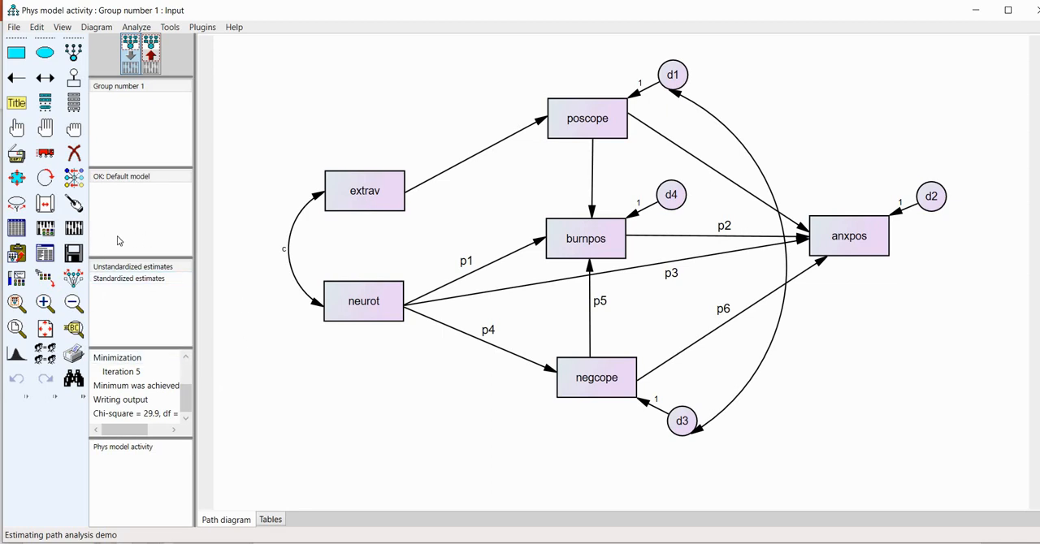
{"action": "mouse_move", "coordinate": [74, 227]}
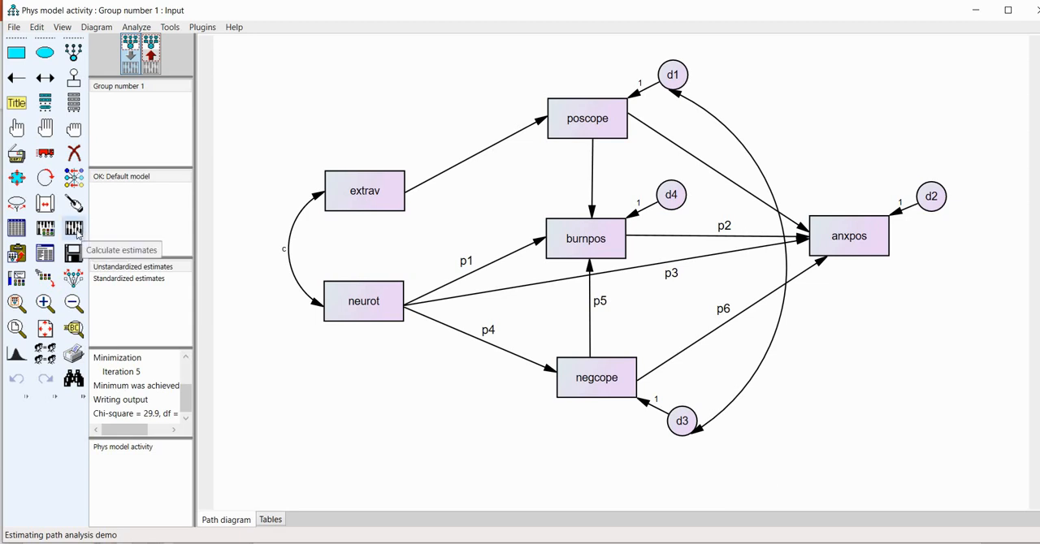
- Calculate the model estimates and bring up the Amos text output
{"action": "left_click", "coordinate": [72, 228]}
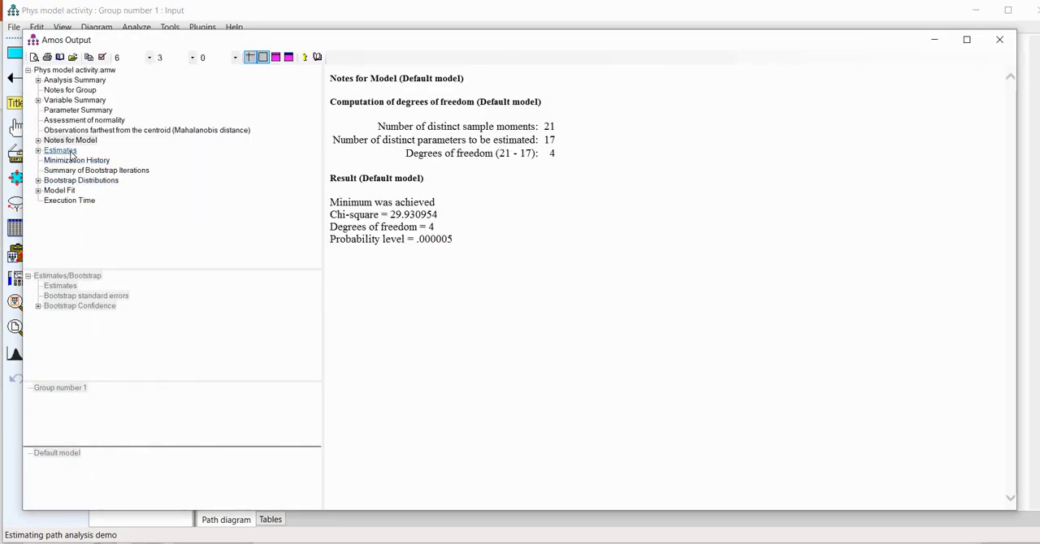
{"action": "left_click", "coordinate": [60, 150]}
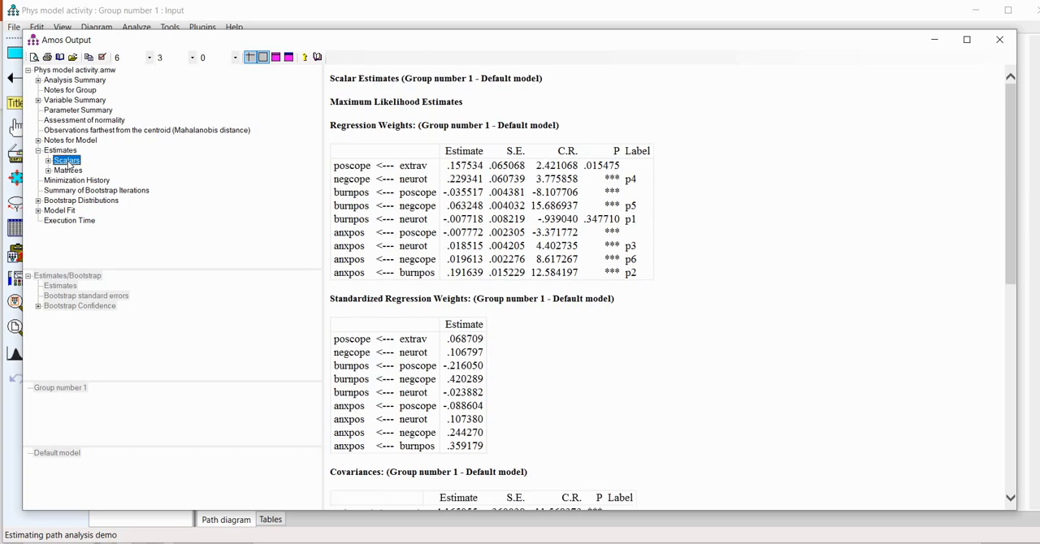
- Show the user-defined estimands SIE1, SIE2, SIE3, TIE and TE under Estimates > Scalars
{"action": "left_click", "coordinate": [49, 159]}
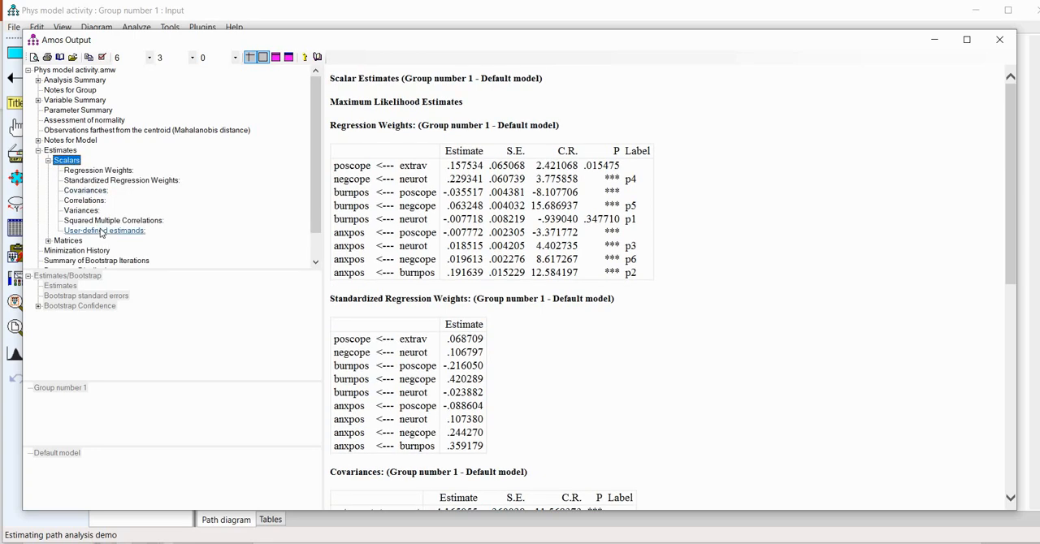
{"action": "left_click", "coordinate": [104, 230]}
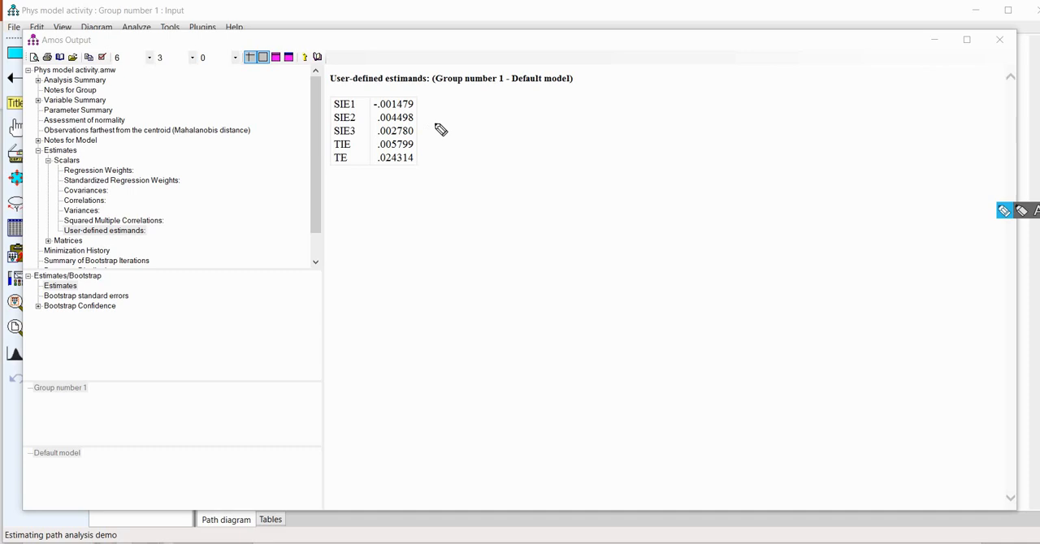
{"action": "mouse_move", "coordinate": [423, 96]}
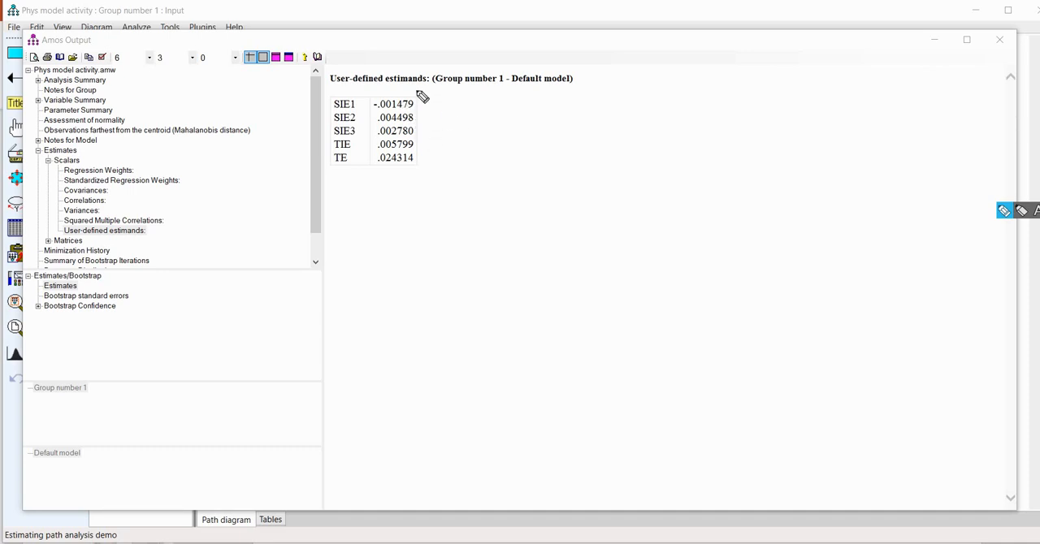
{"action": "mouse_move", "coordinate": [422, 130]}
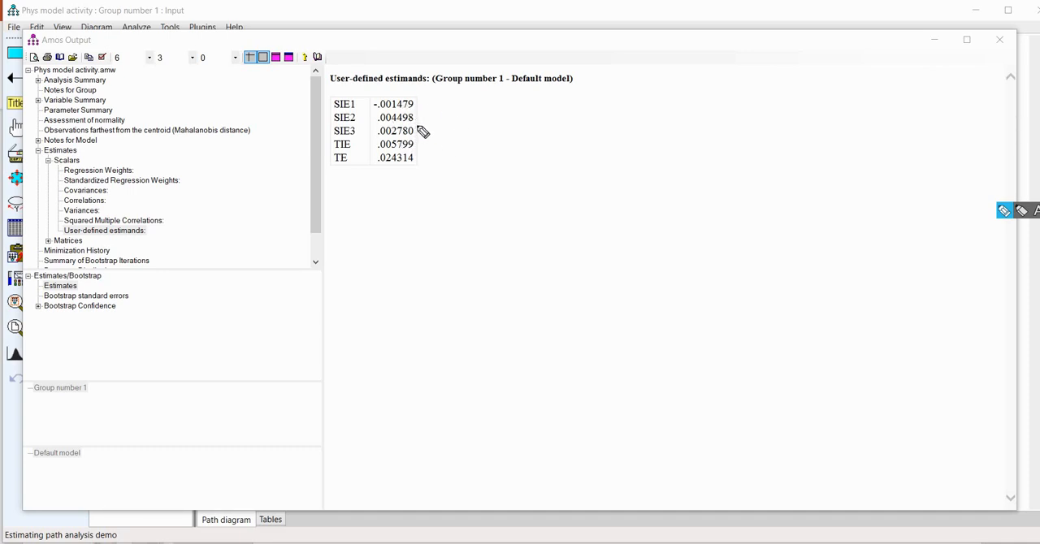
{"action": "mouse_move", "coordinate": [423, 140]}
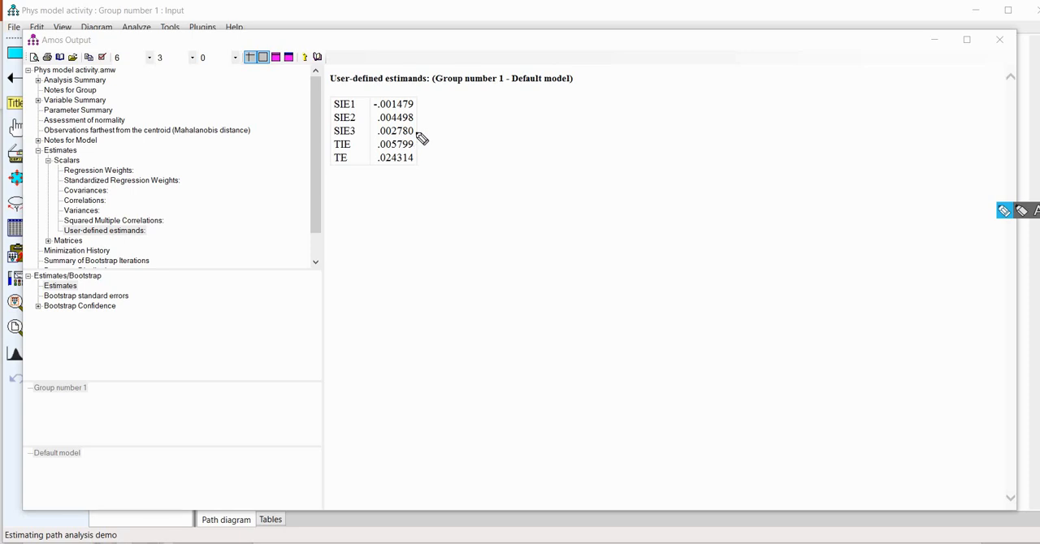
{"action": "mouse_move", "coordinate": [443, 124]}
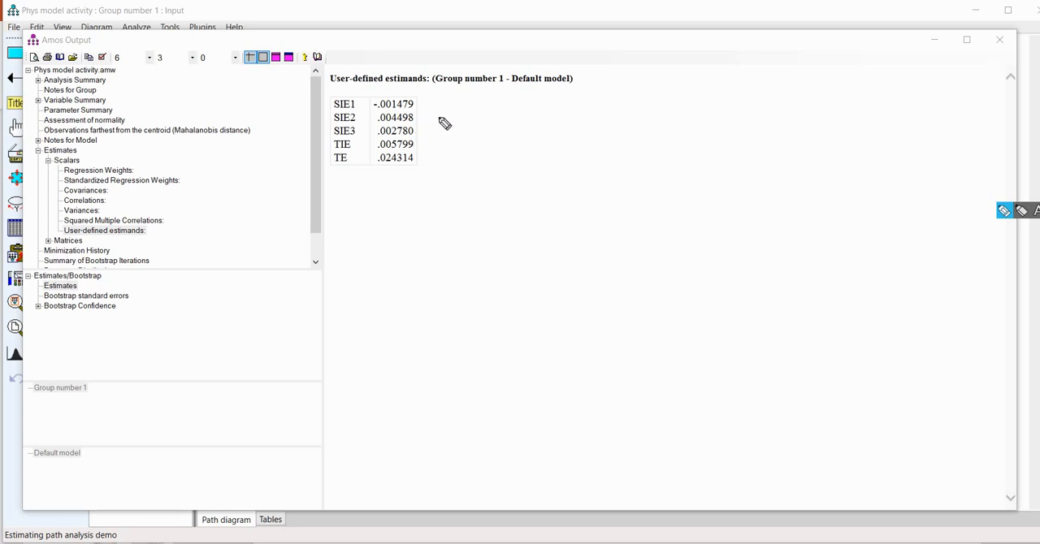
{"action": "mouse_move", "coordinate": [422, 149]}
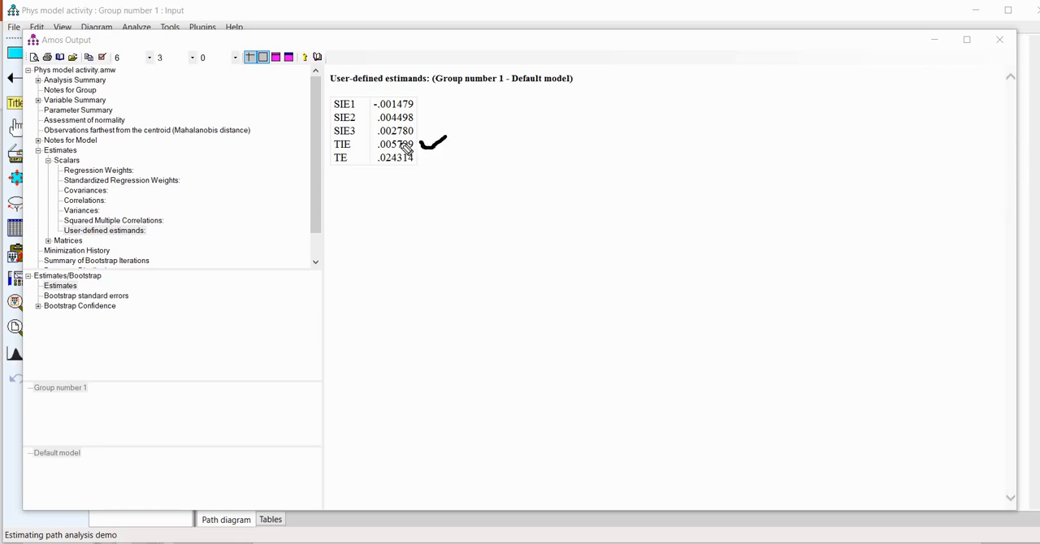
{"action": "mouse_move", "coordinate": [409, 147]}
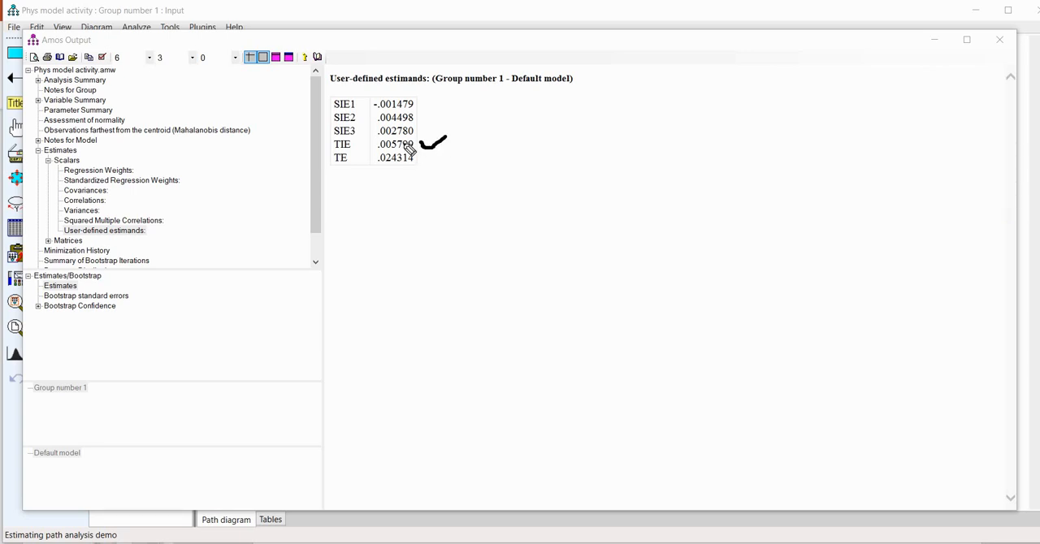
{"action": "mouse_move", "coordinate": [442, 148]}
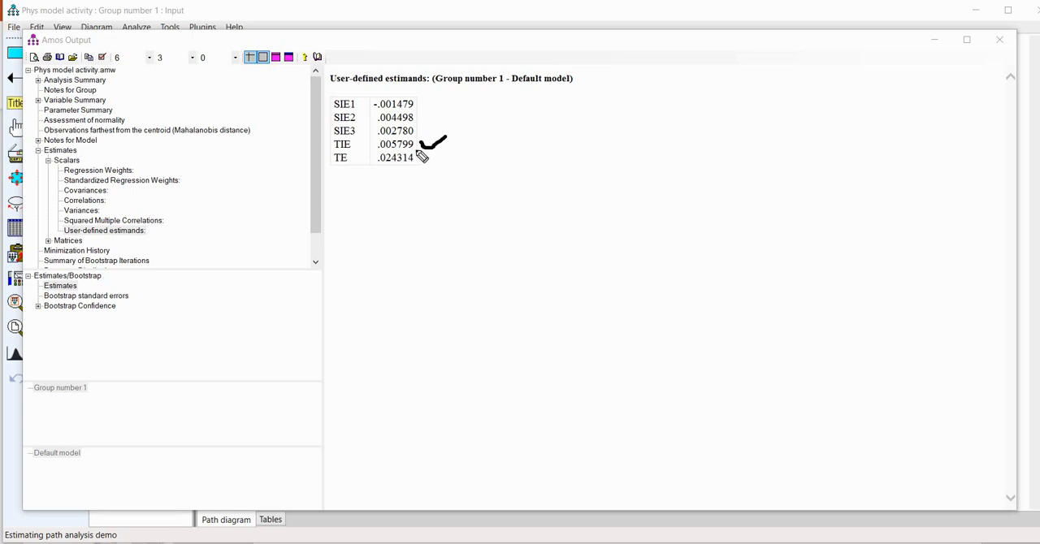
{"action": "mouse_move", "coordinate": [426, 105]}
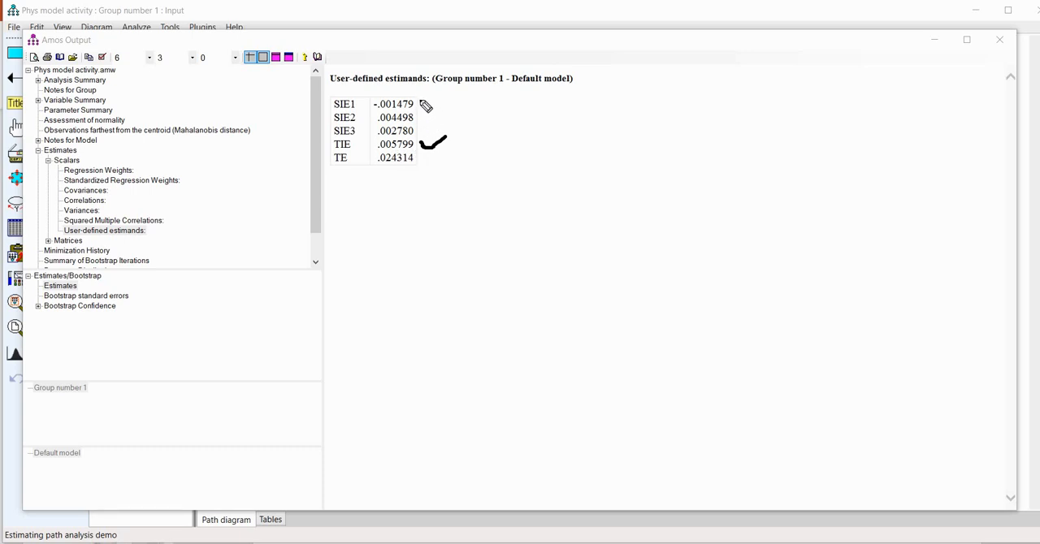
{"action": "mouse_move", "coordinate": [426, 117]}
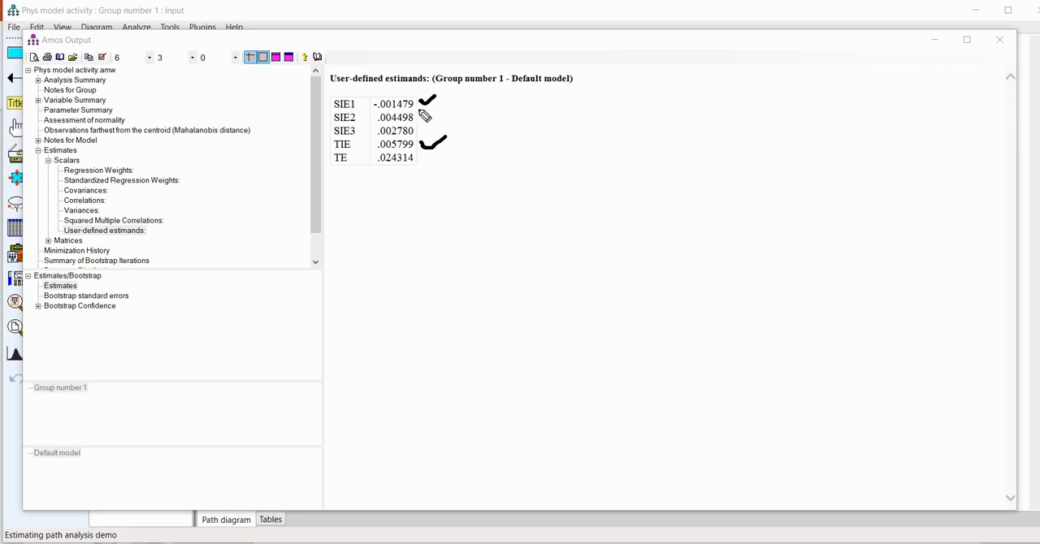
{"action": "mouse_move", "coordinate": [422, 121]}
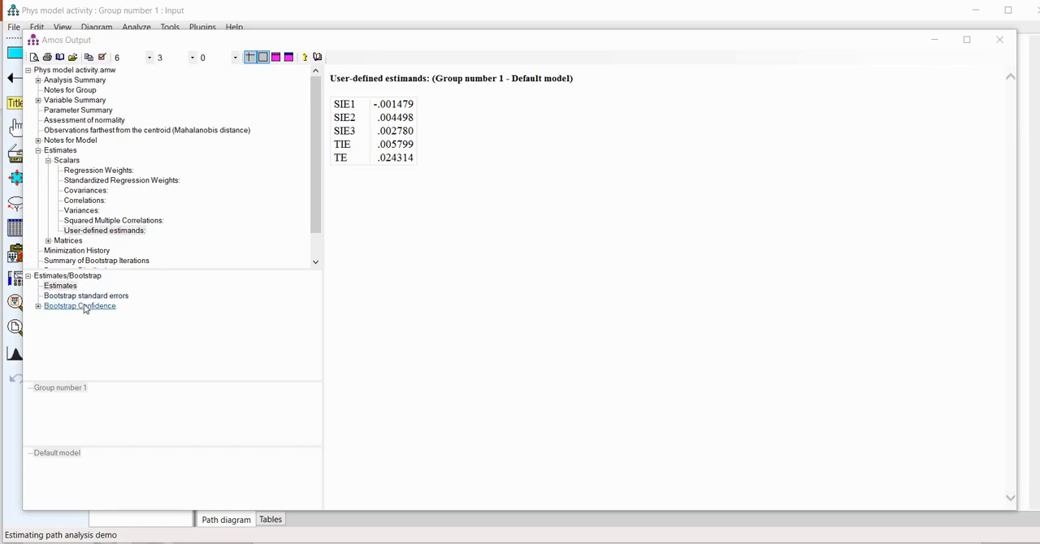
{"action": "left_click", "coordinate": [79, 305]}
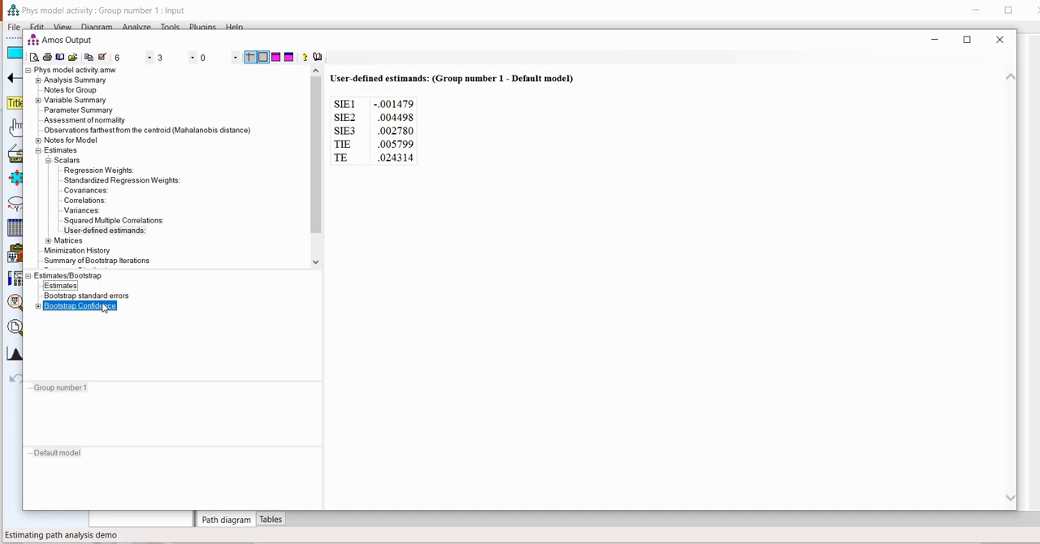
- Display bias-corrected percentile lower/upper bounds and p-values for SIE1–SIE3, TIE and TE
{"action": "left_click", "coordinate": [78, 305]}
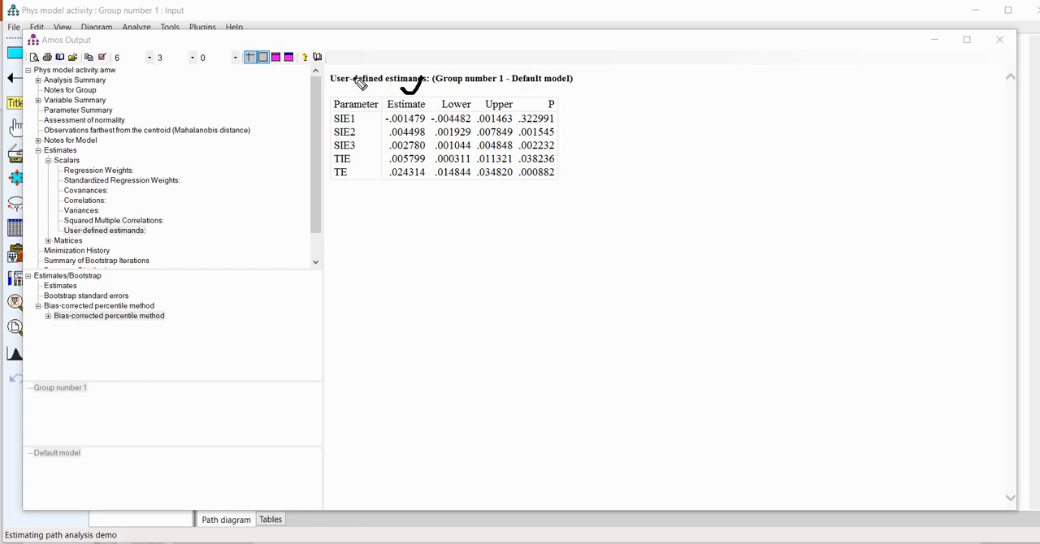
{"action": "mouse_move", "coordinate": [455, 117]}
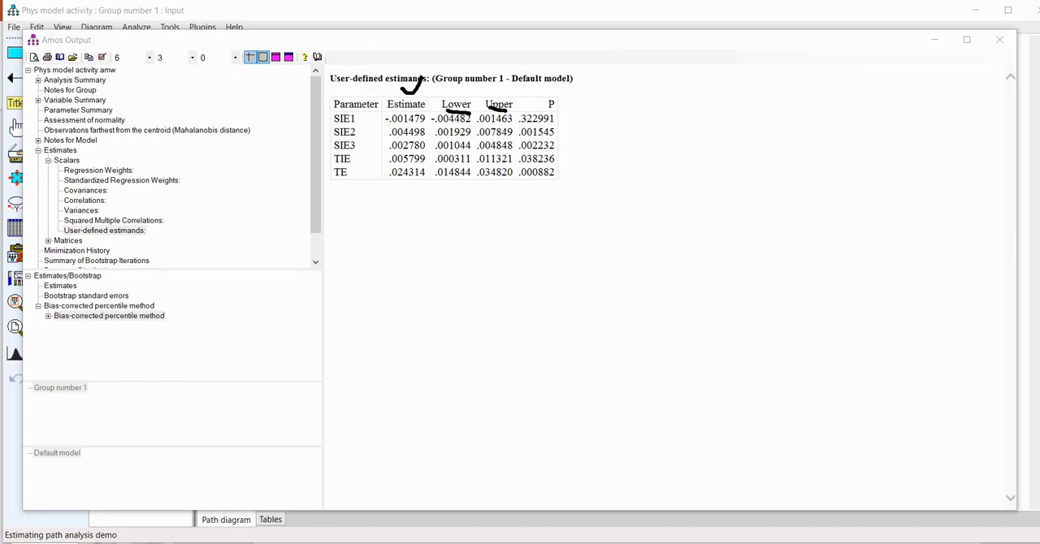
{"action": "mouse_move", "coordinate": [607, 366]}
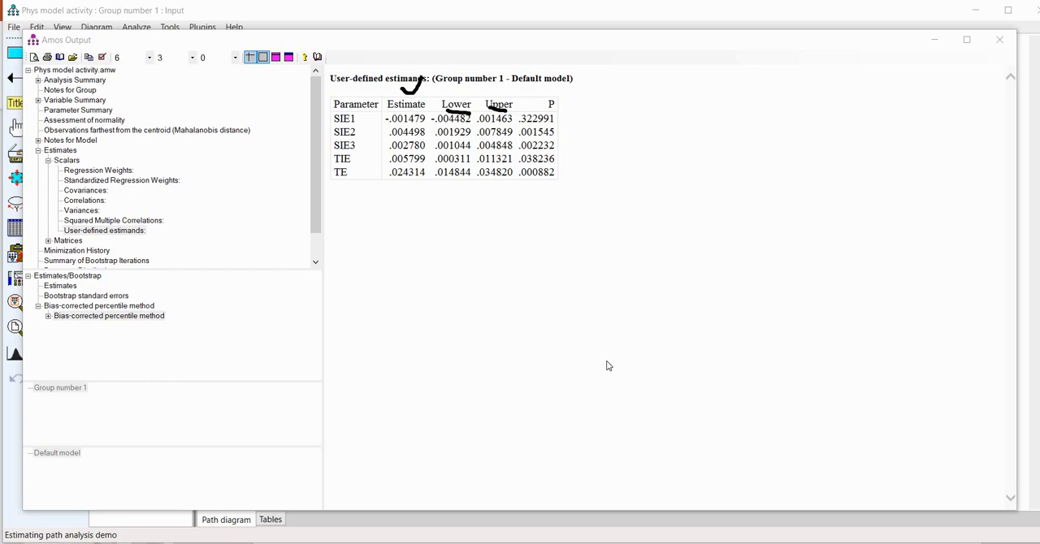